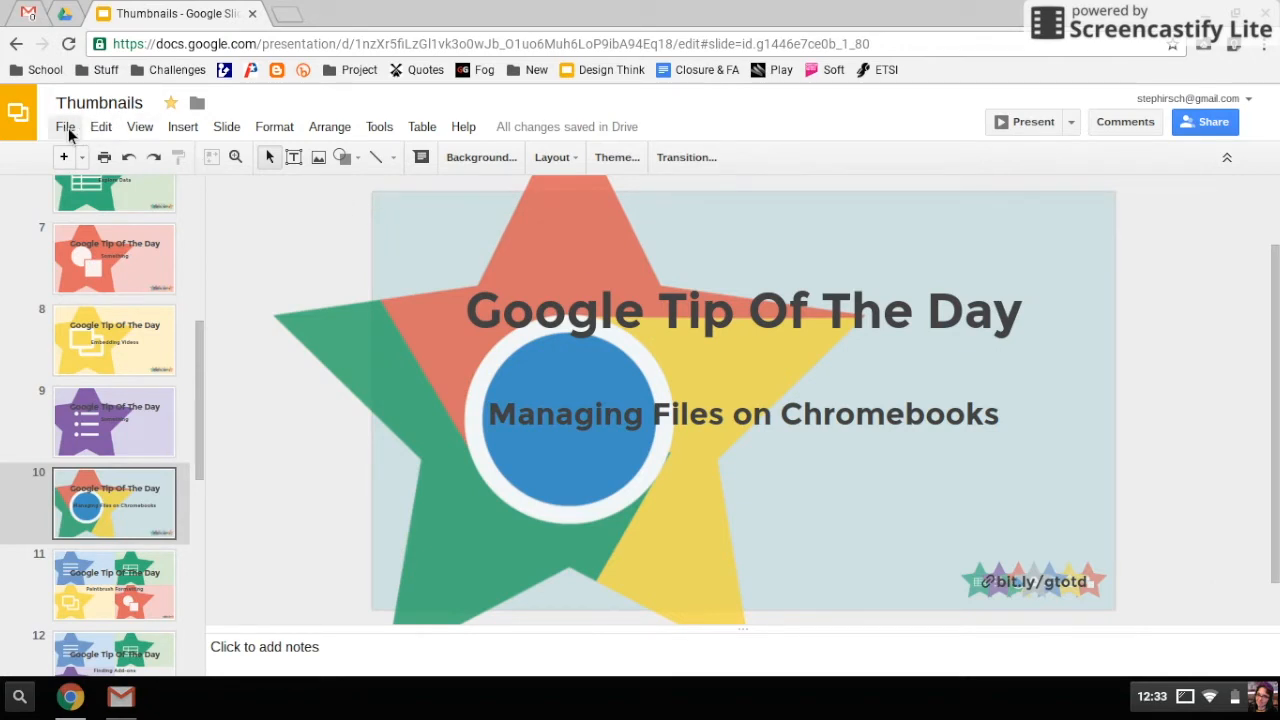
Step: Open the Slides File menu on slide 10 of the Thumbnails deck to reach the PNG download option
click(65, 126)
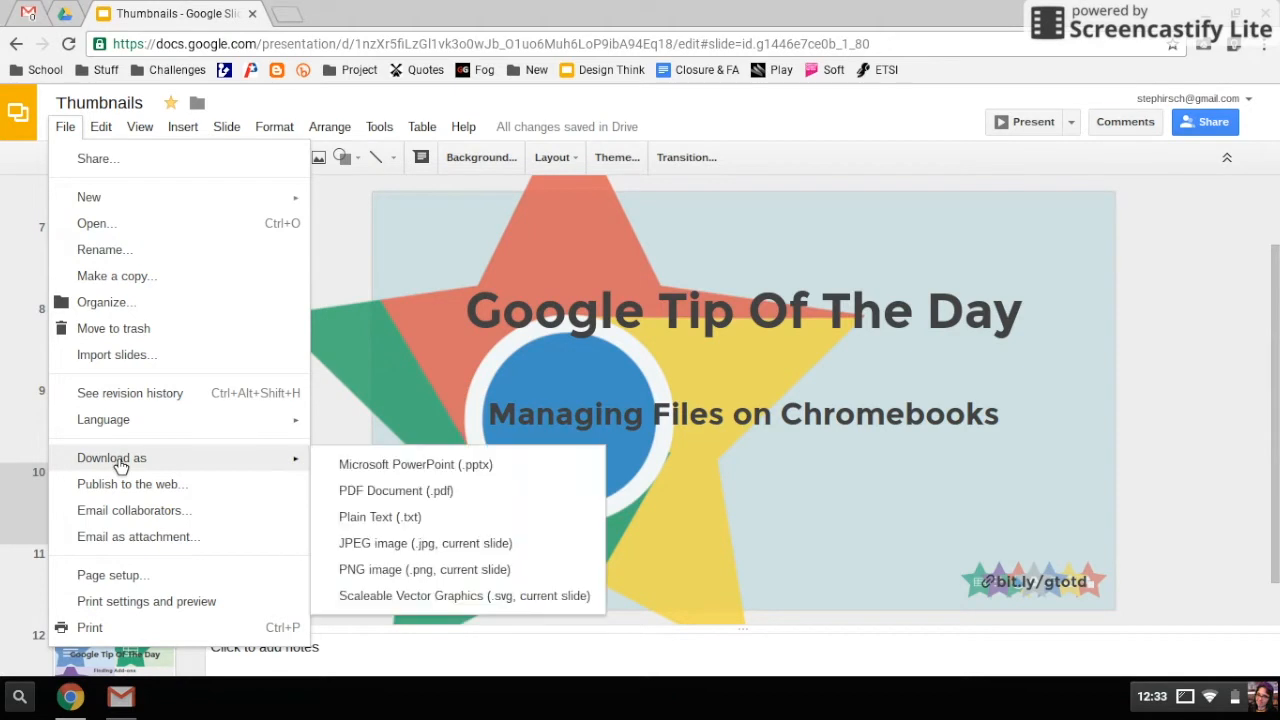
mouse_move(380, 483)
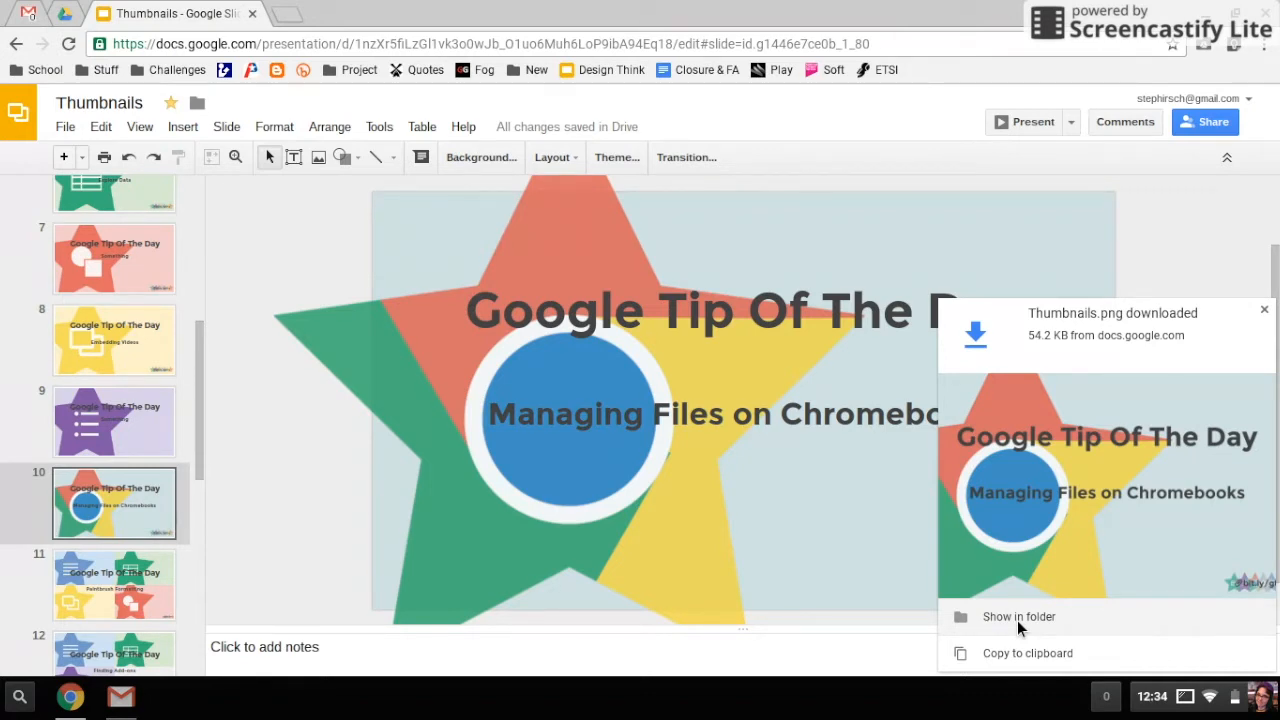
mouse_move(1202, 373)
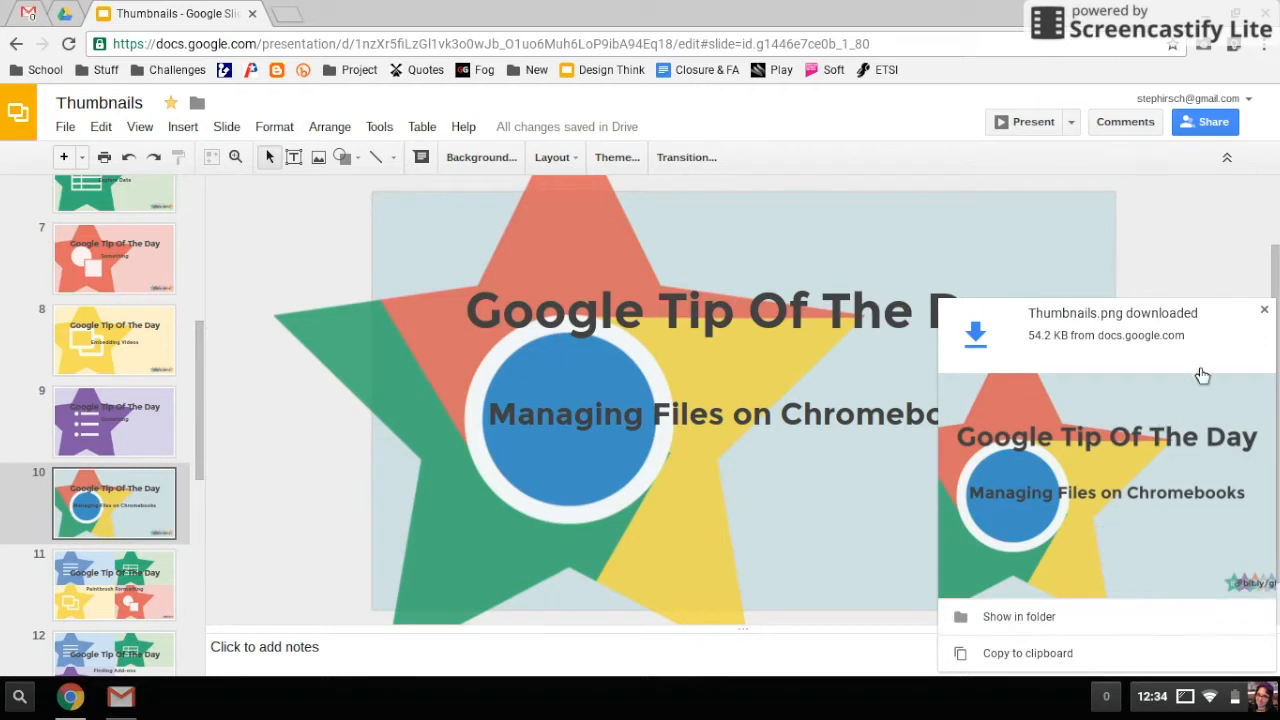
mouse_move(1254, 338)
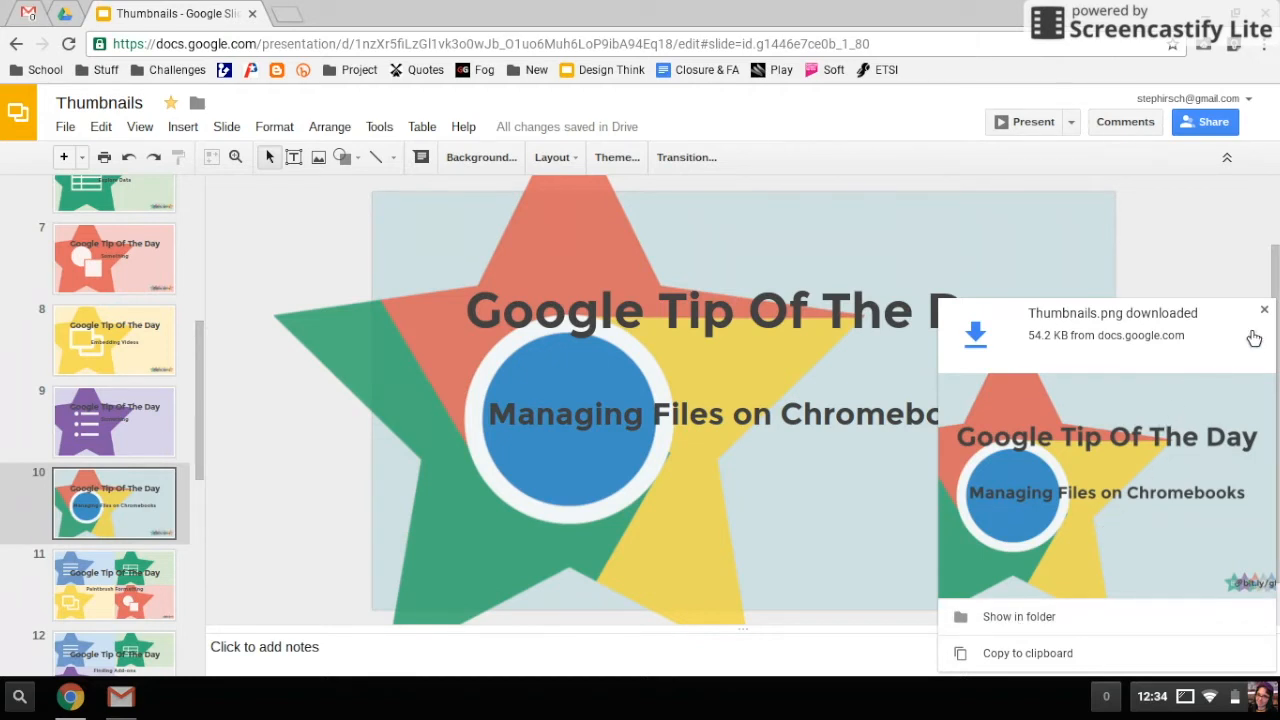
Step: Dismiss the Thumbnails.png download notification and open the launcher to find the Files app
click(1263, 309)
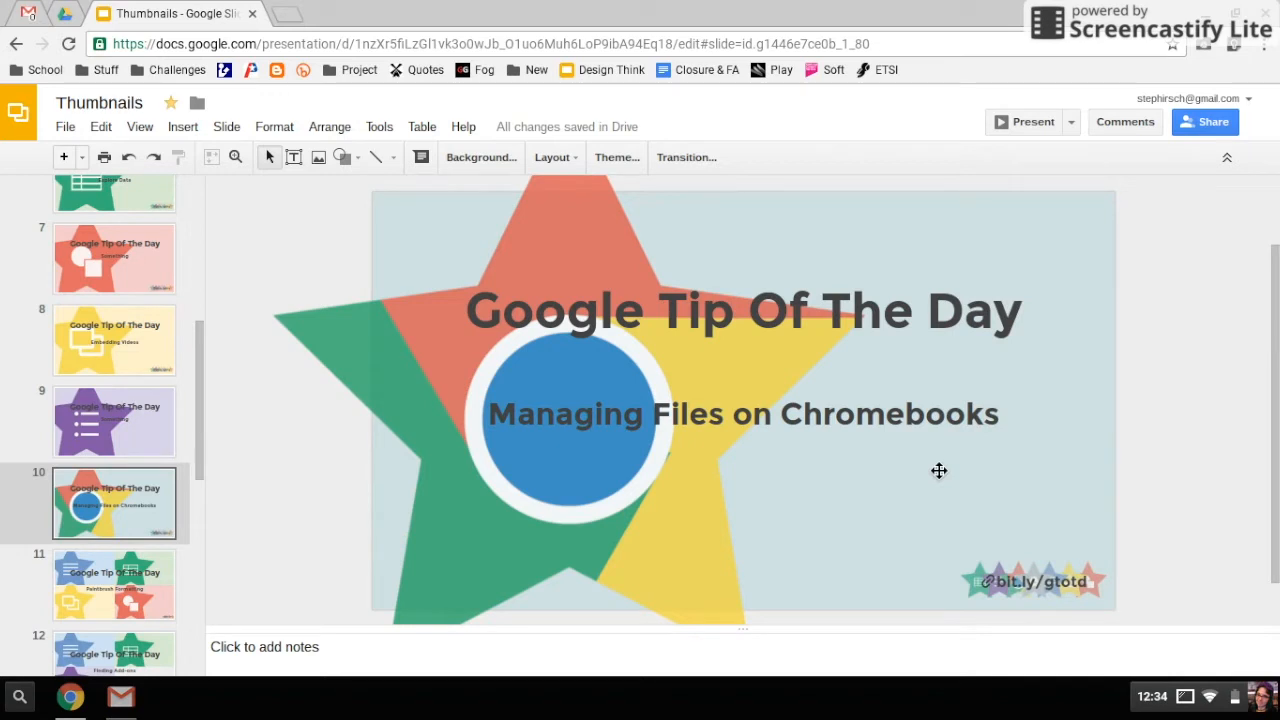
mouse_move(227, 581)
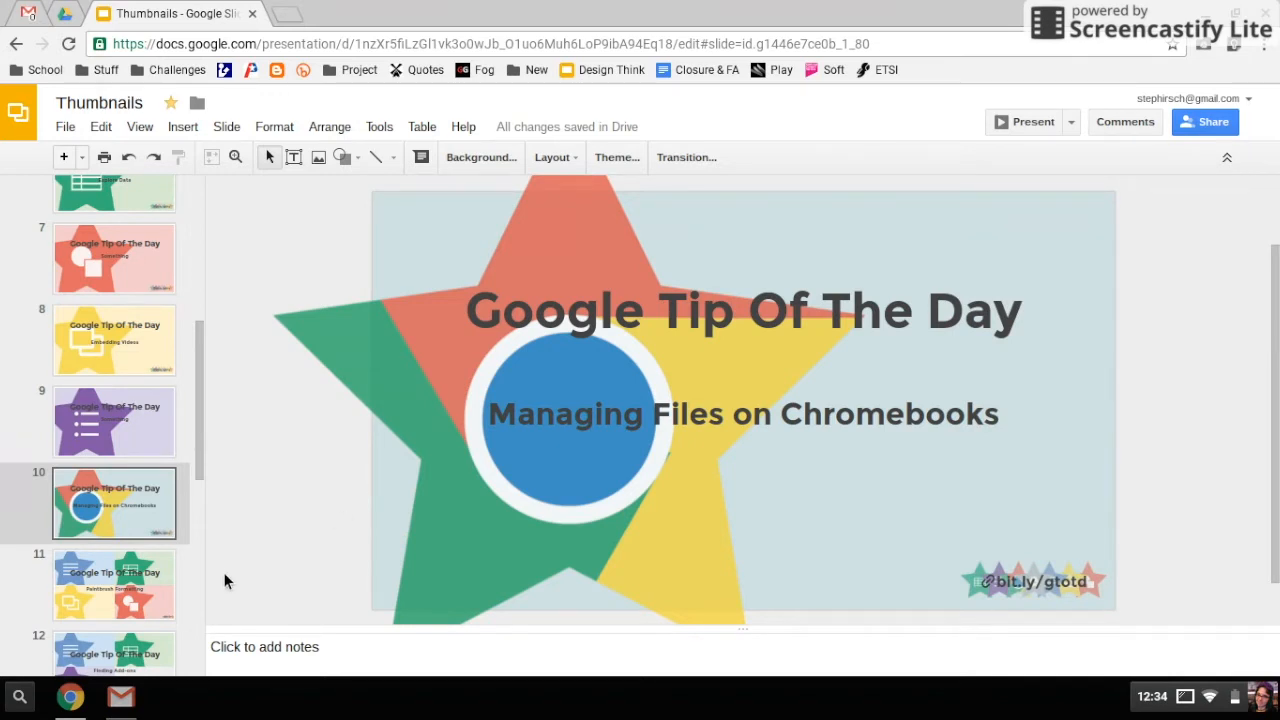
mouse_move(24, 695)
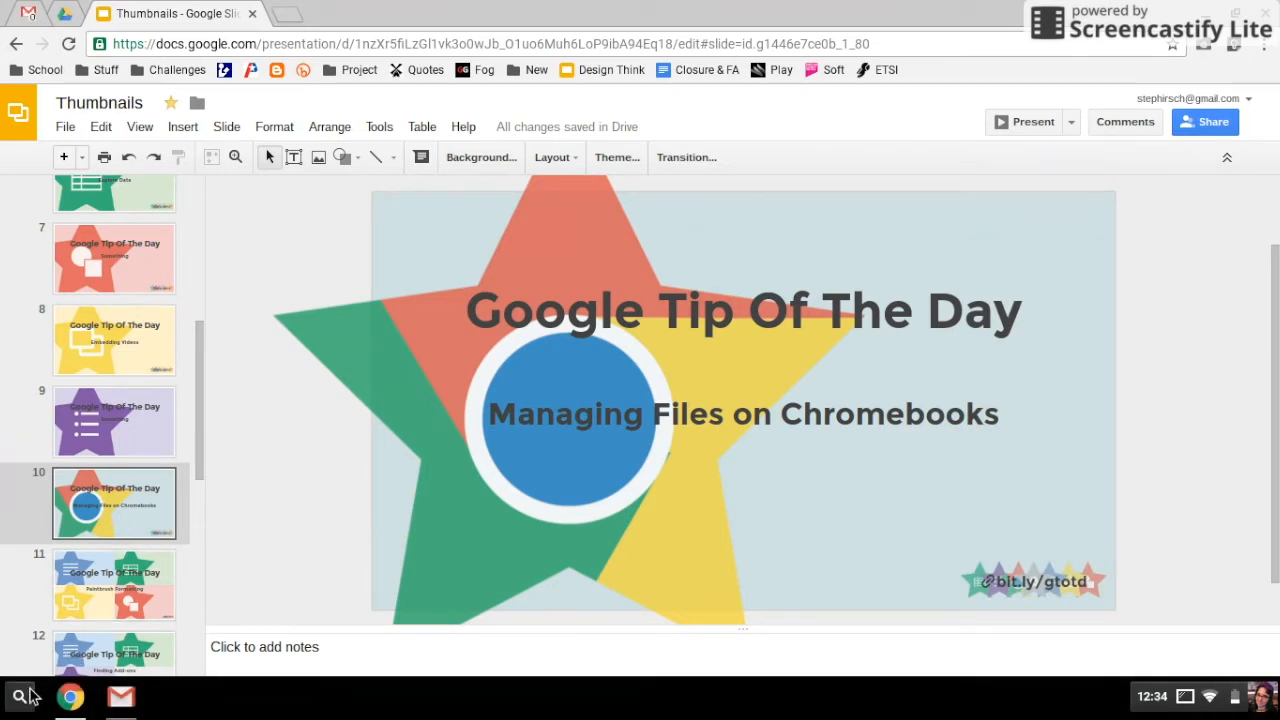
mouse_move(22, 696)
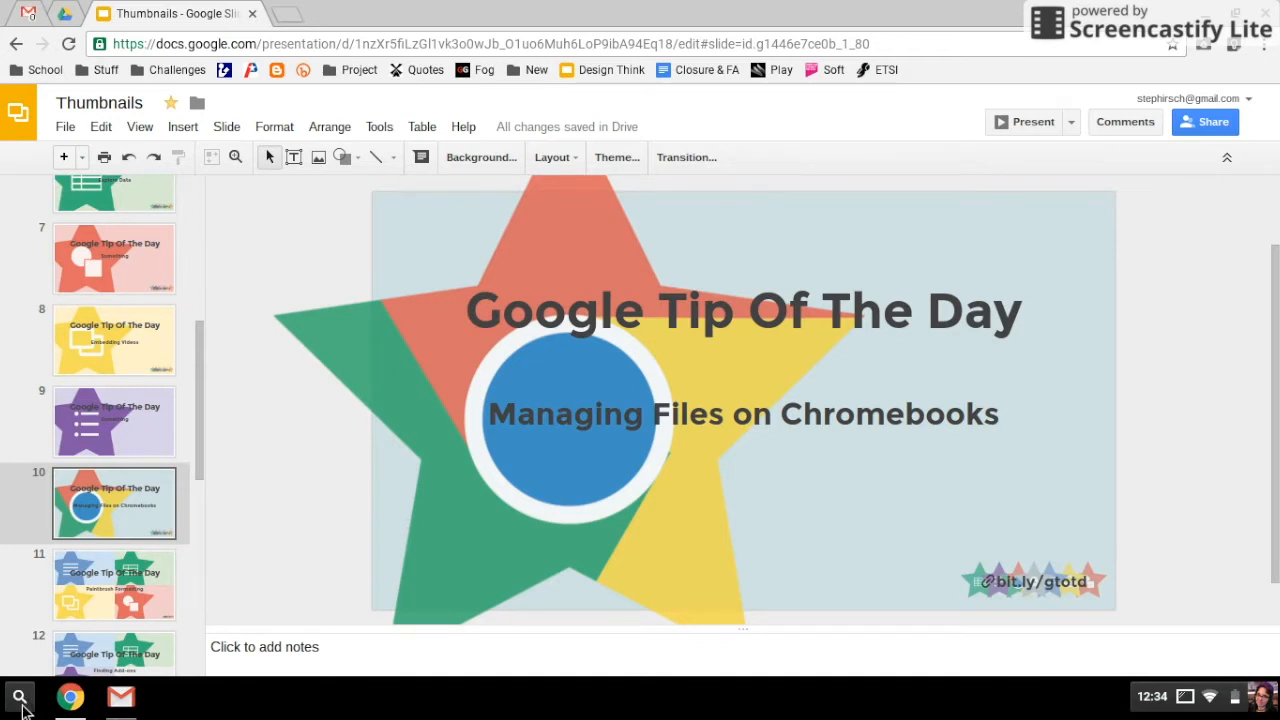
click(19, 697)
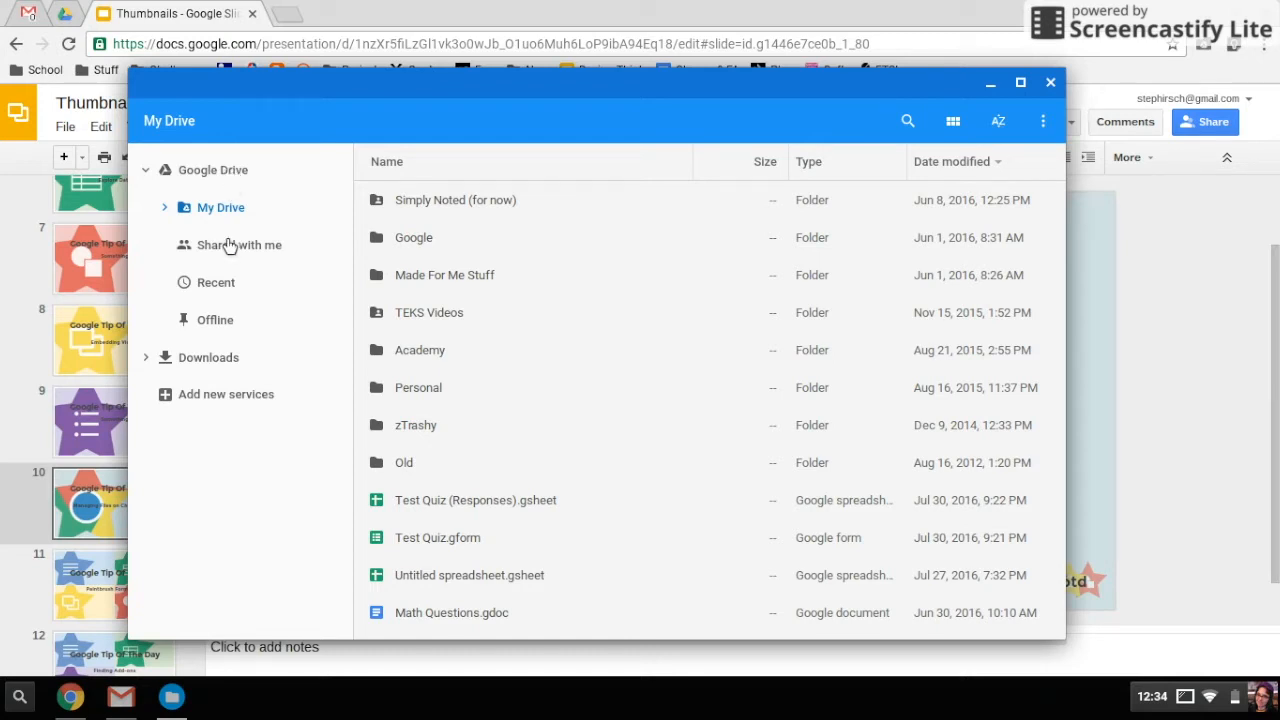
Step: Expand and collapse My Drive, go to Downloads, and select Thumbnails.png
click(166, 207)
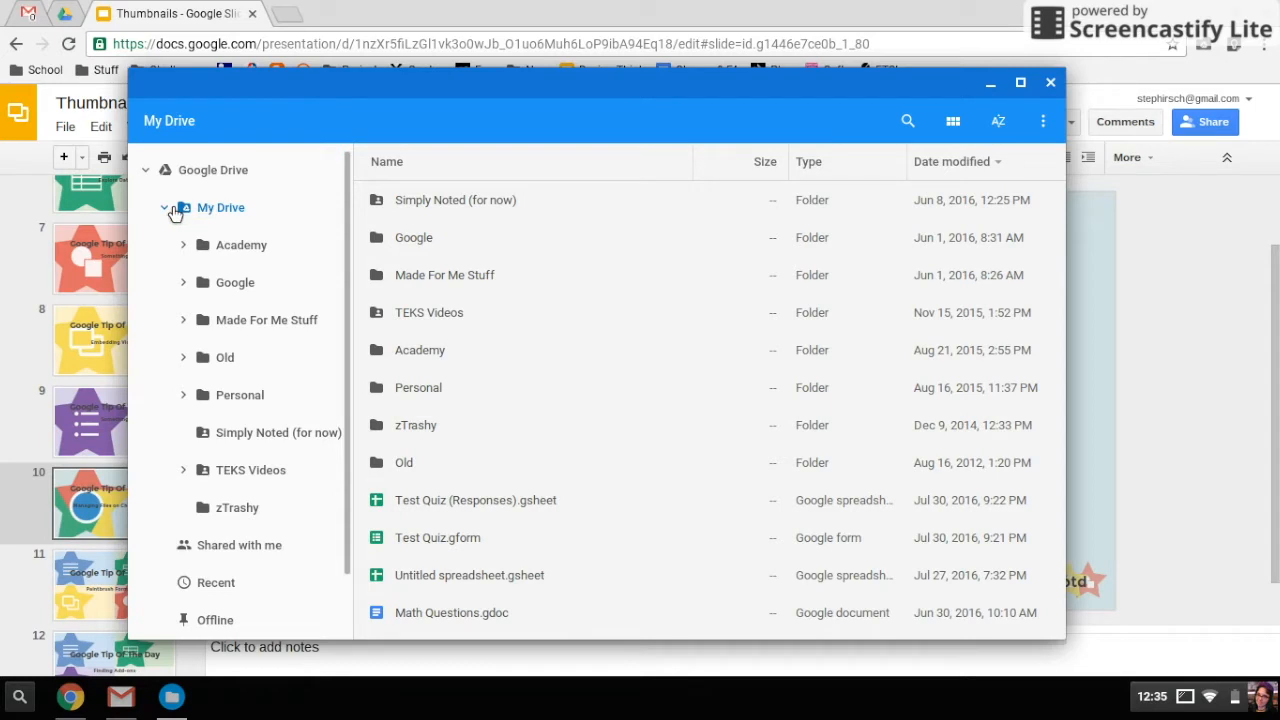
click(165, 207)
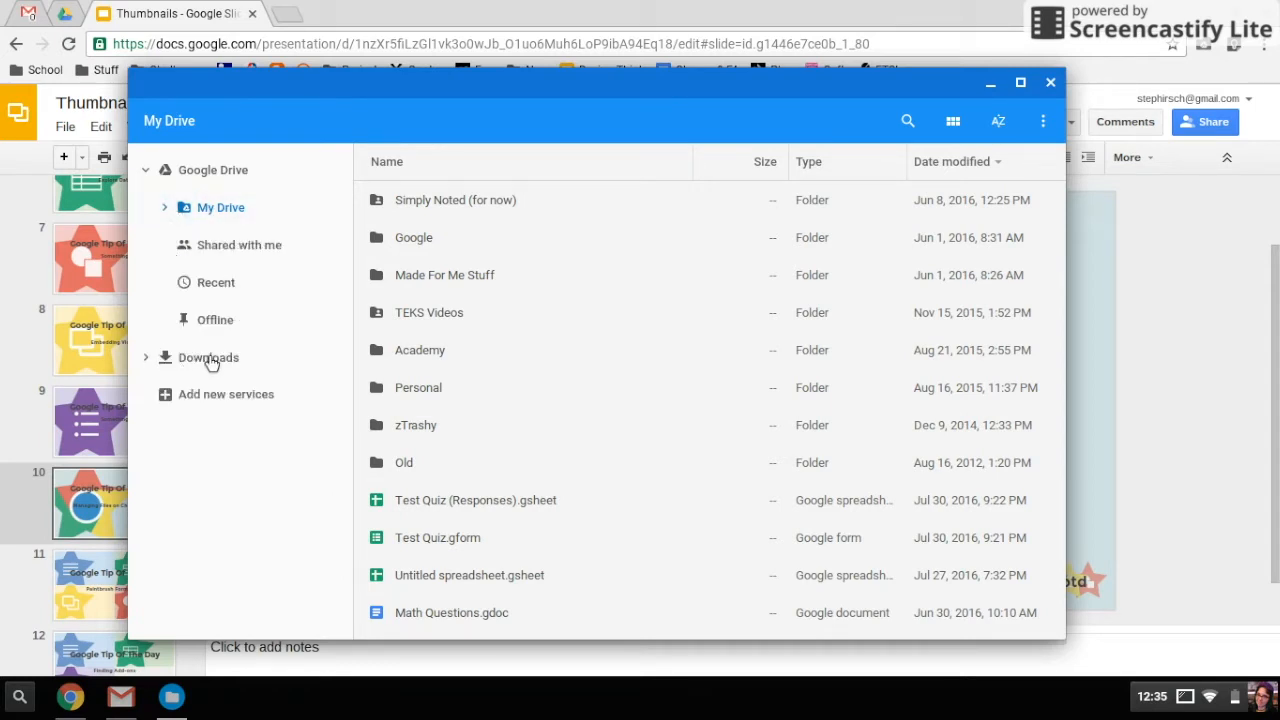
click(208, 357)
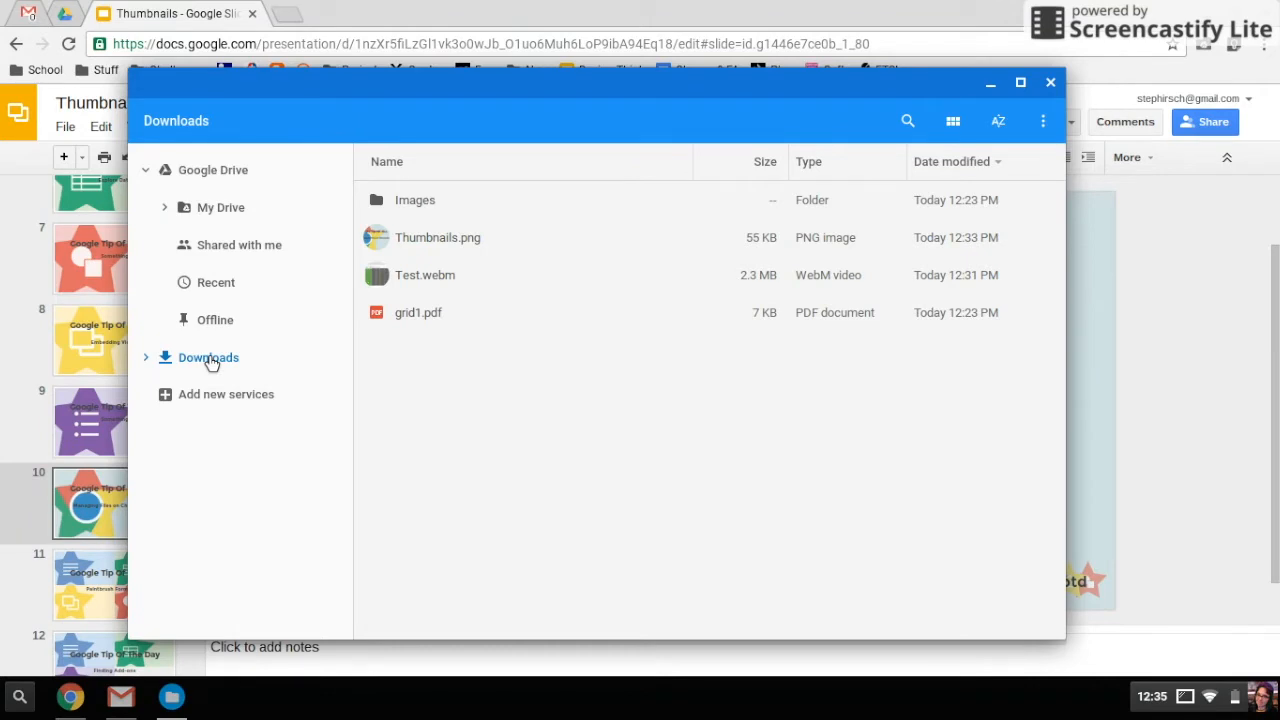
mouse_move(453, 250)
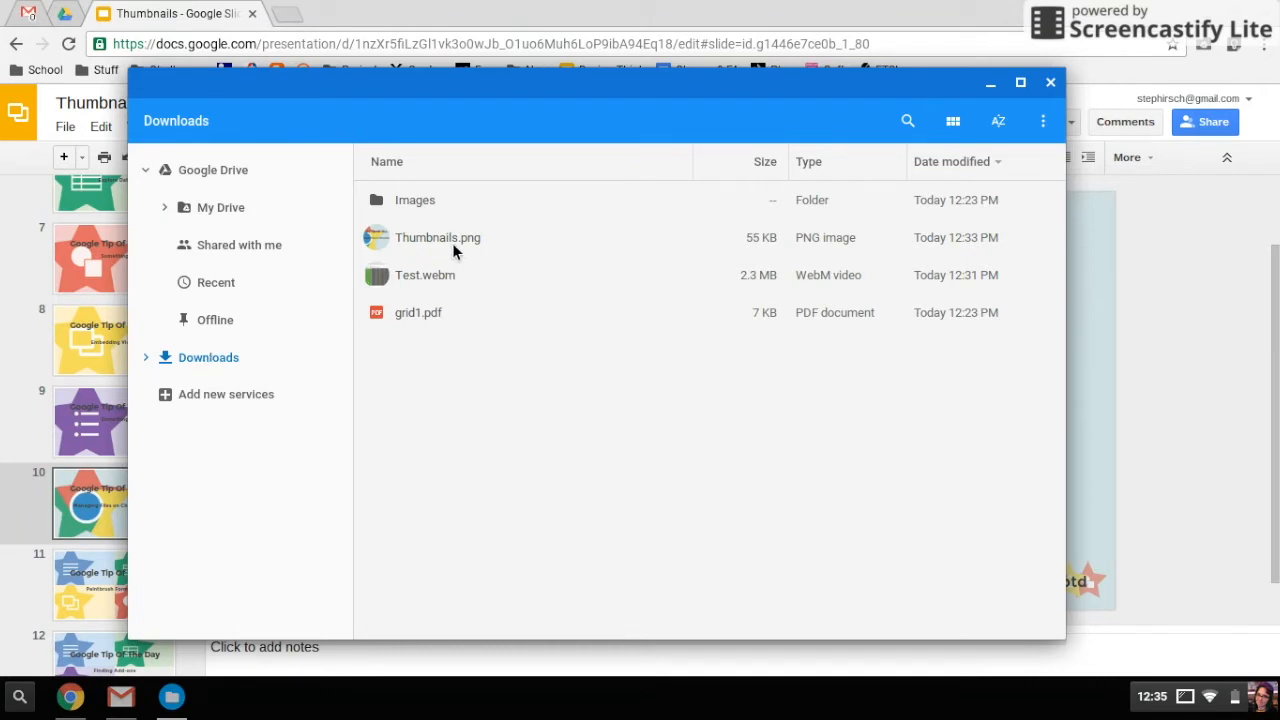
click(438, 237)
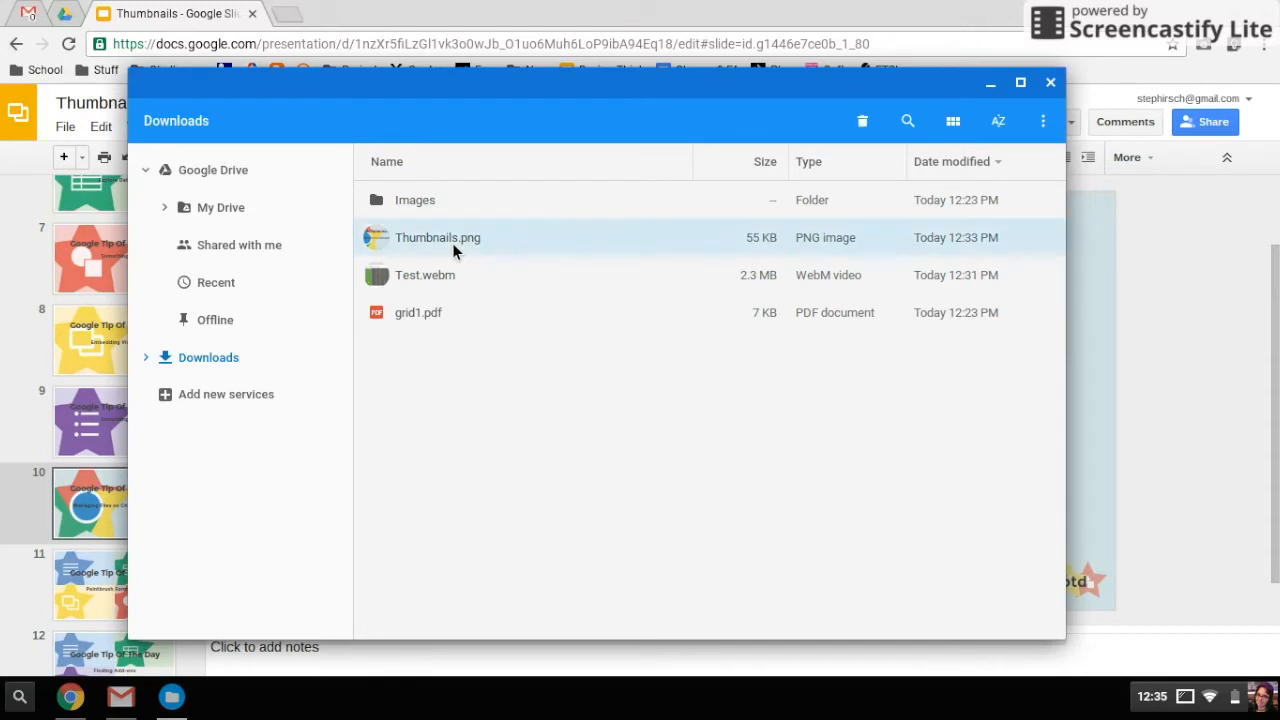
click(437, 237)
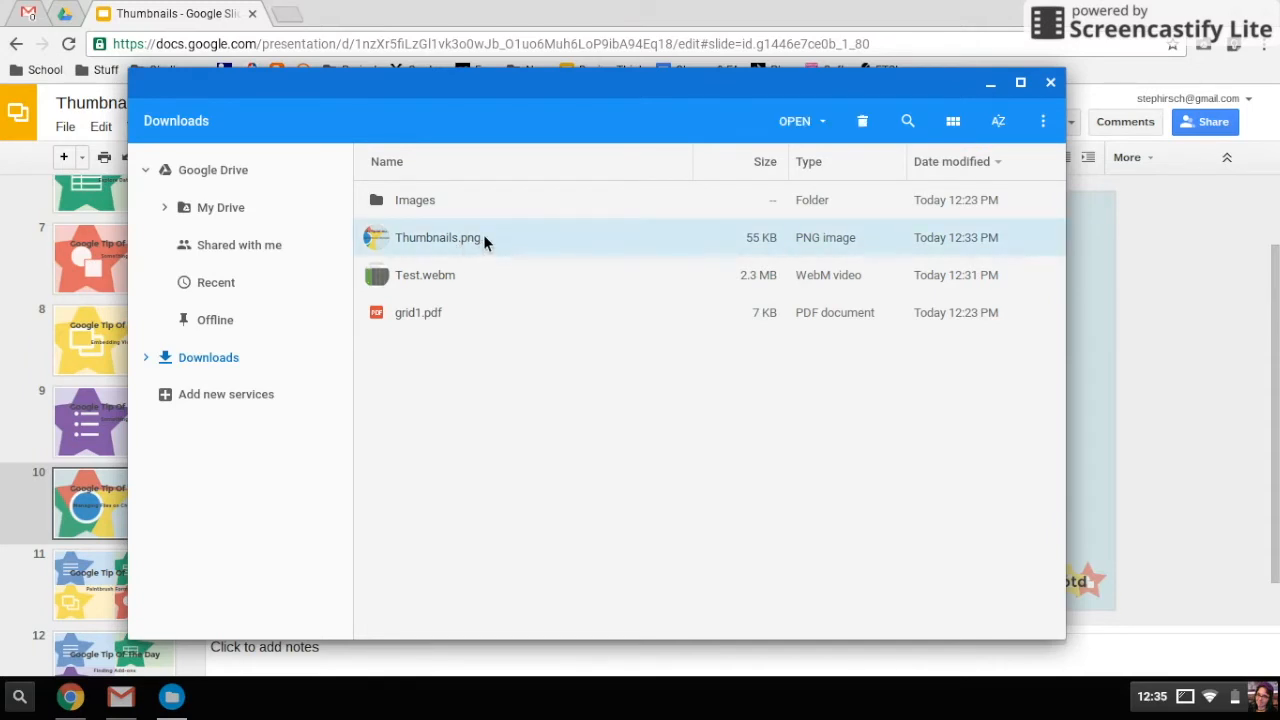
mouse_move(470, 249)
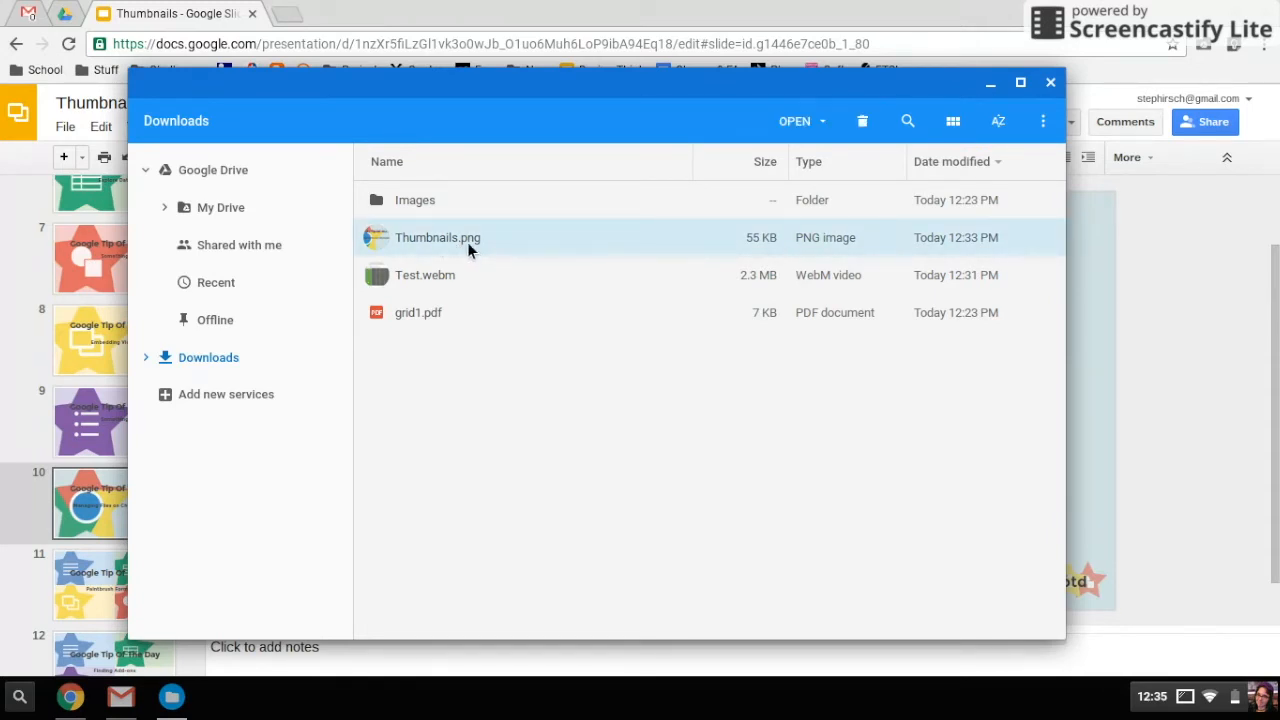
Step: View Thumbnails.png in Gallery and rename it to 'Files on CB'
double_click(438, 237)
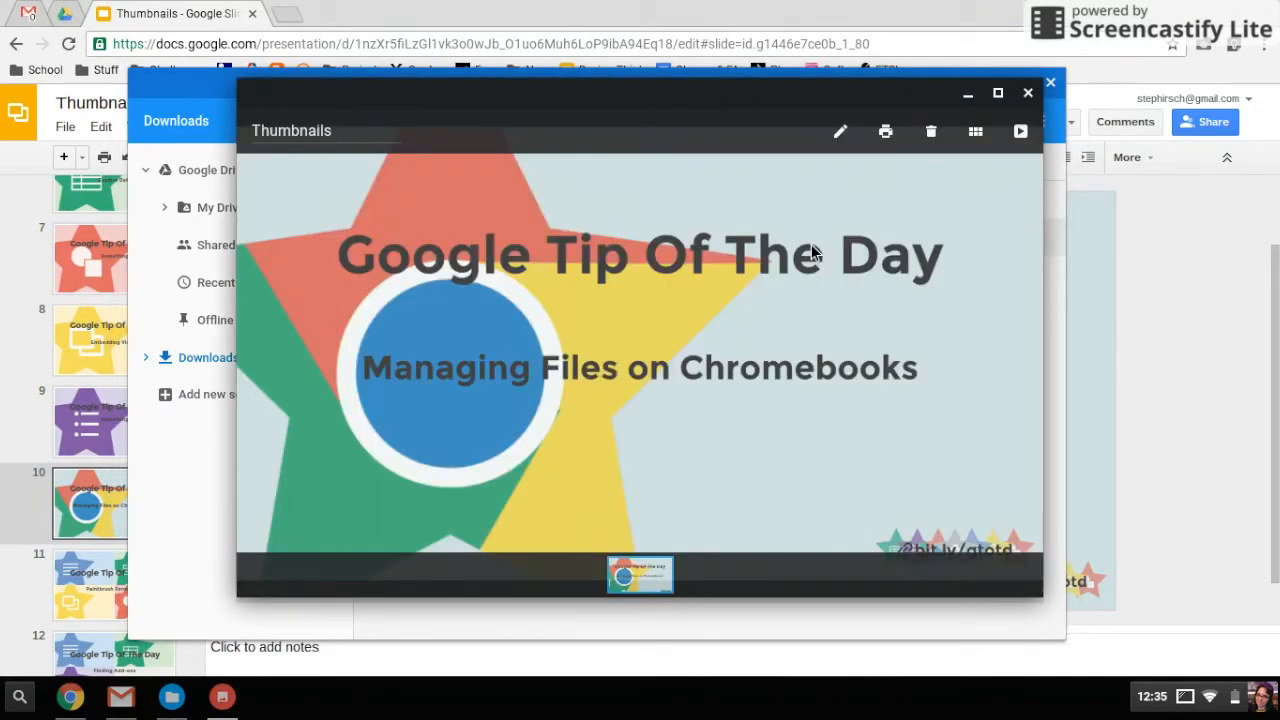
double_click(291, 130)
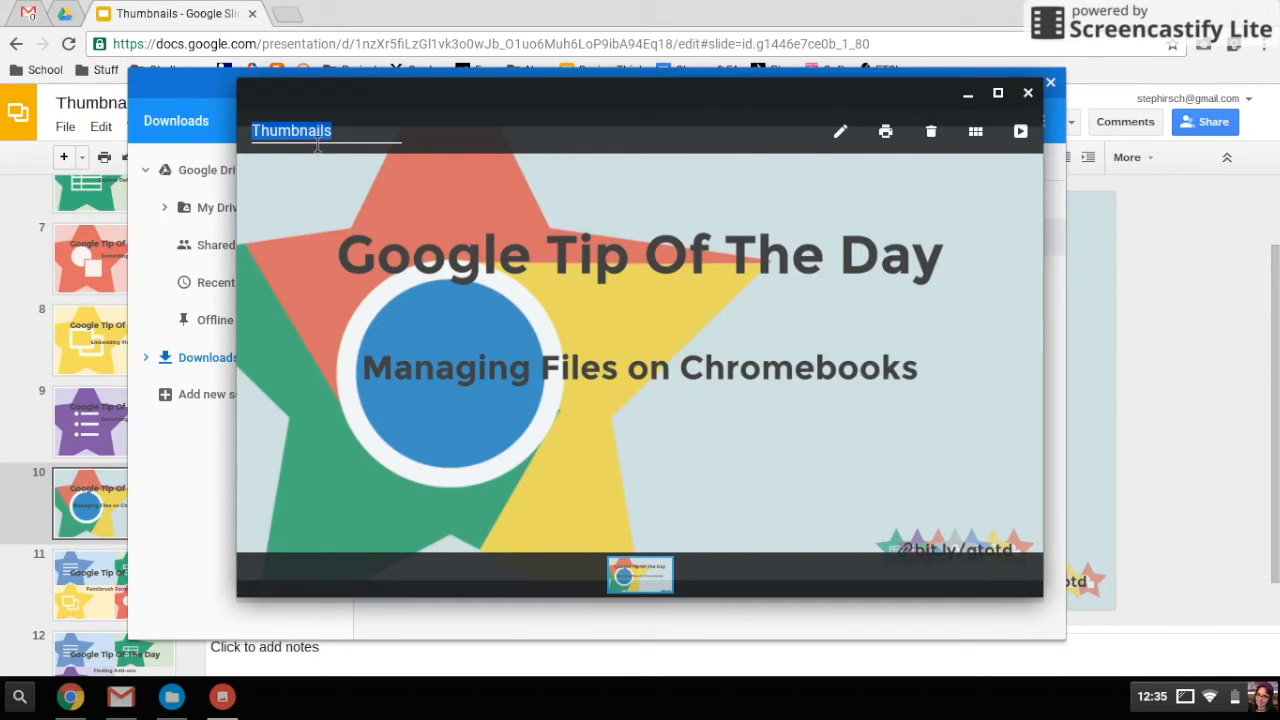
text(Files on CB)
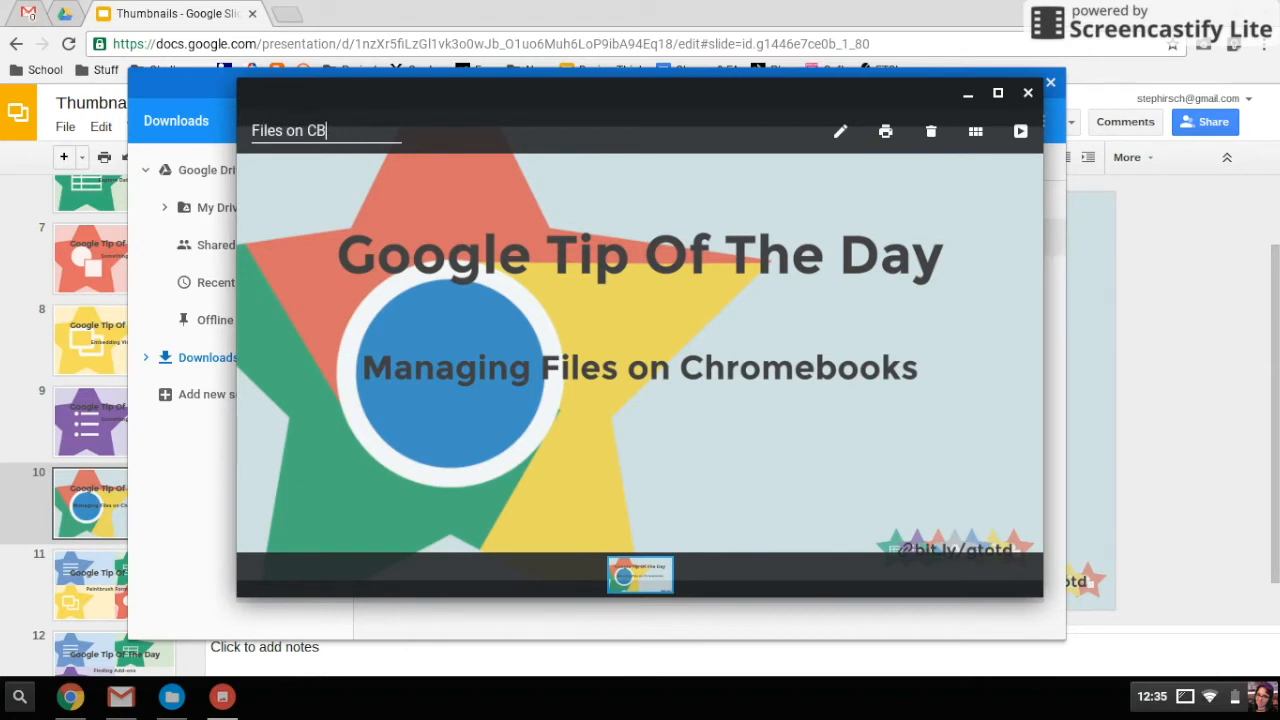
mouse_move(874, 113)
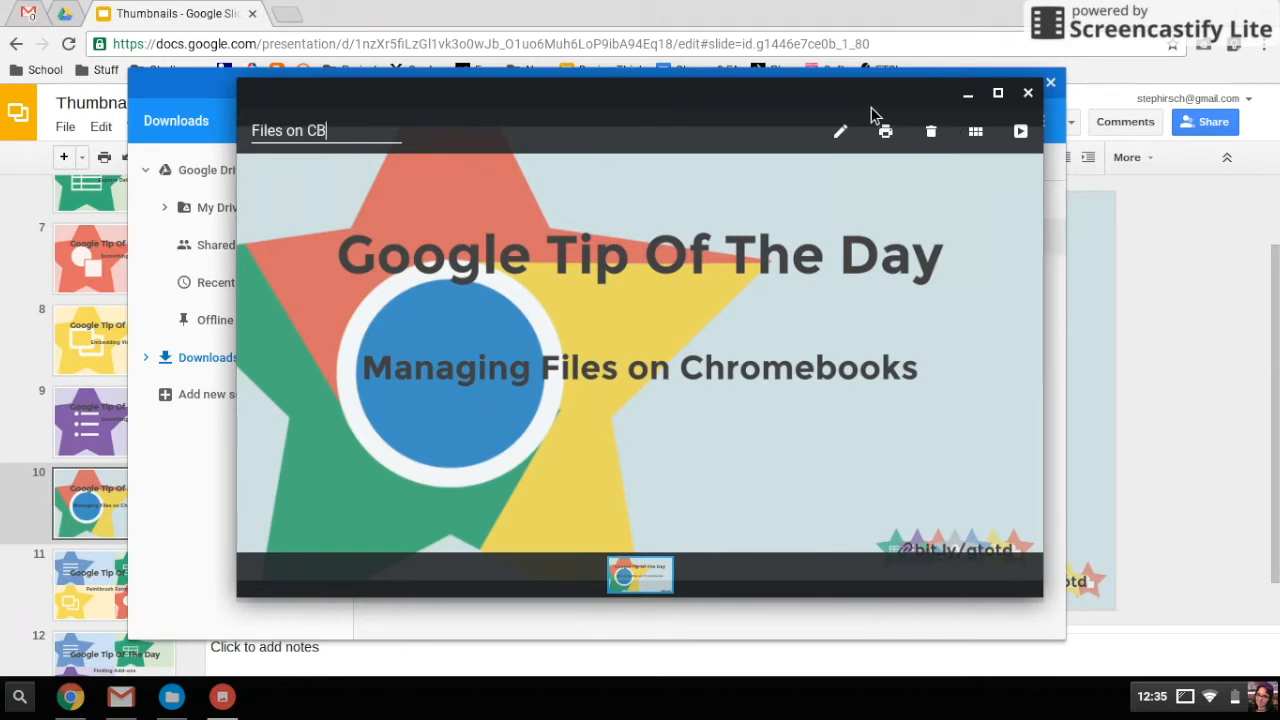
mouse_move(885, 131)
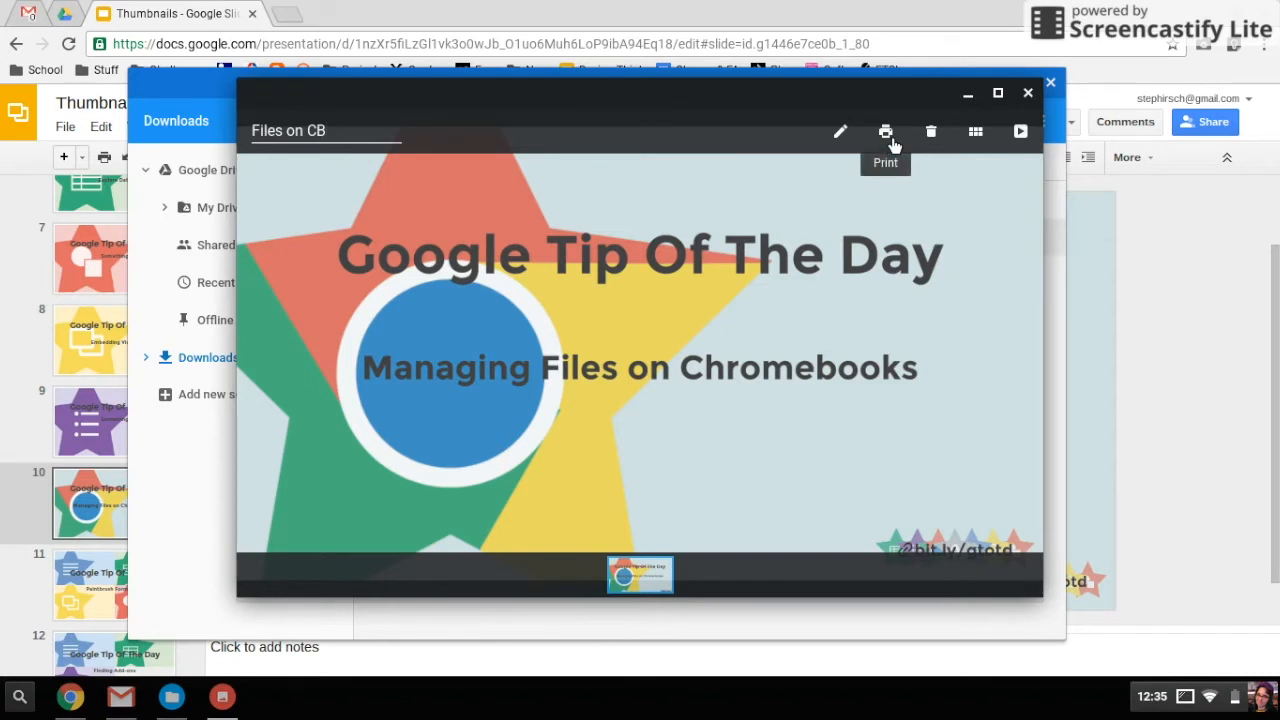
mouse_move(1026, 93)
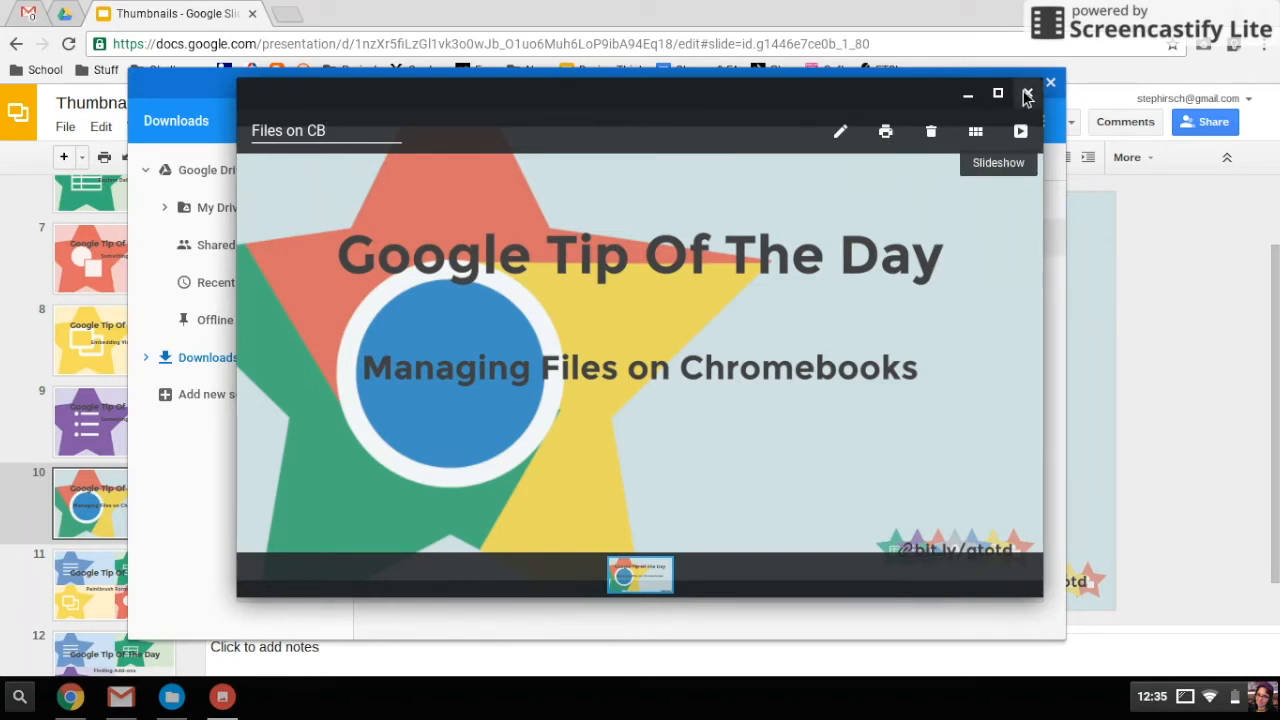
mouse_move(1023, 131)
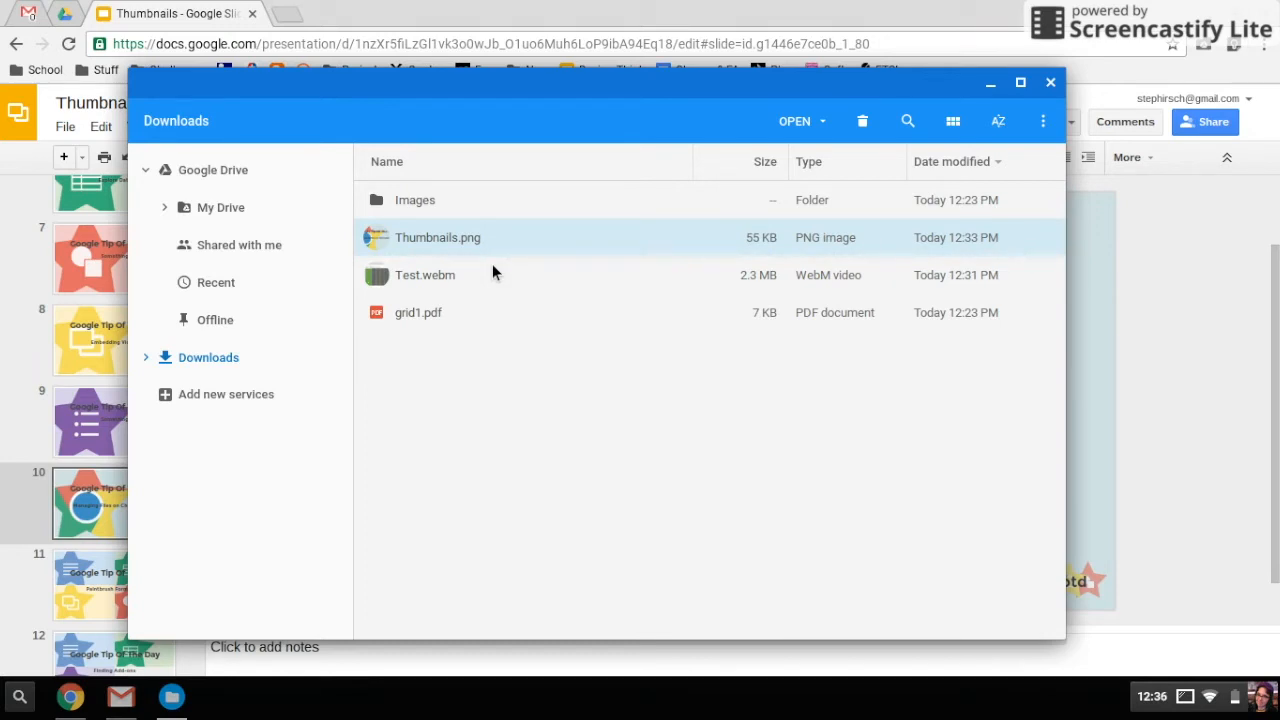
mouse_move(408, 223)
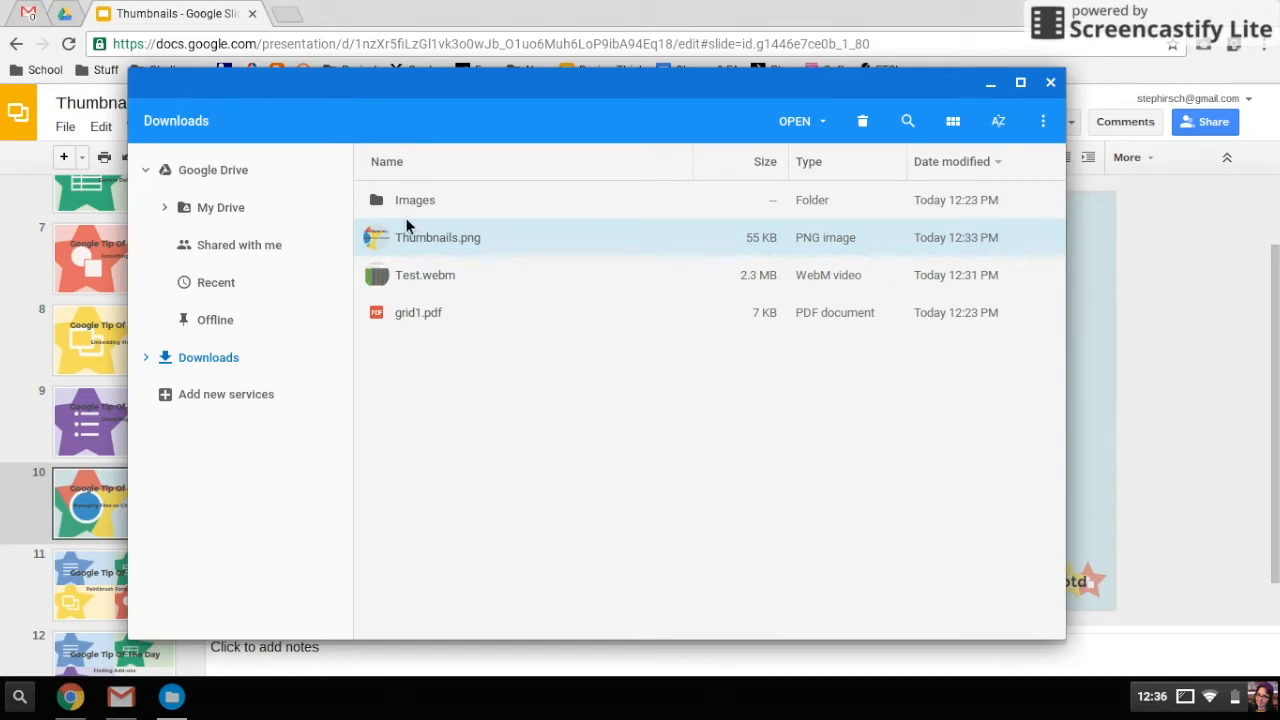
mouse_move(412, 248)
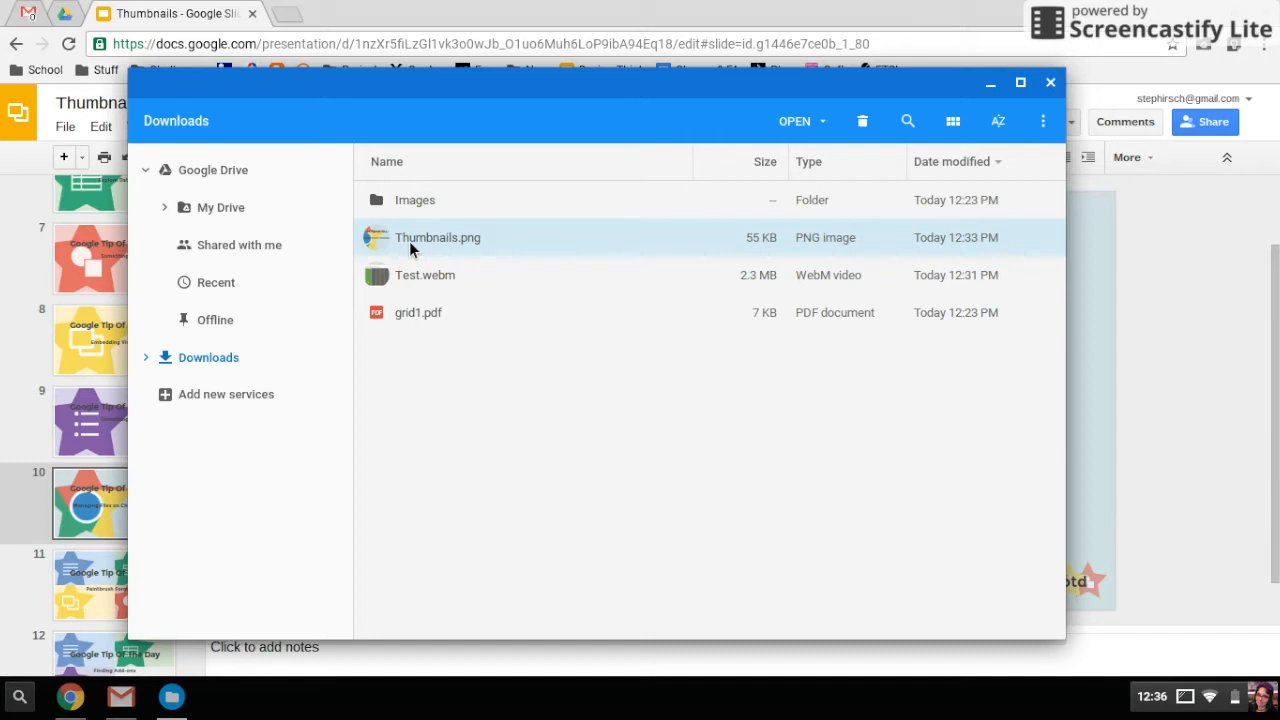
mouse_move(430, 245)
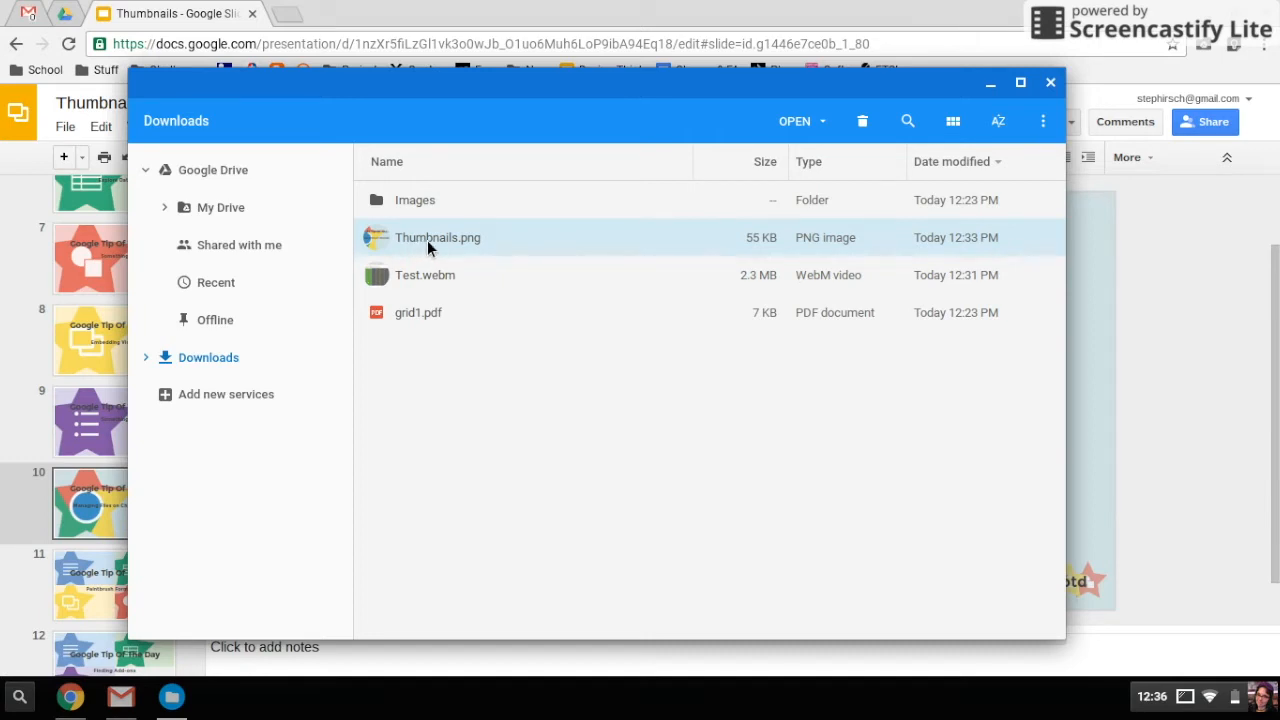
Step: Try dragging Thumbnails.png toward My Drive, then collapse My Drive and return to Downloads
drag(438, 237, 320, 245)
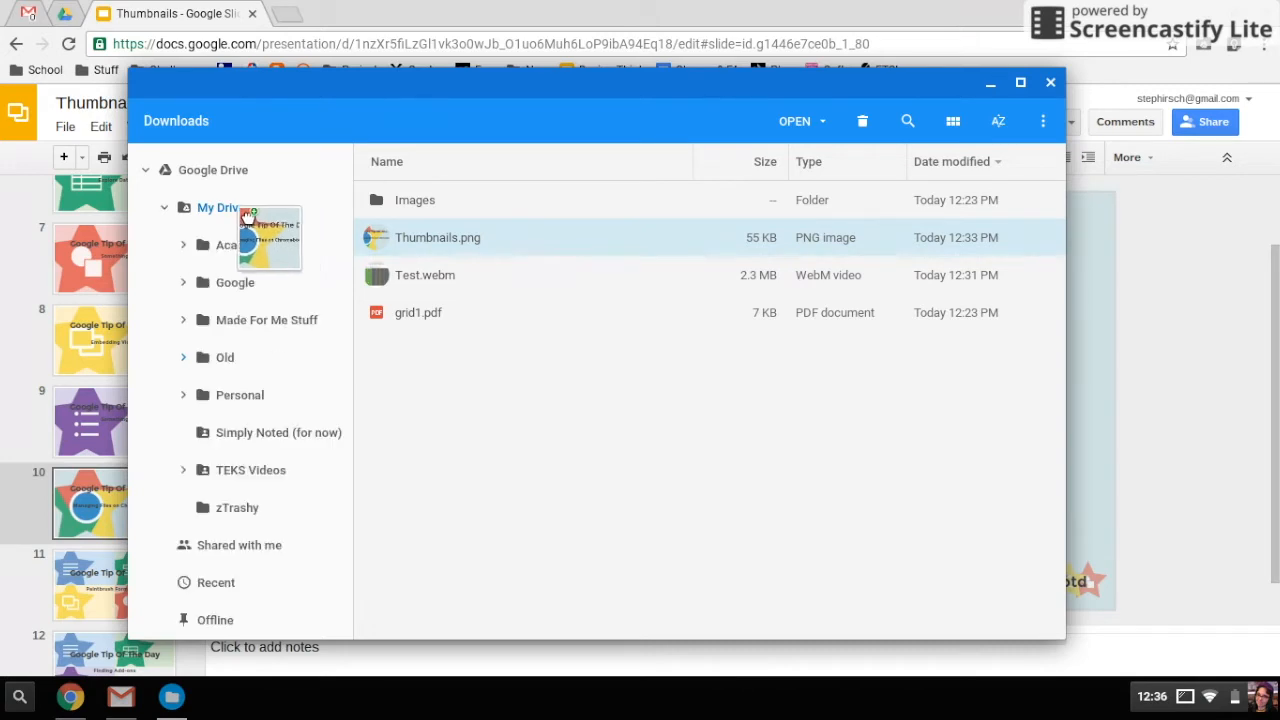
click(217, 207)
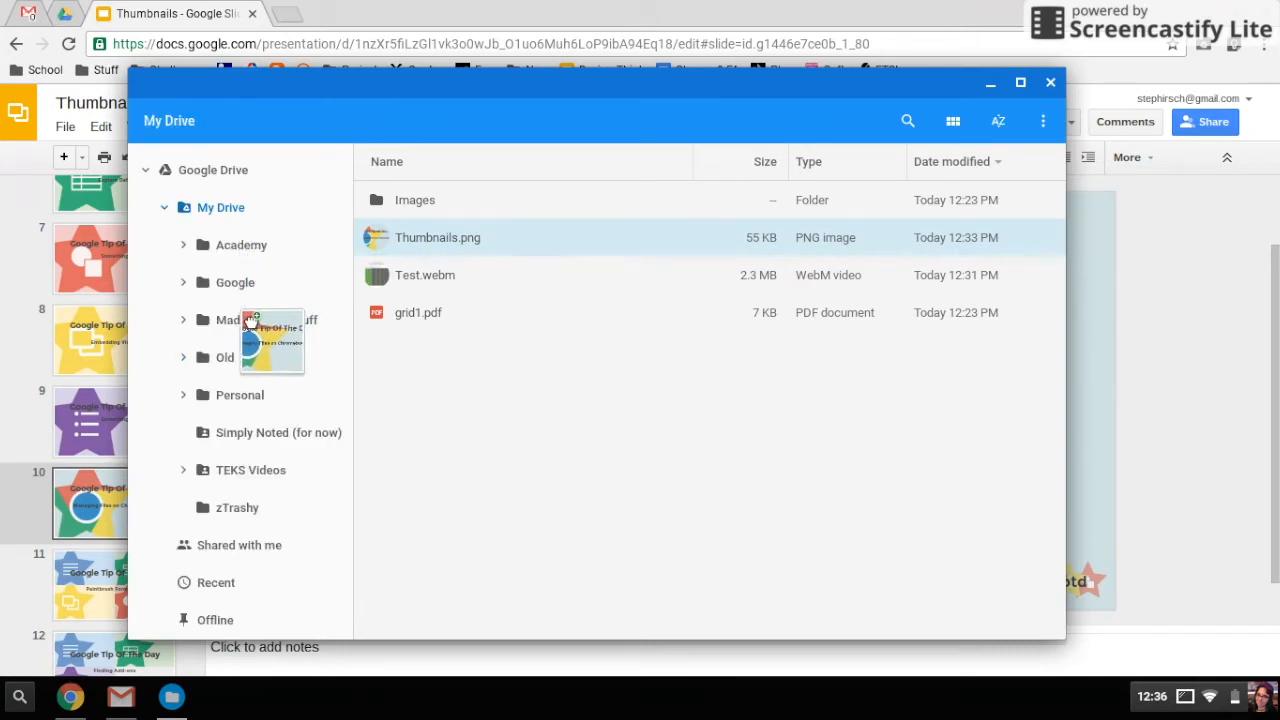
click(220, 207)
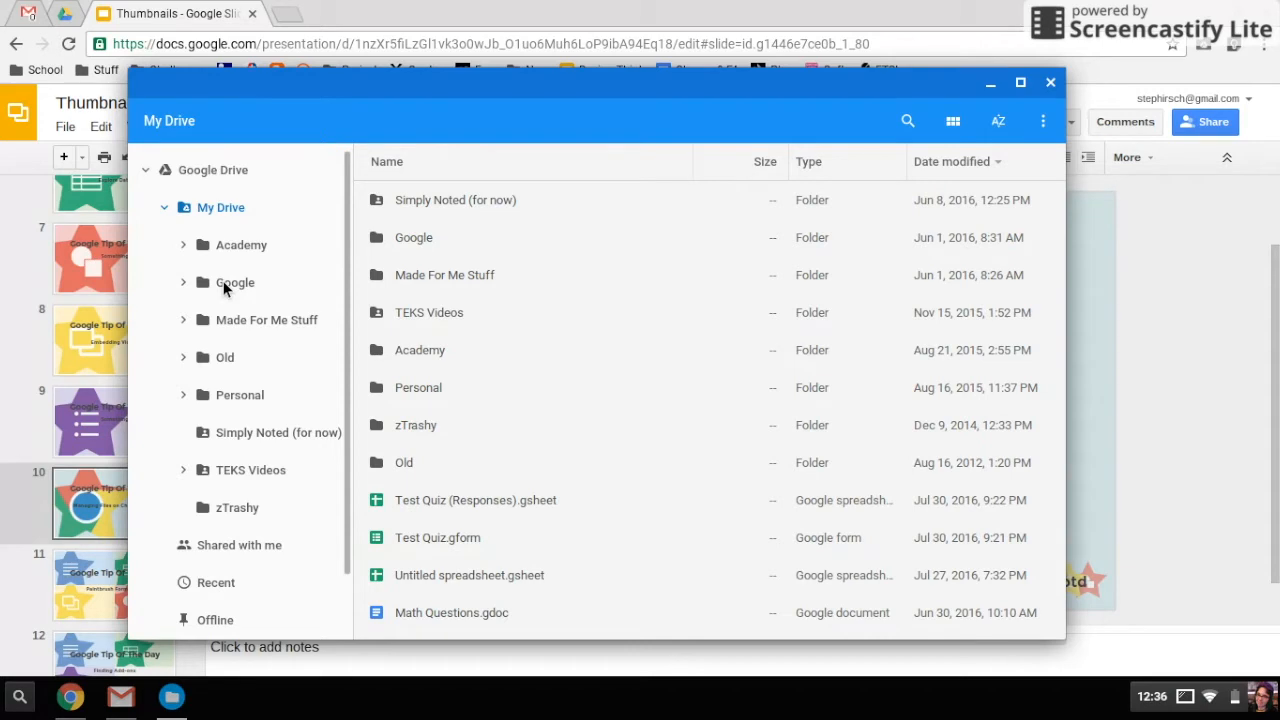
mouse_move(178, 213)
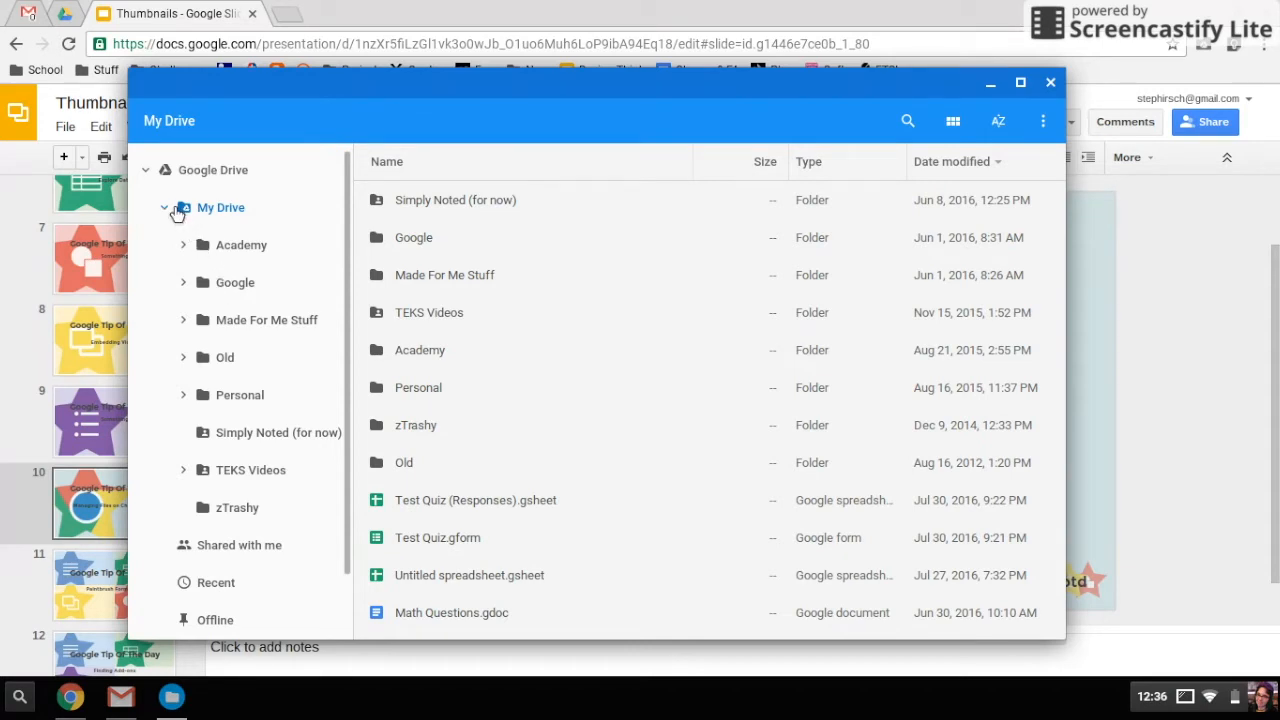
click(166, 207)
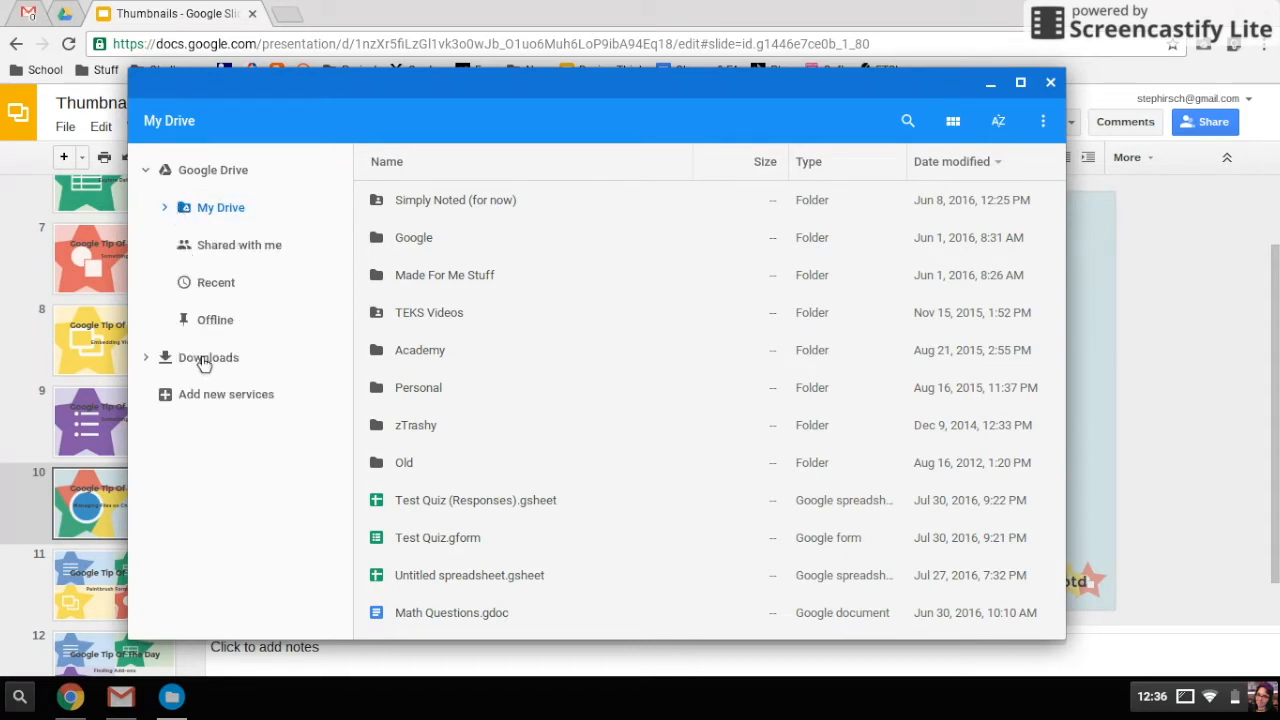
click(208, 357)
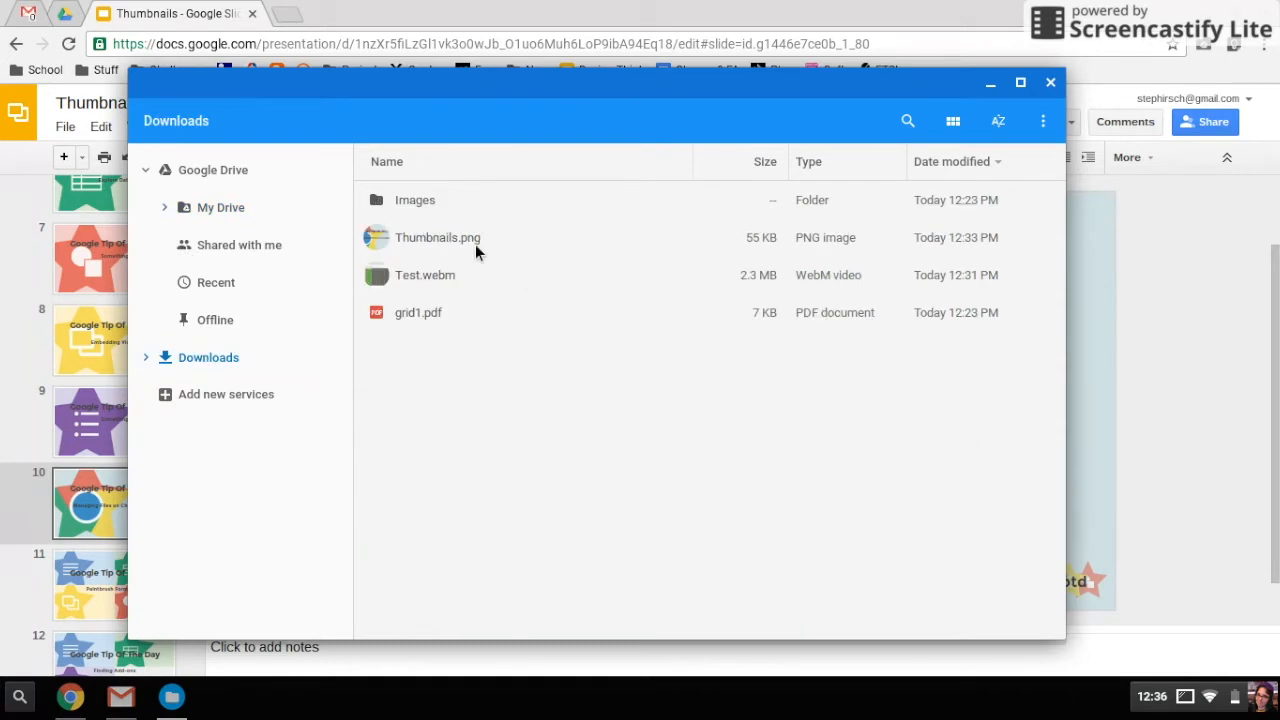
mouse_move(467, 245)
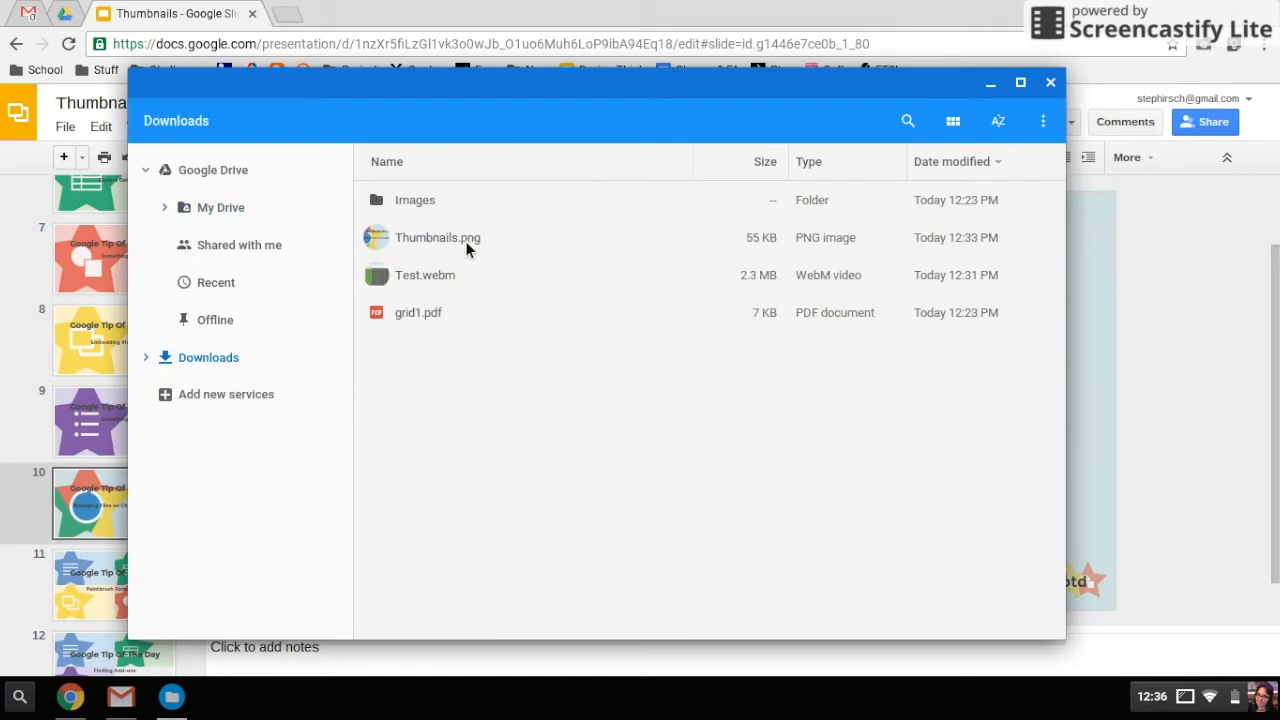
click(438, 237)
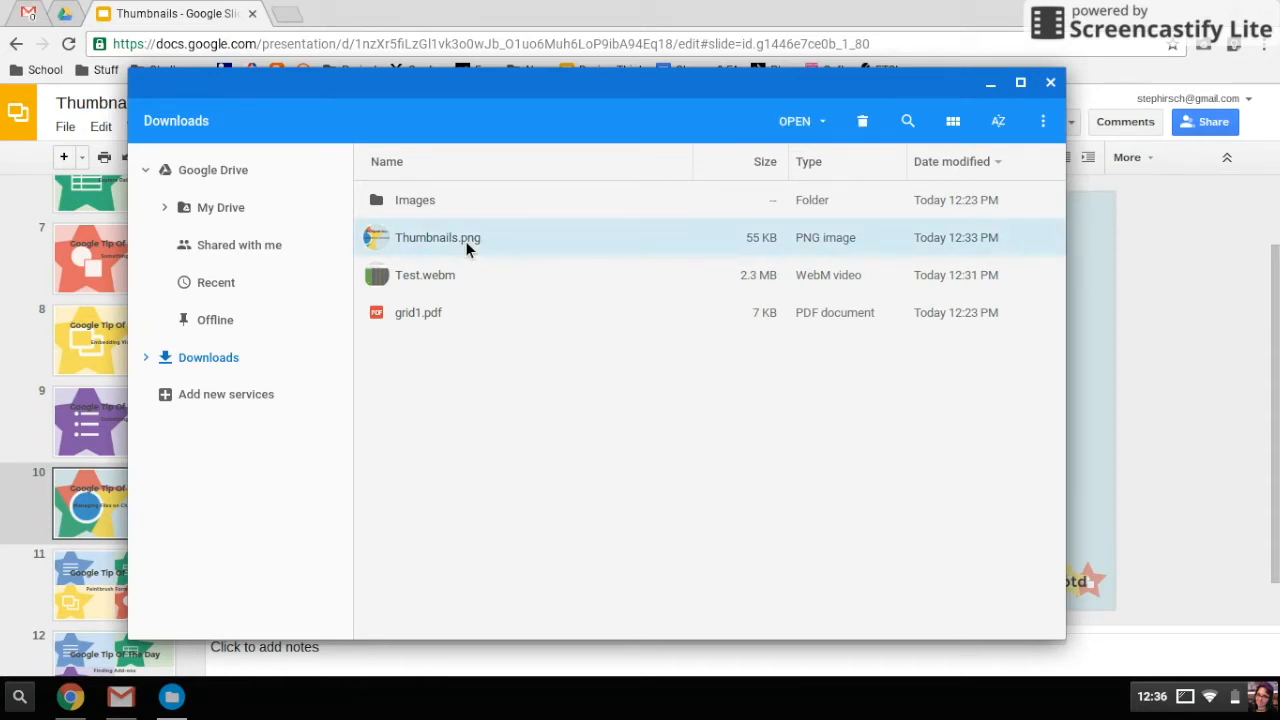
right_click(465, 247)
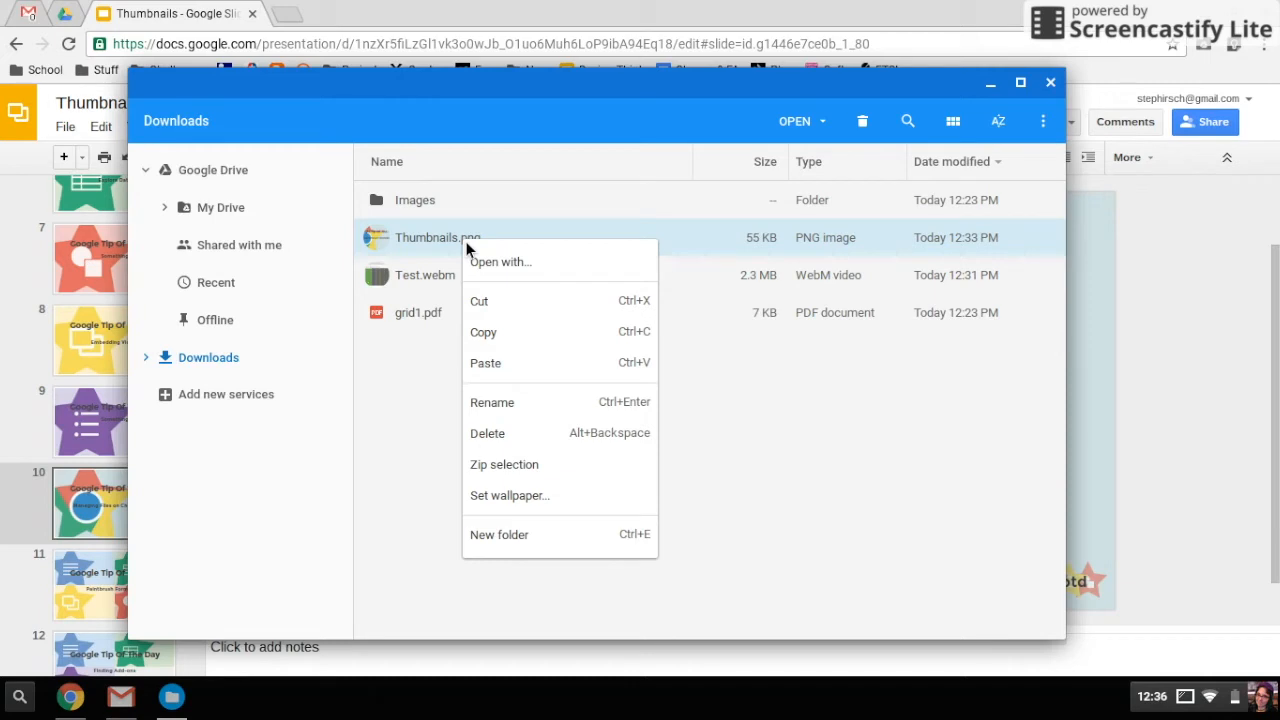
mouse_move(495, 276)
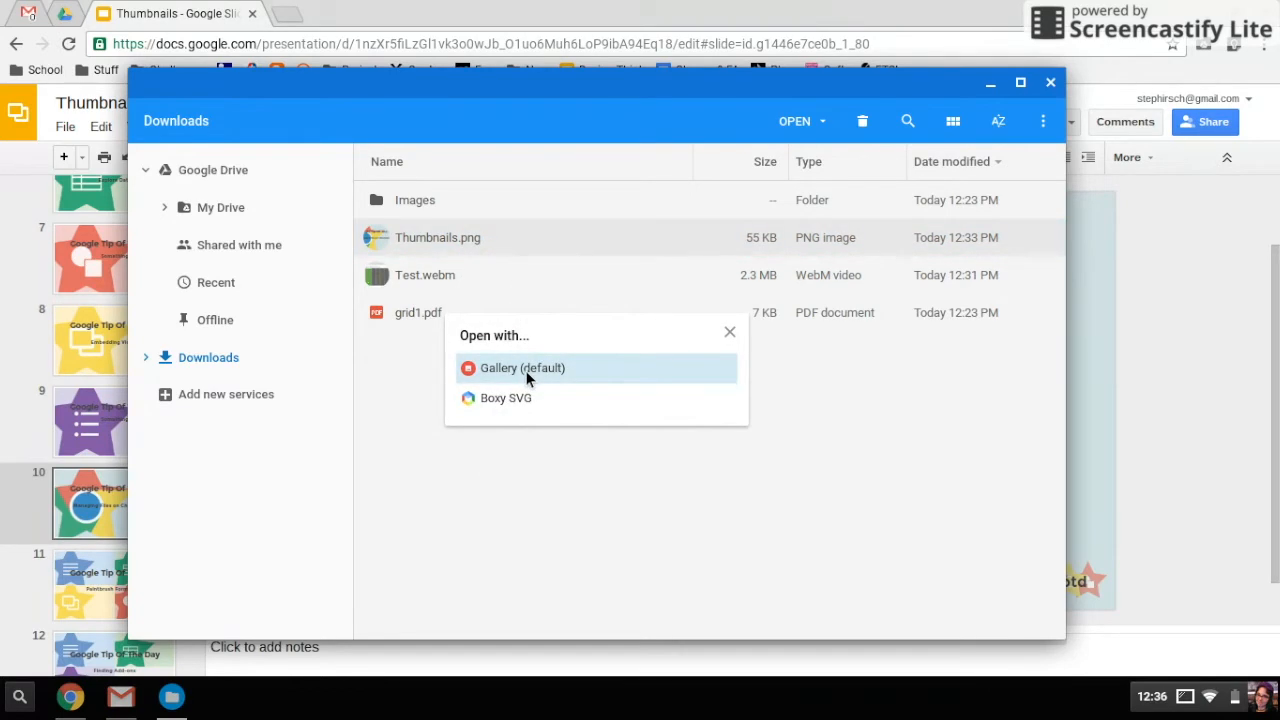
mouse_move(517, 410)
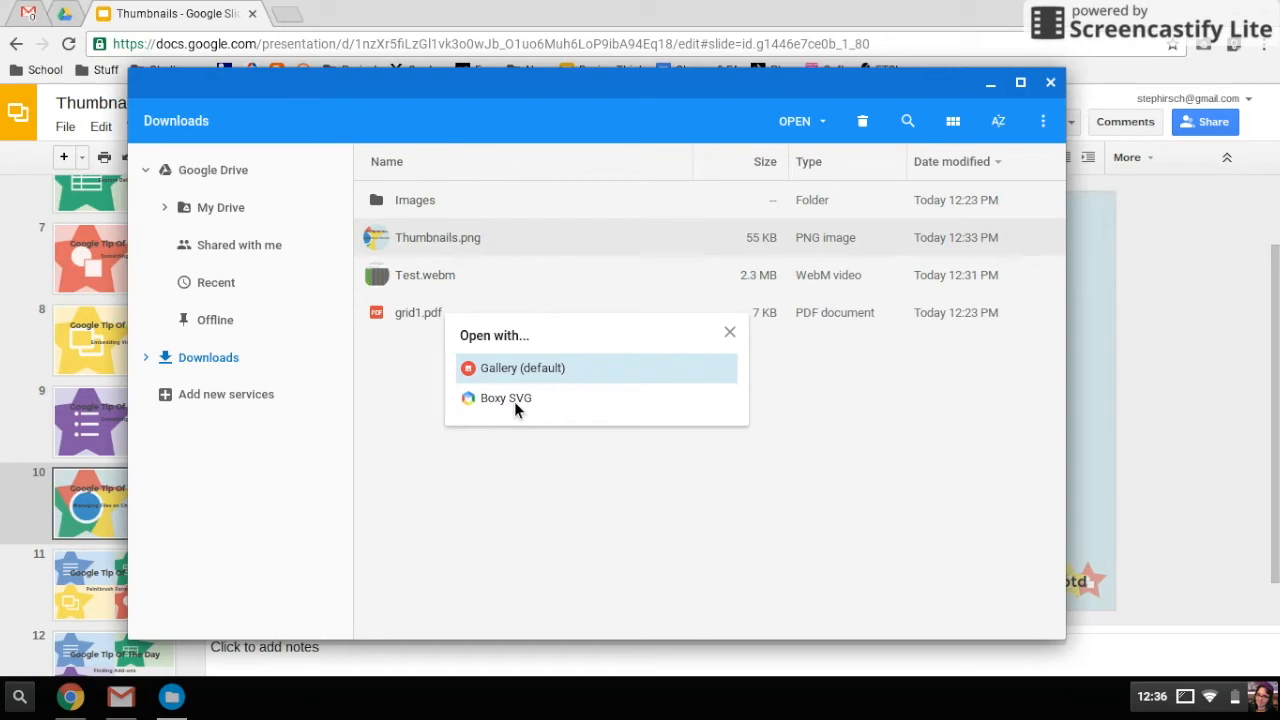
click(729, 331)
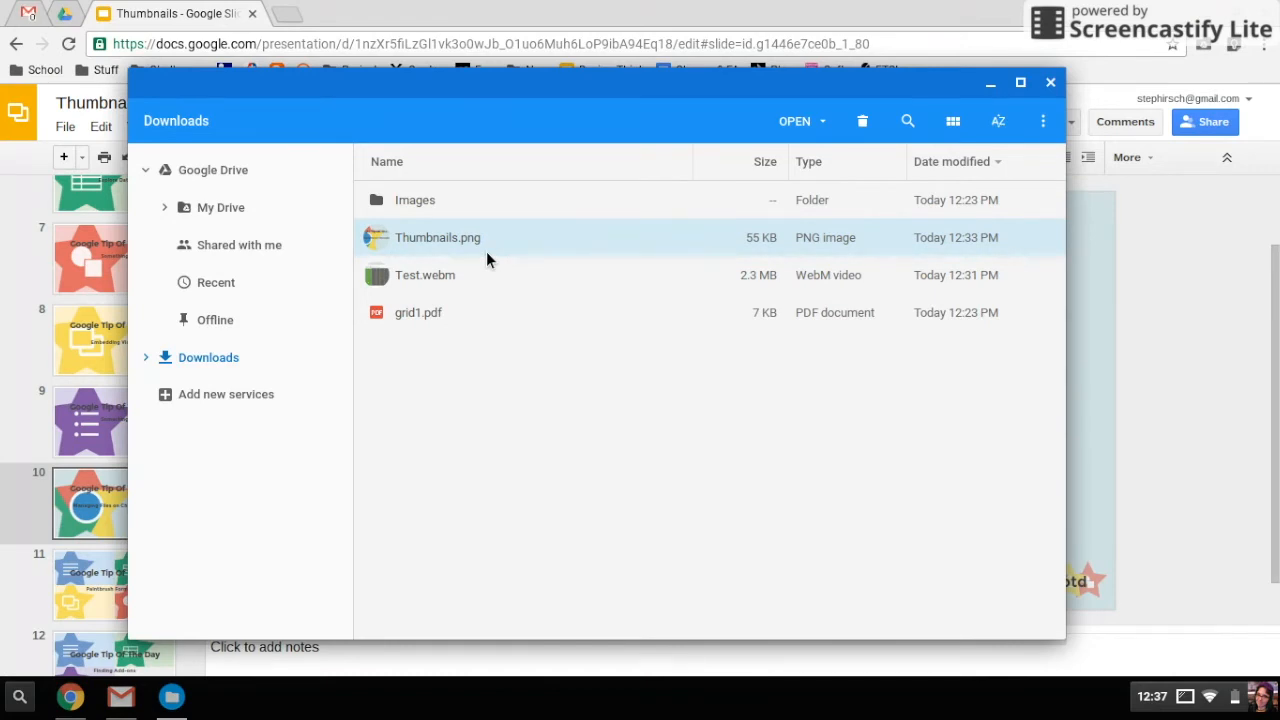
mouse_move(461, 285)
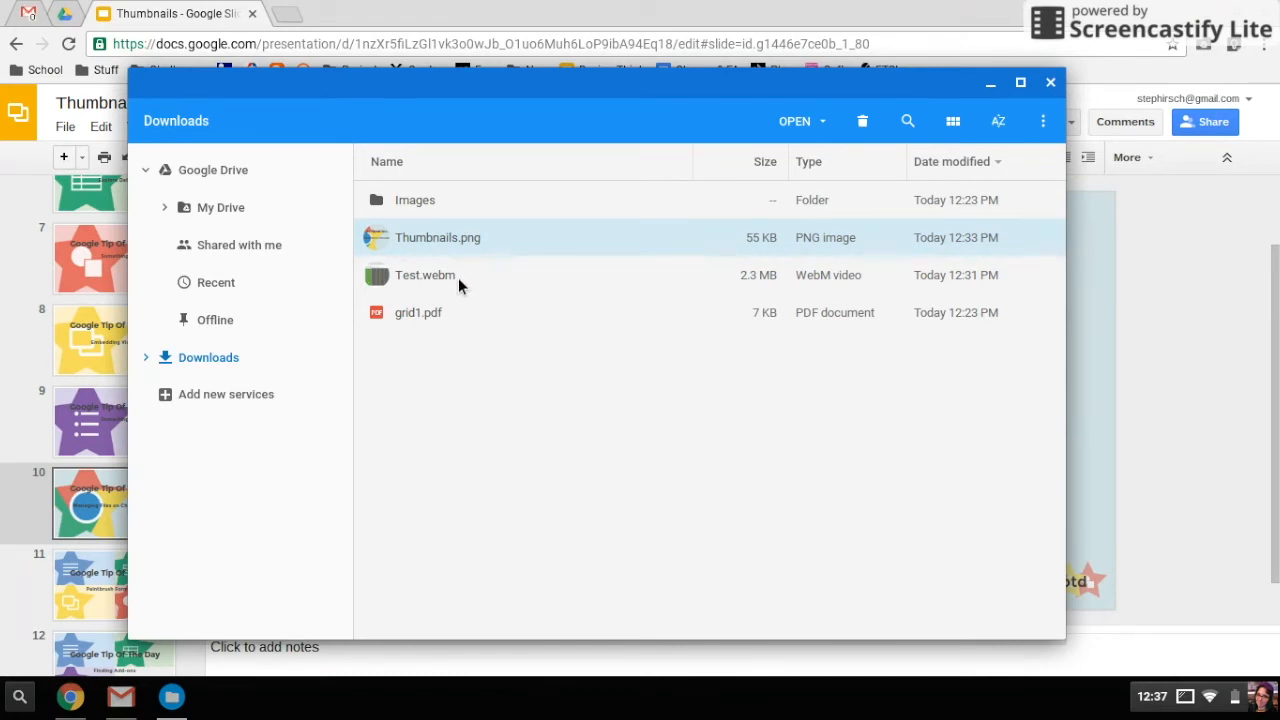
click(424, 275)
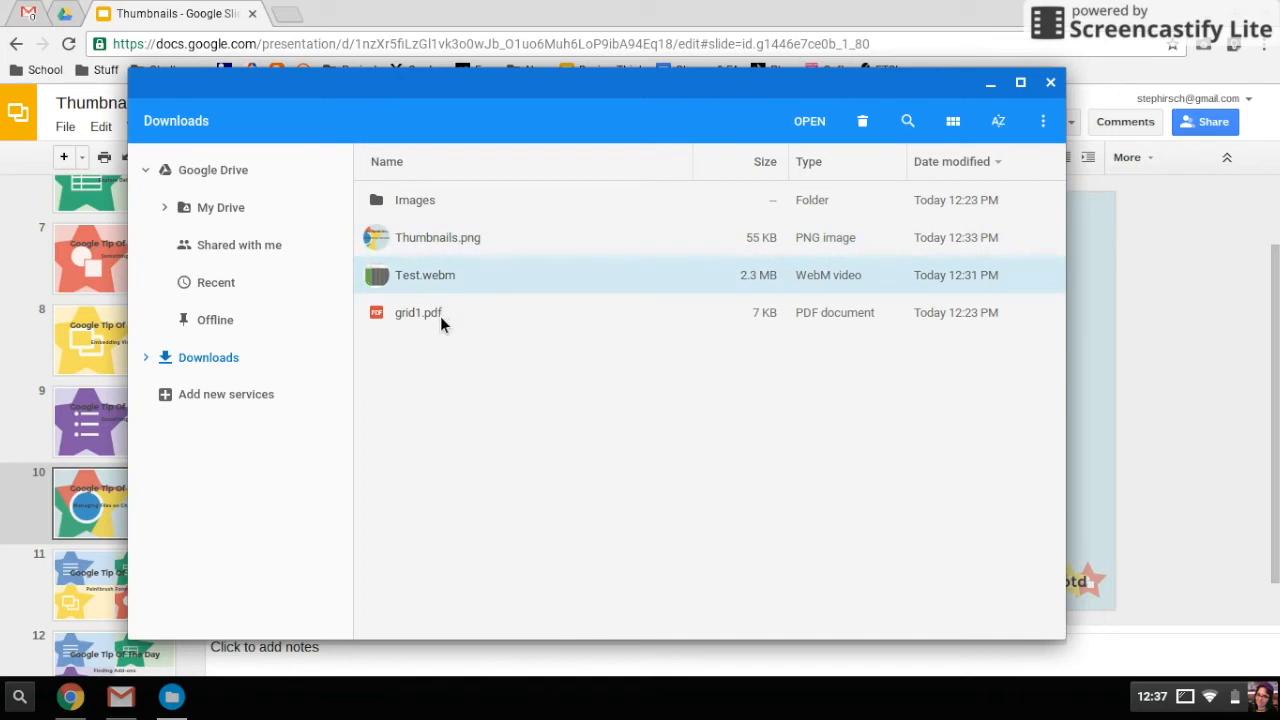
click(418, 312)
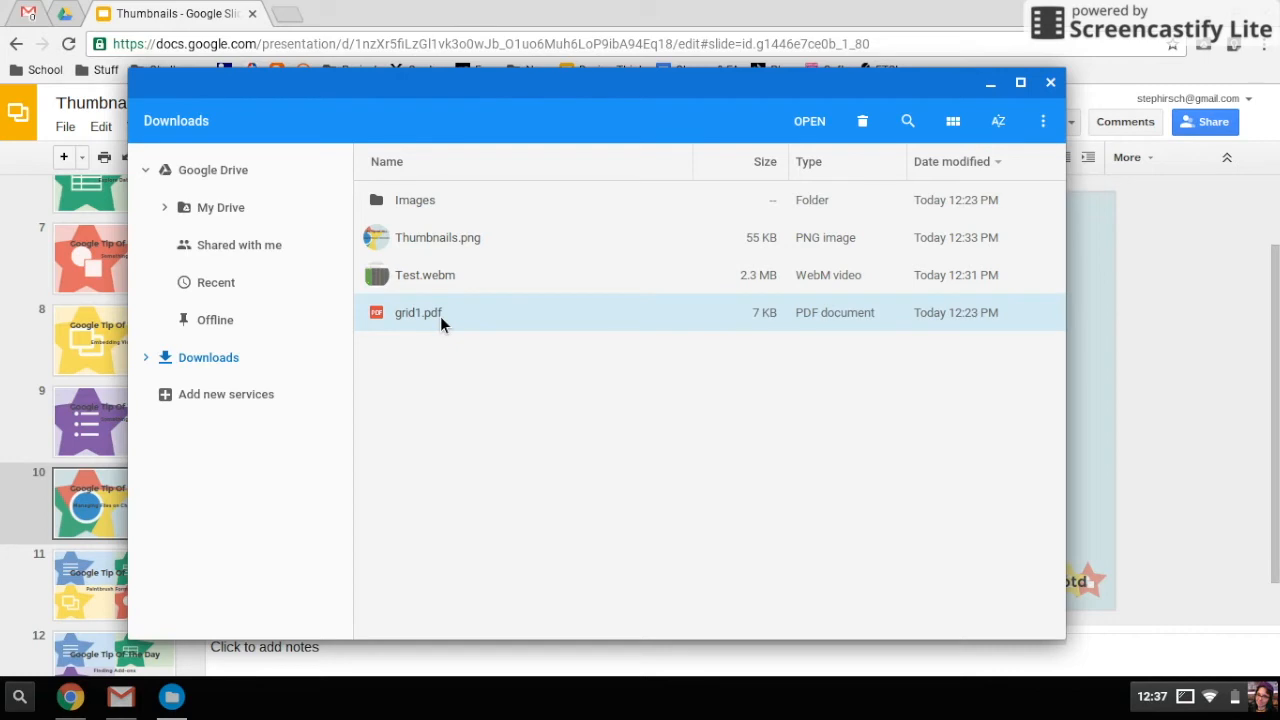
mouse_move(451, 301)
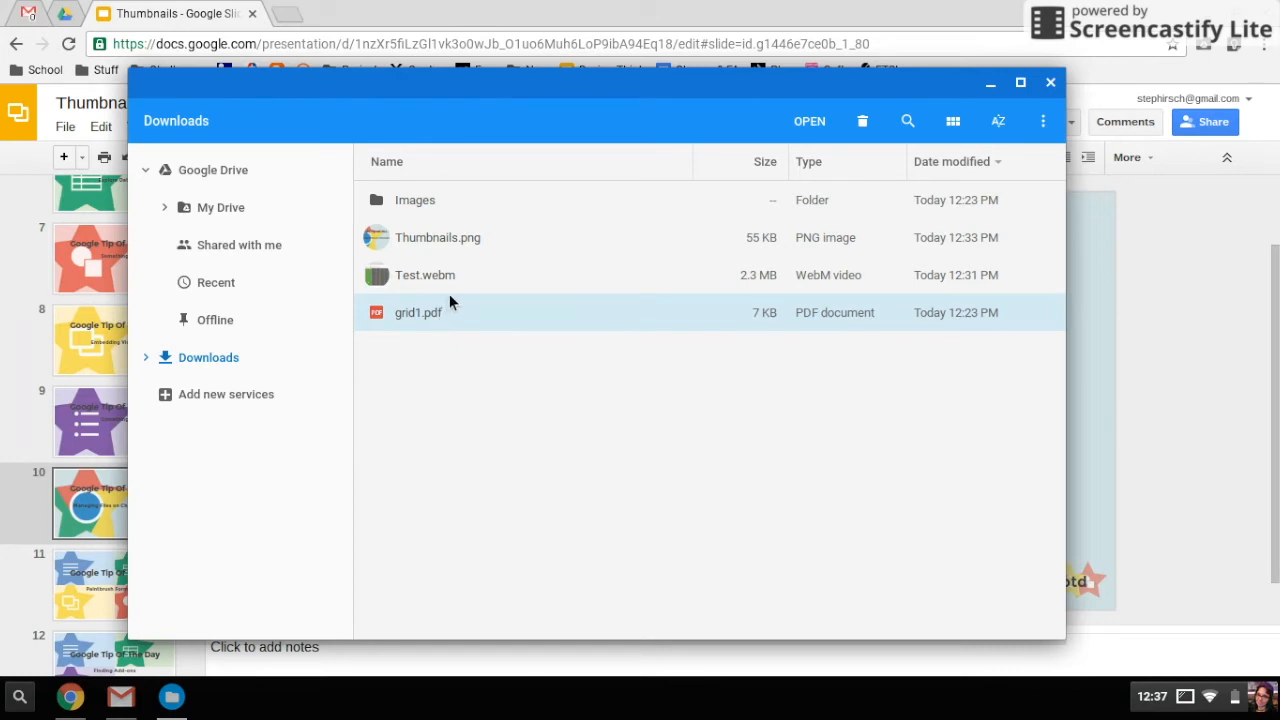
mouse_move(452, 291)
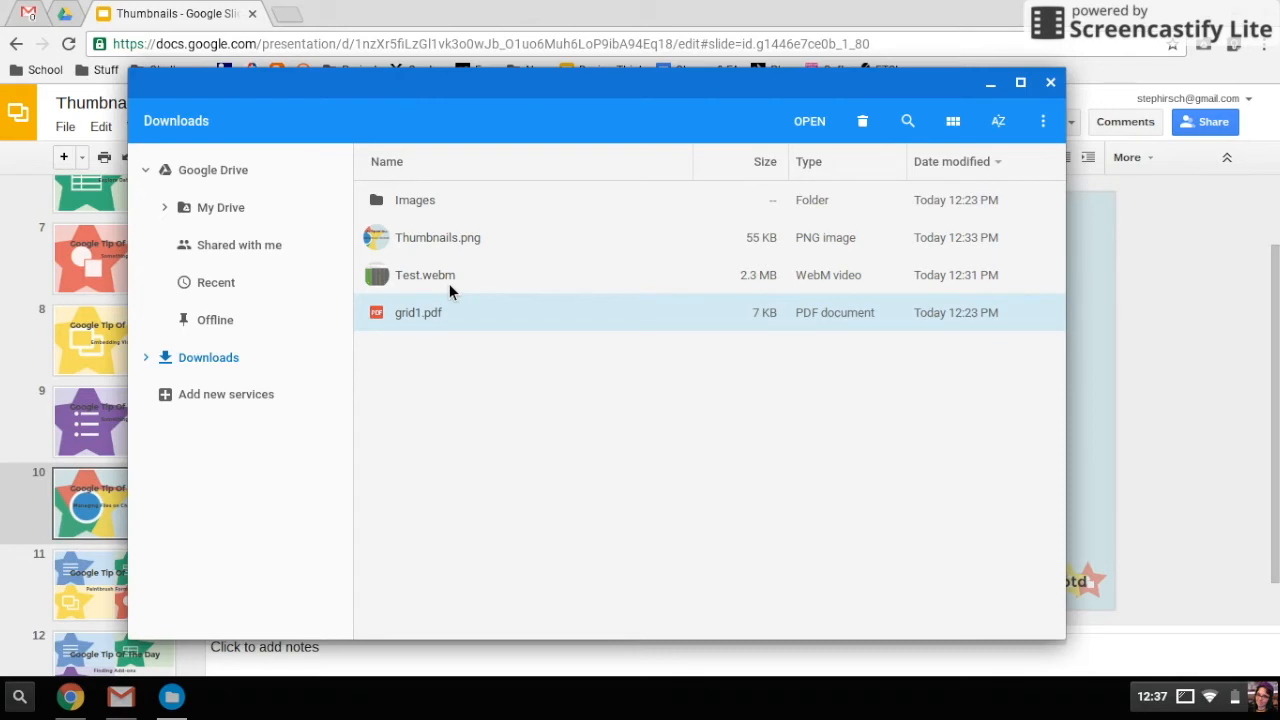
click(425, 275)
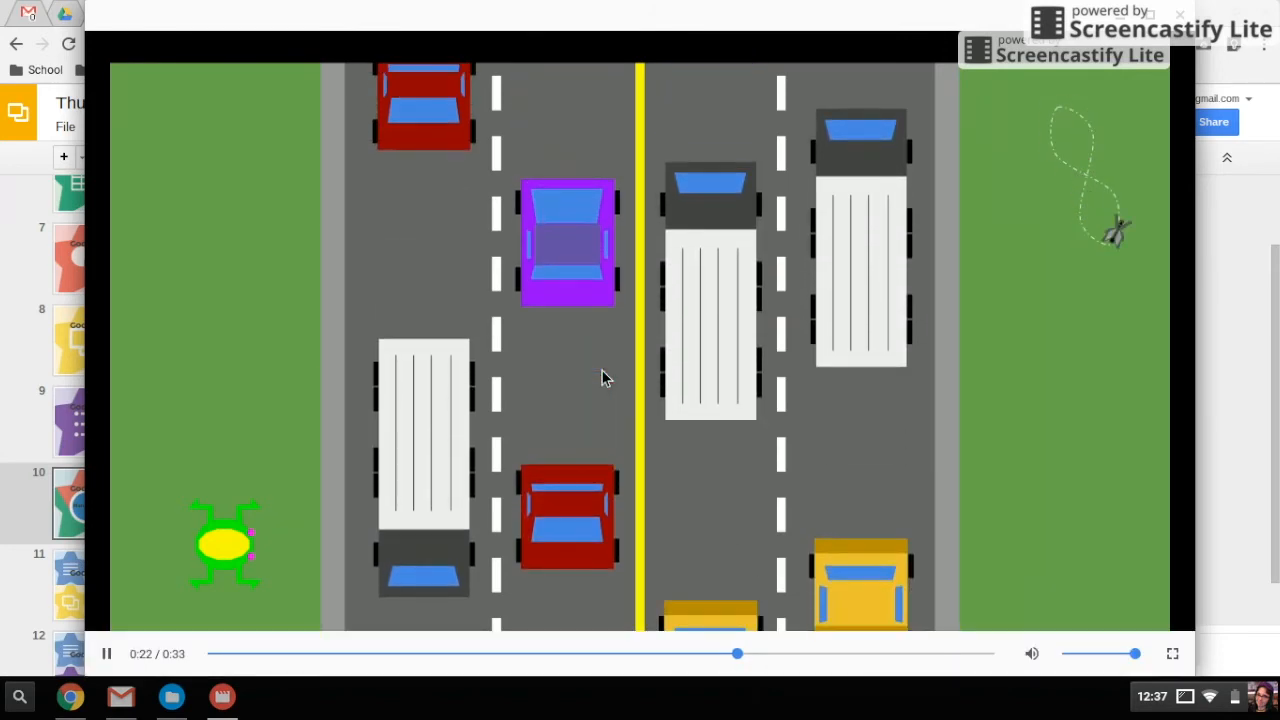
click(106, 654)
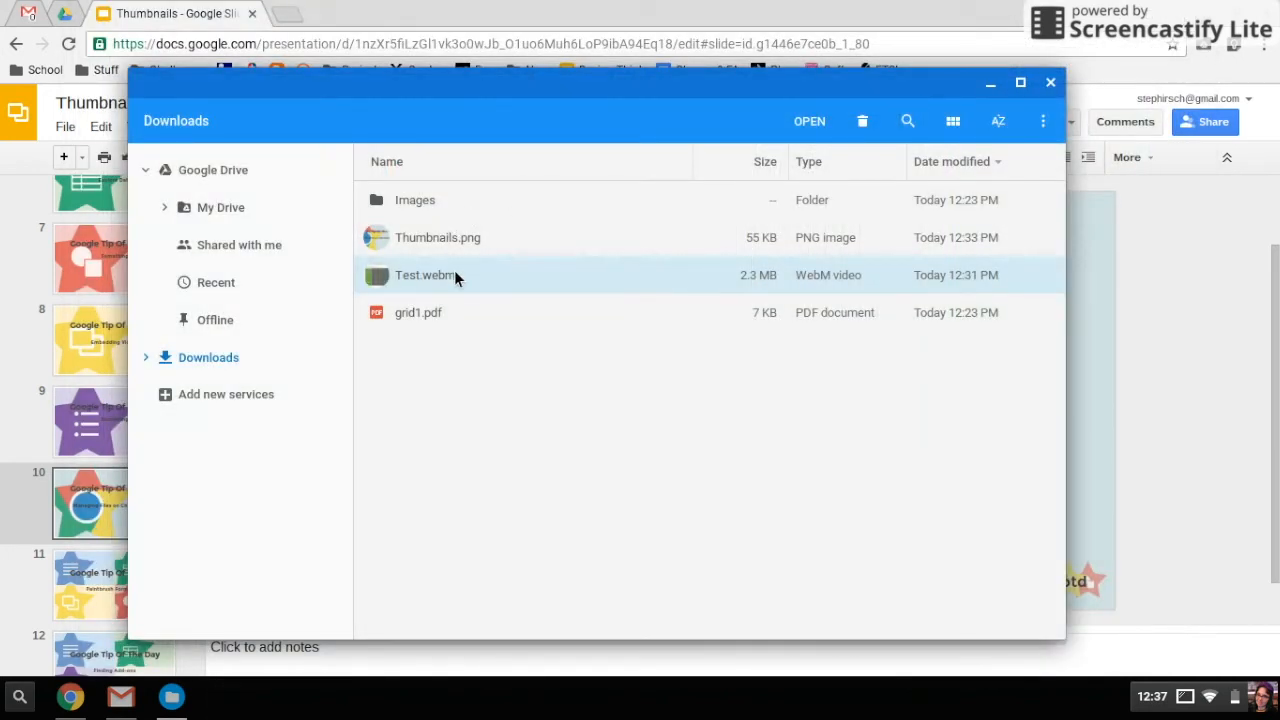
mouse_move(443, 287)
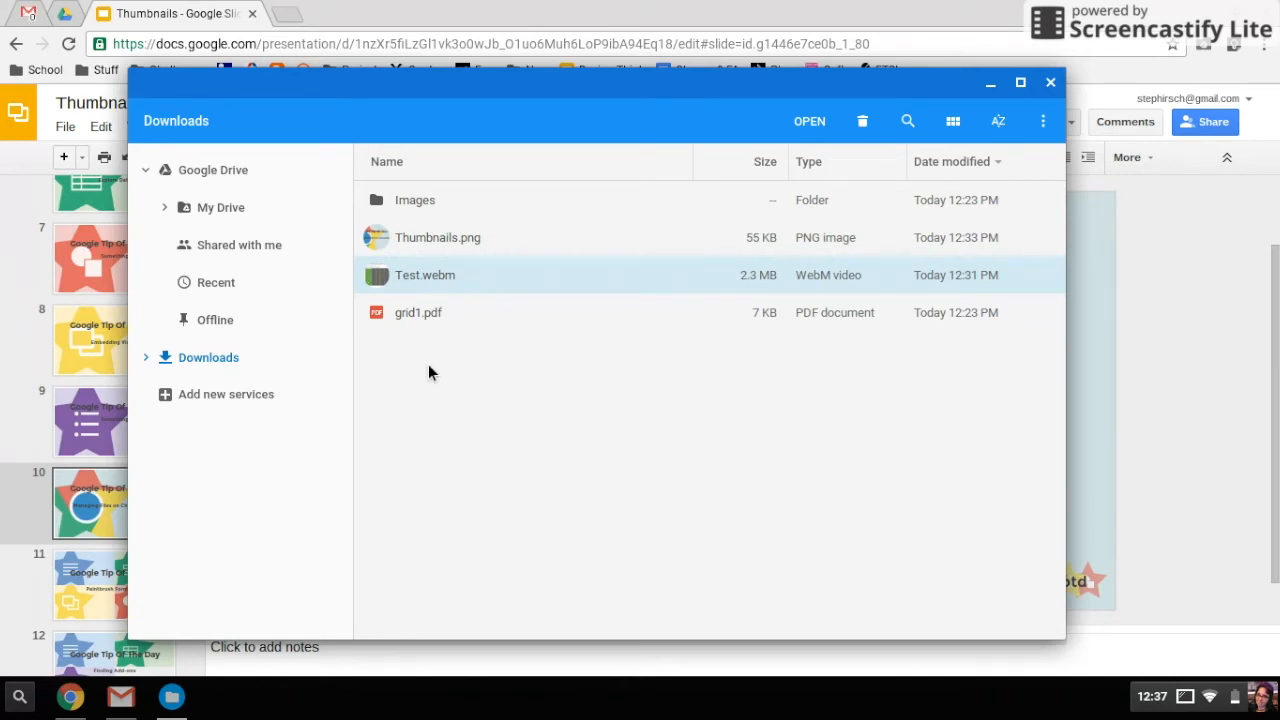
Step: Create 'New Folder' in Downloads from the context menu and select Thumbnails.png
right_click(431, 372)
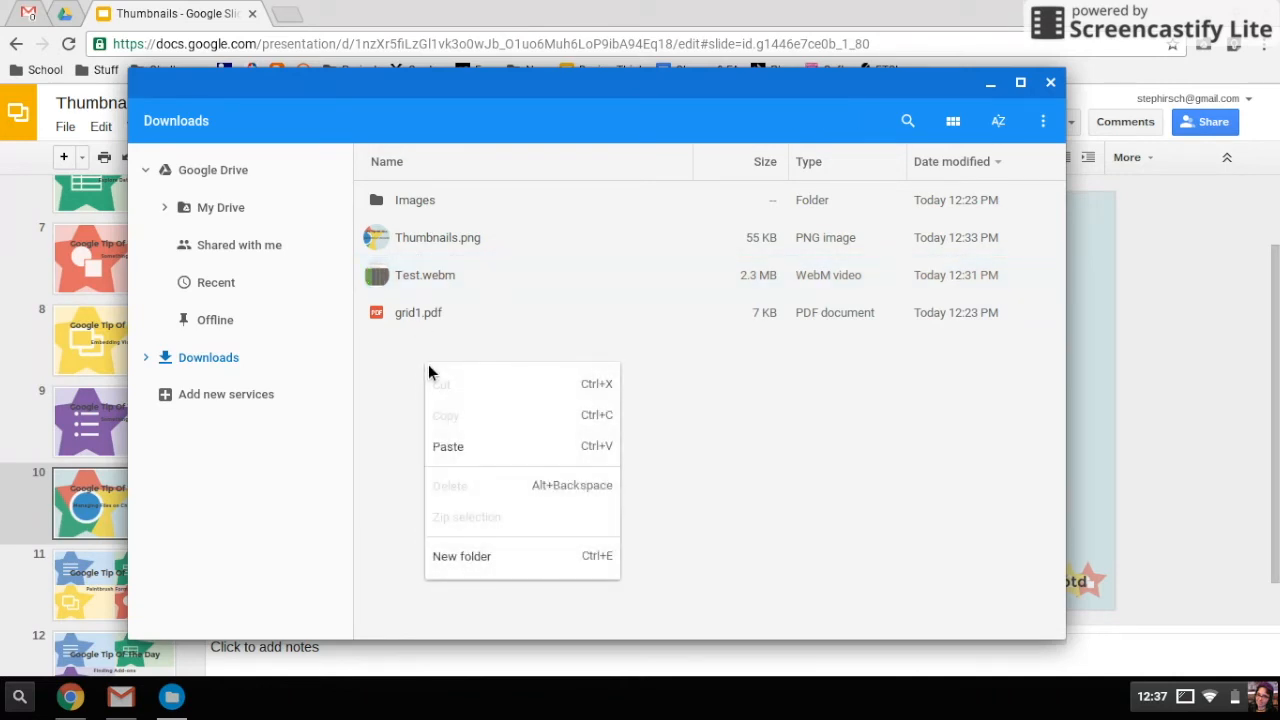
mouse_move(466, 564)
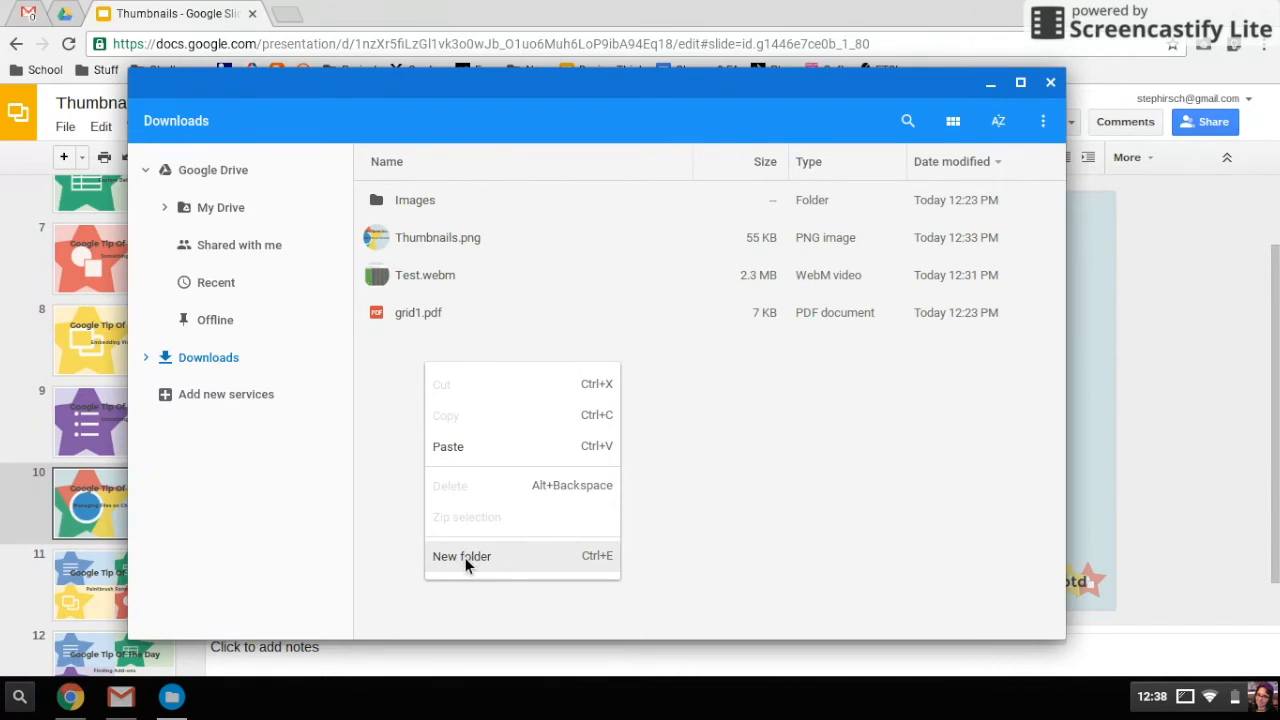
click(461, 556)
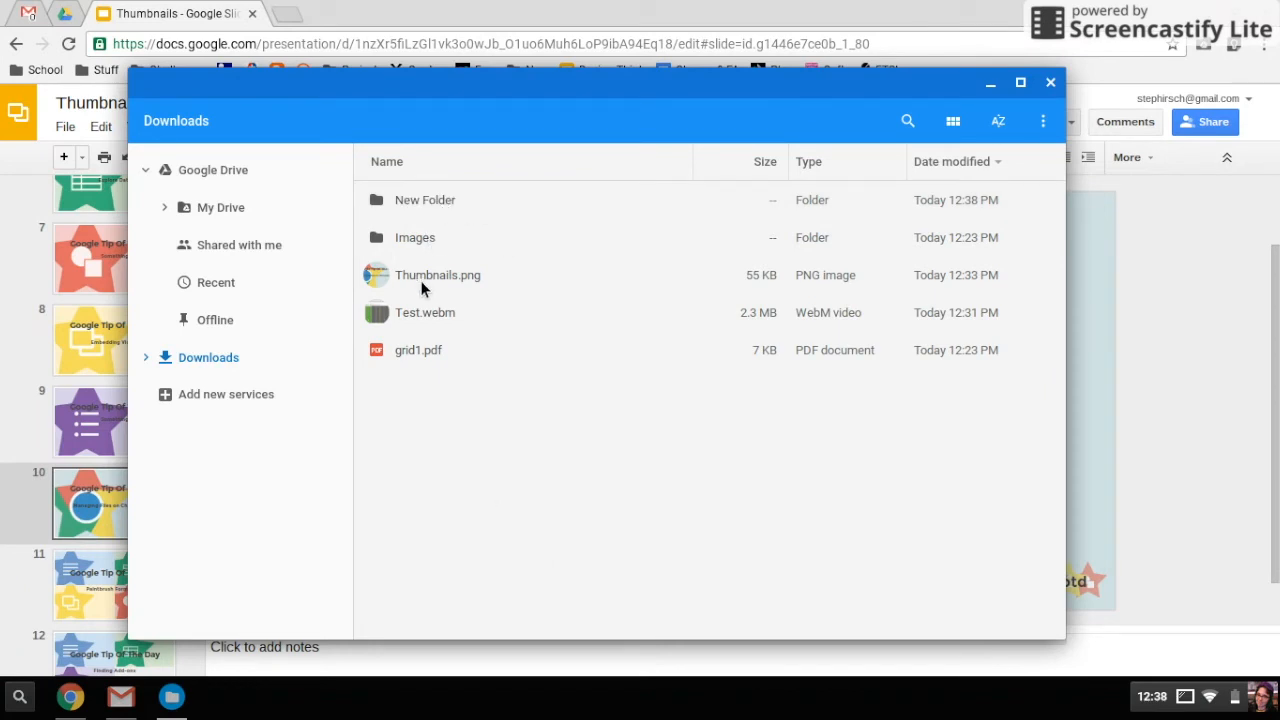
click(438, 275)
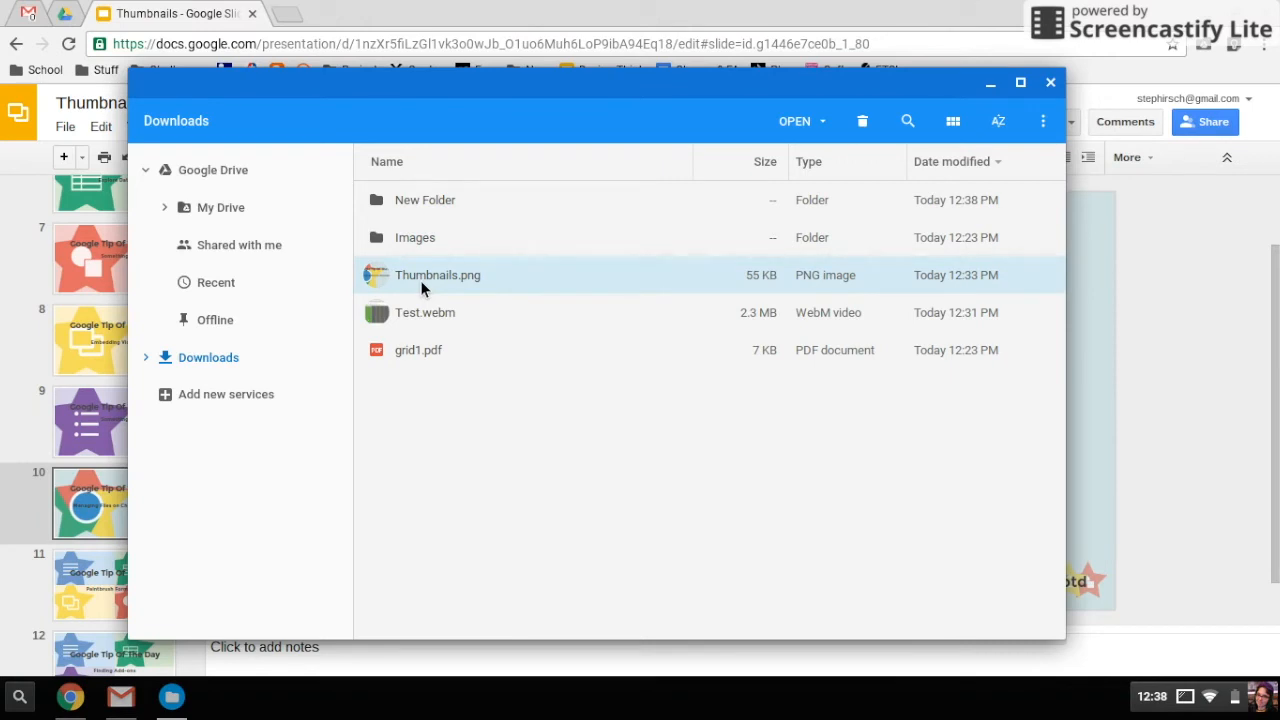
Step: Drag Thumbnails.png into New Folder, check Images for Whoa.png, and return to Downloads
drag(437, 275, 460, 255)
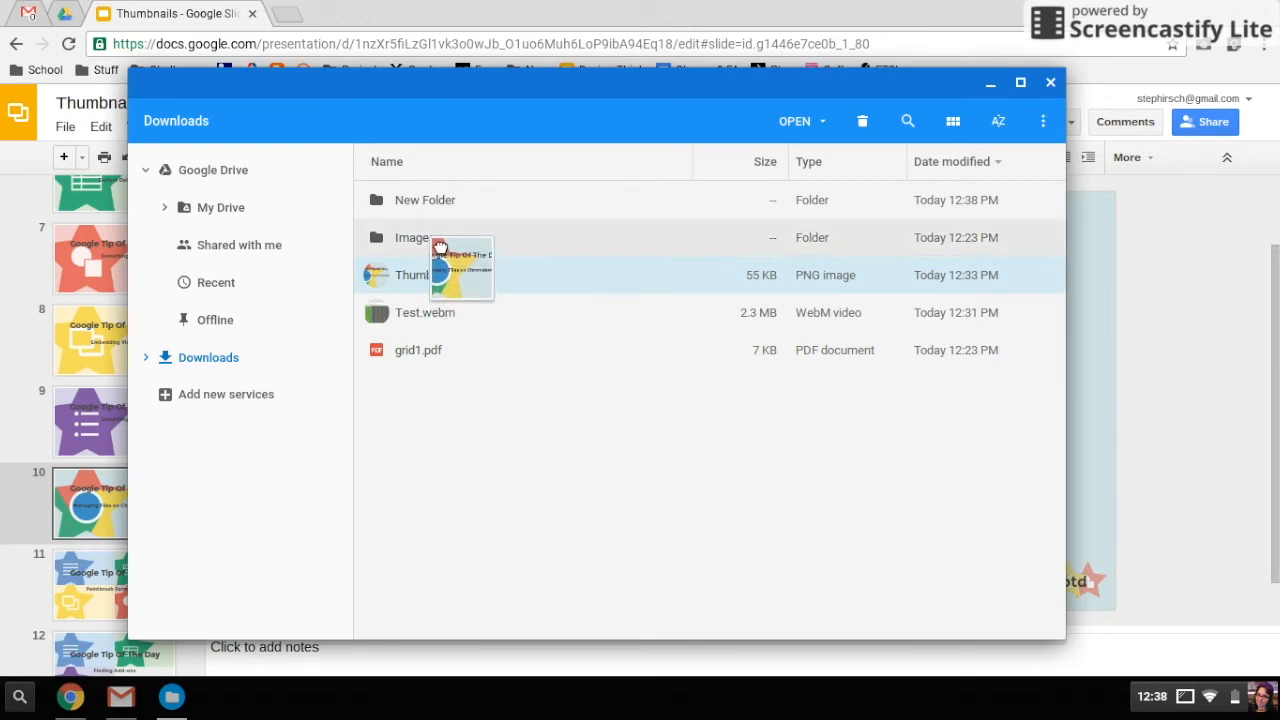
drag(440, 274, 414, 237)
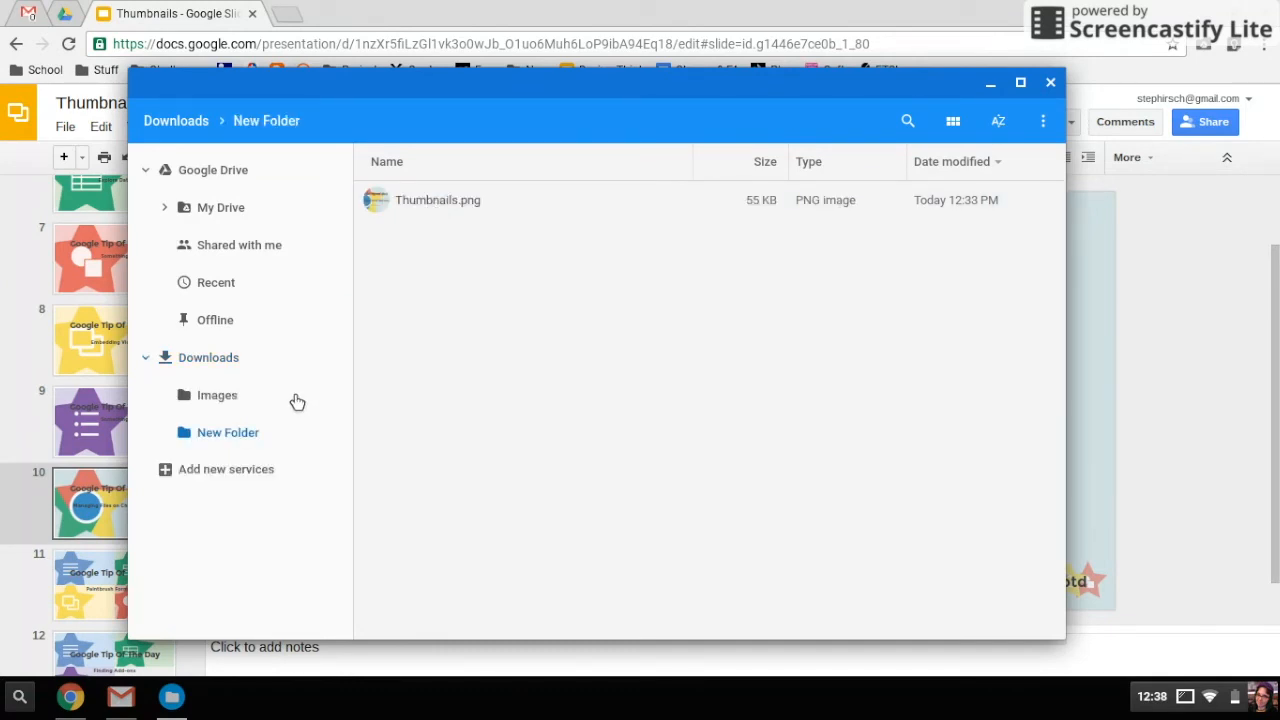
mouse_move(232, 364)
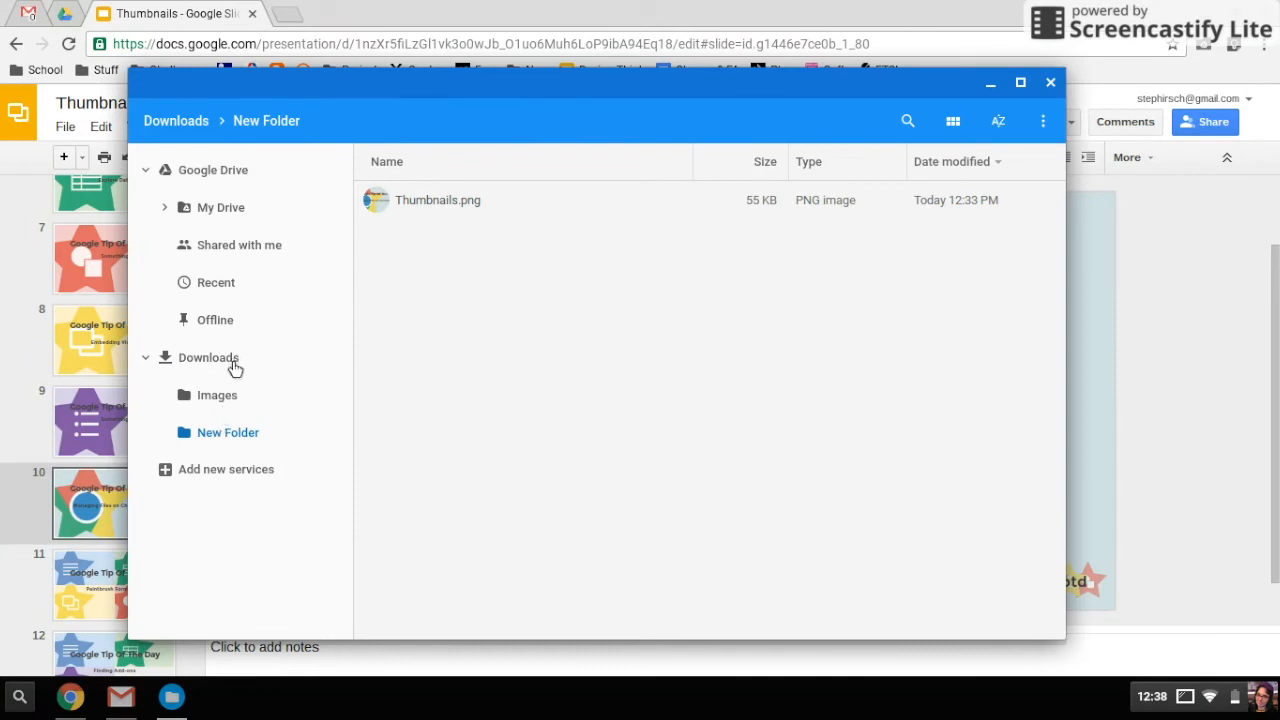
mouse_move(160, 367)
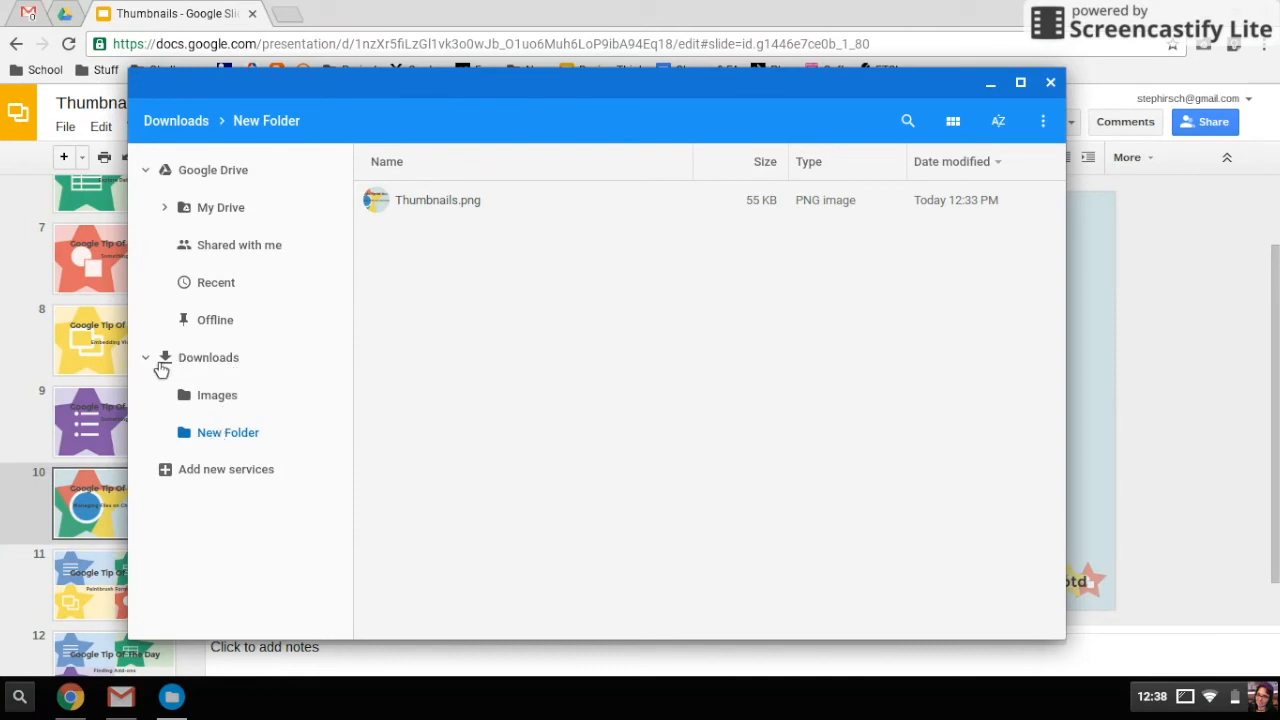
click(145, 357)
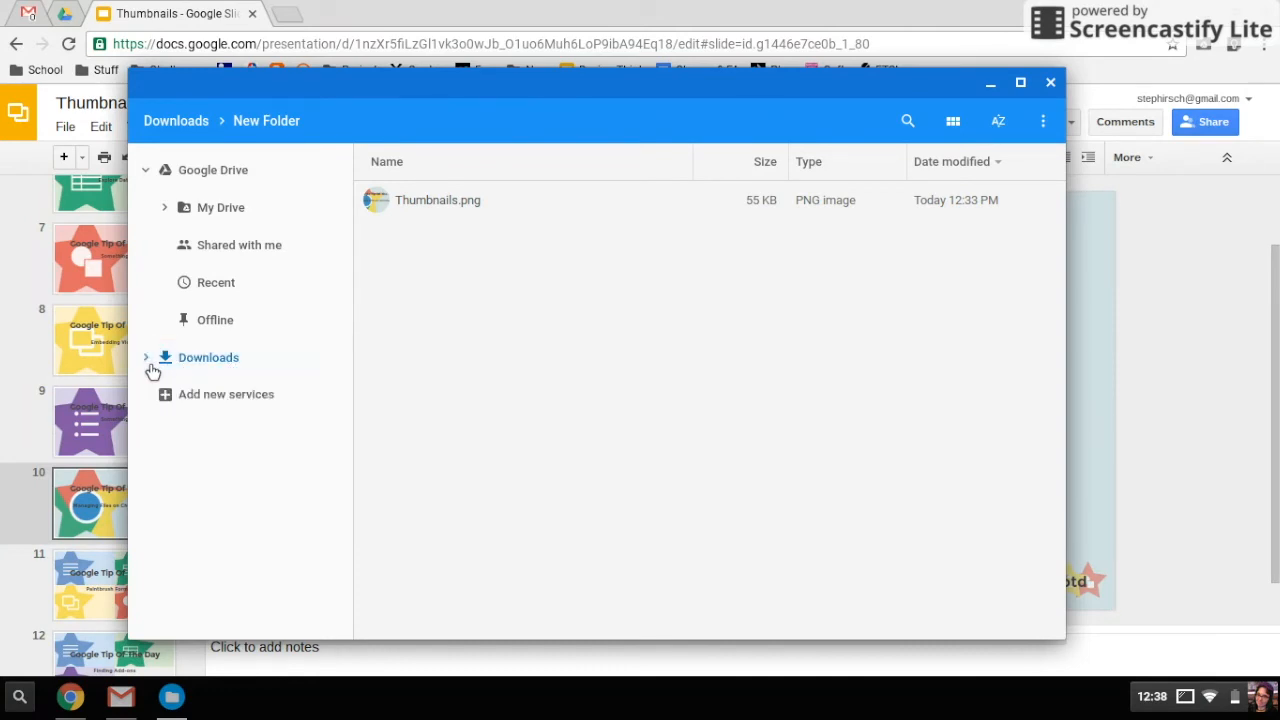
click(146, 357)
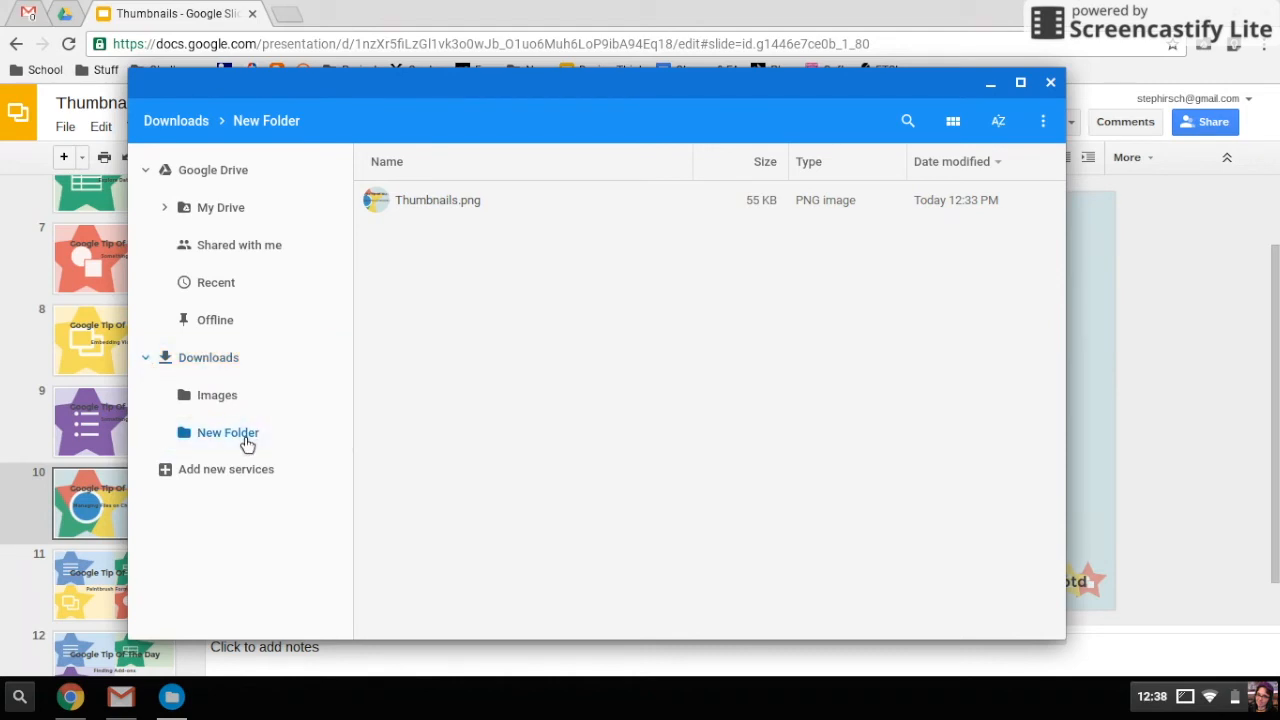
click(216, 395)
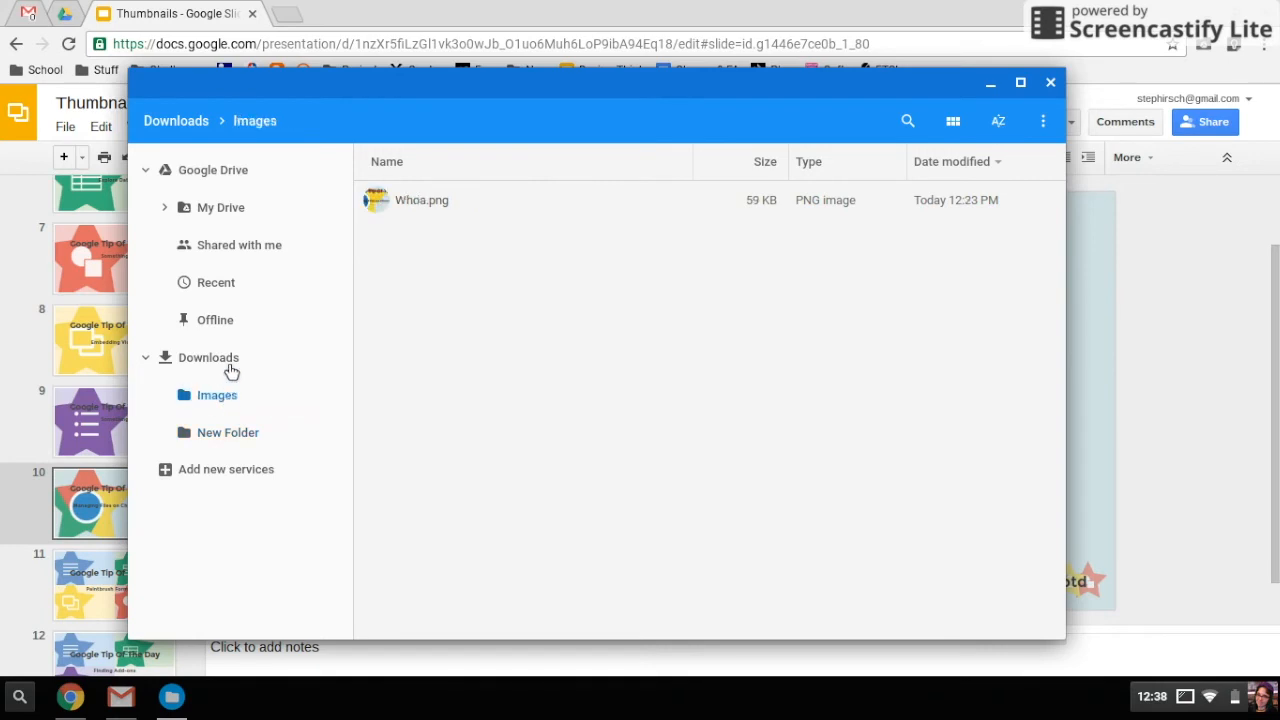
click(208, 357)
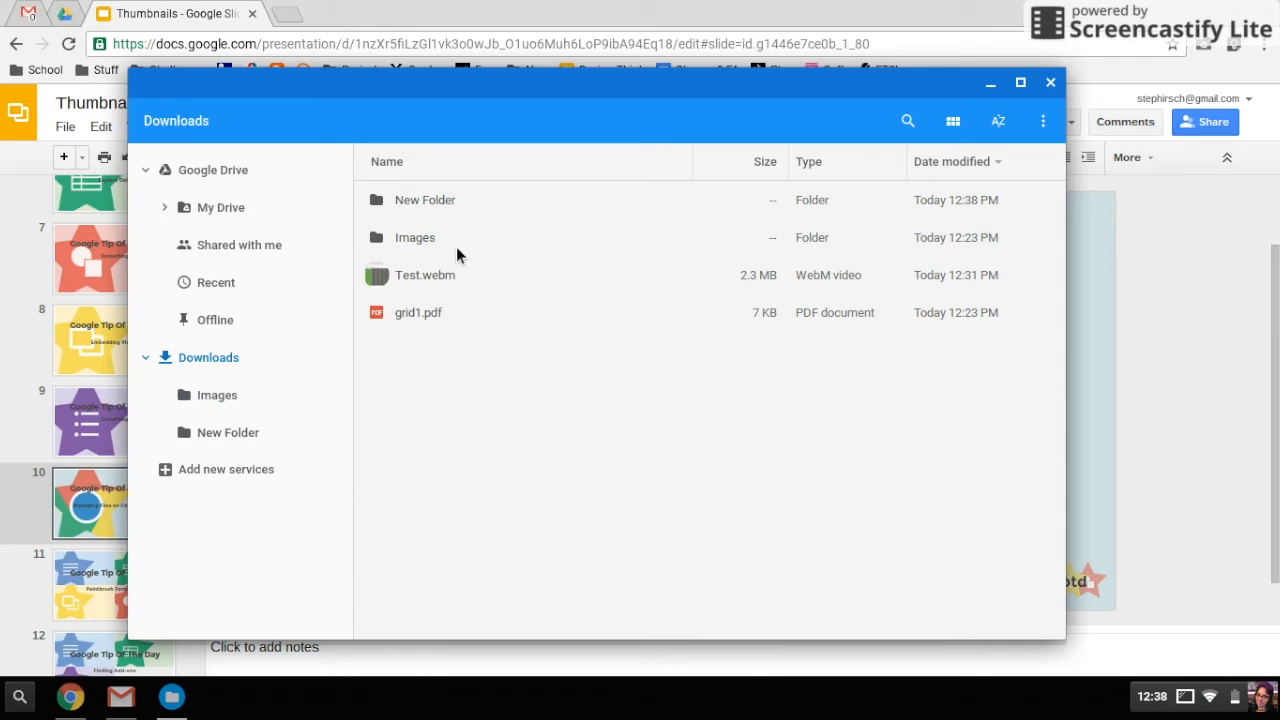
mouse_move(1056, 95)
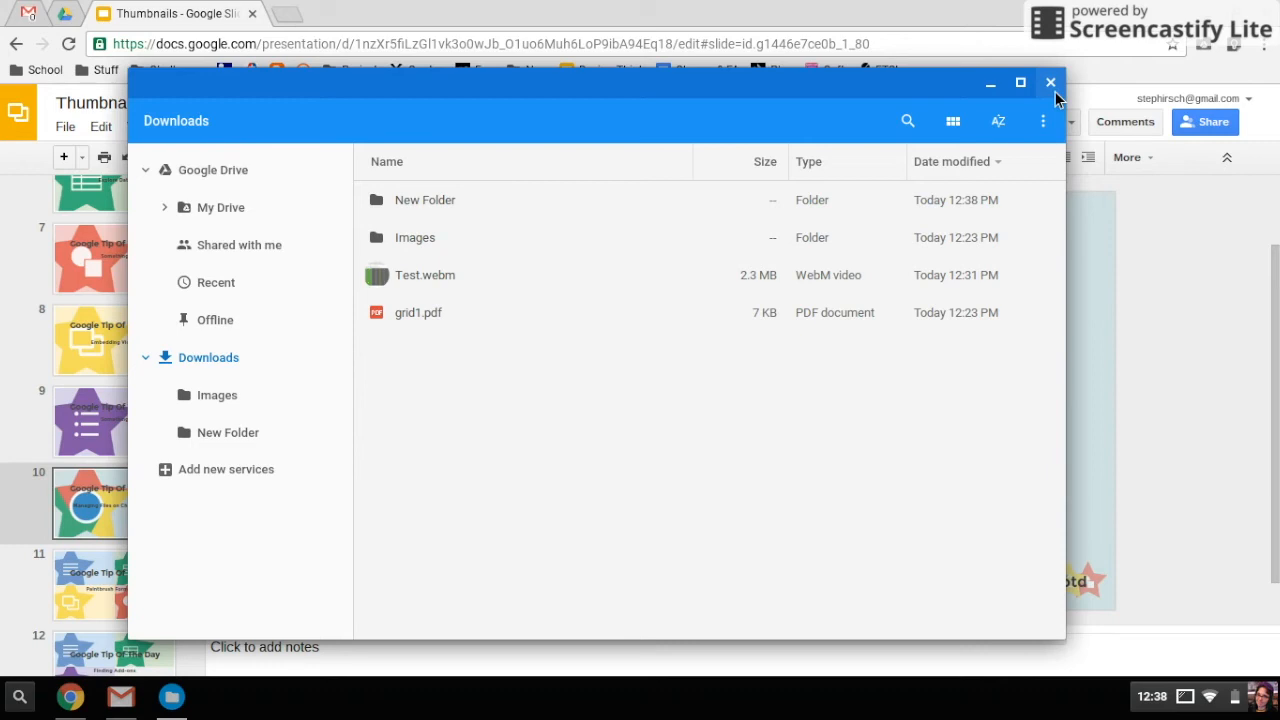
Step: Search 'solar system filetype:pdf' in a new tab and open NASA's Our Solar System PDF
click(1050, 82)
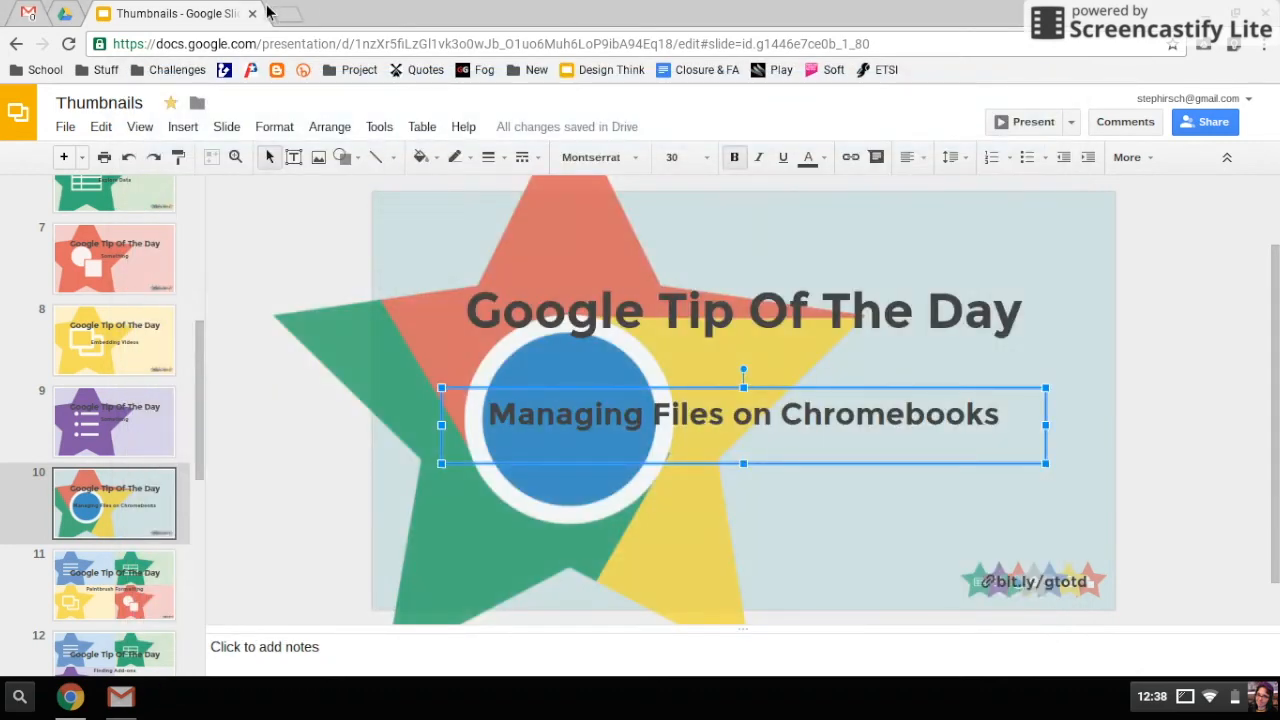
click(280, 13)
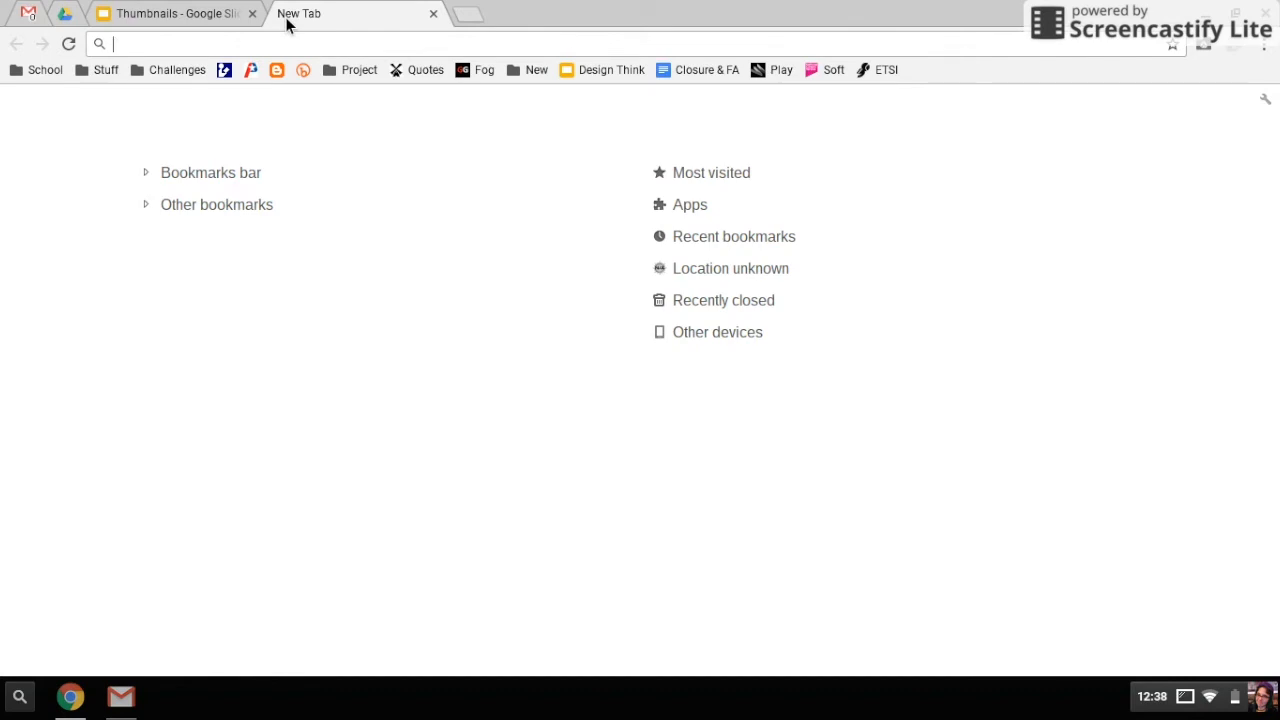
text(solar system filetype:pdf)
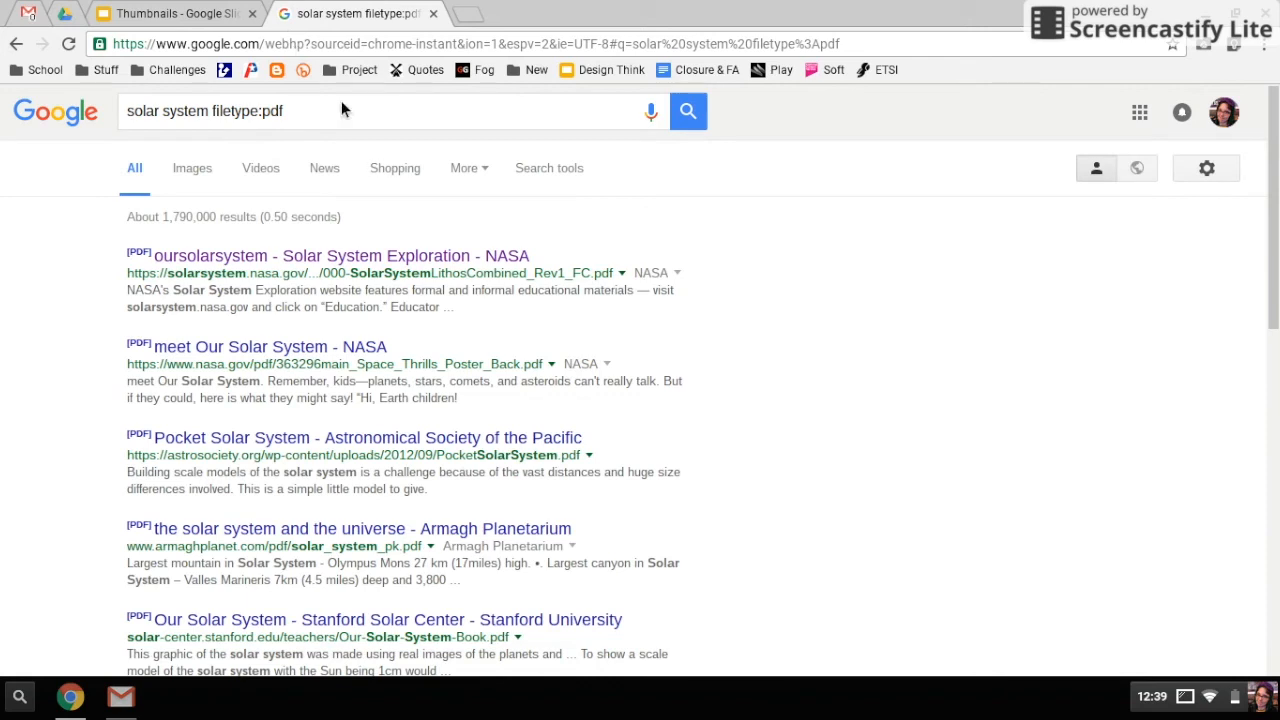
mouse_move(405, 256)
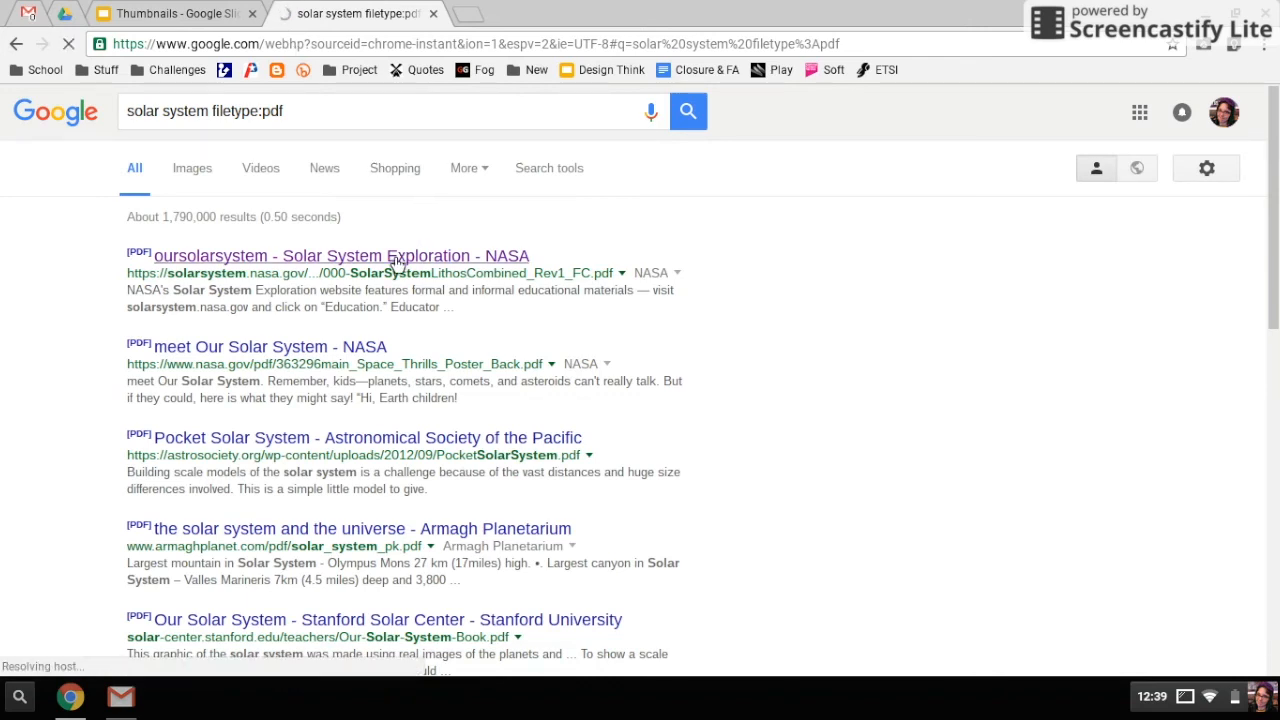
click(342, 256)
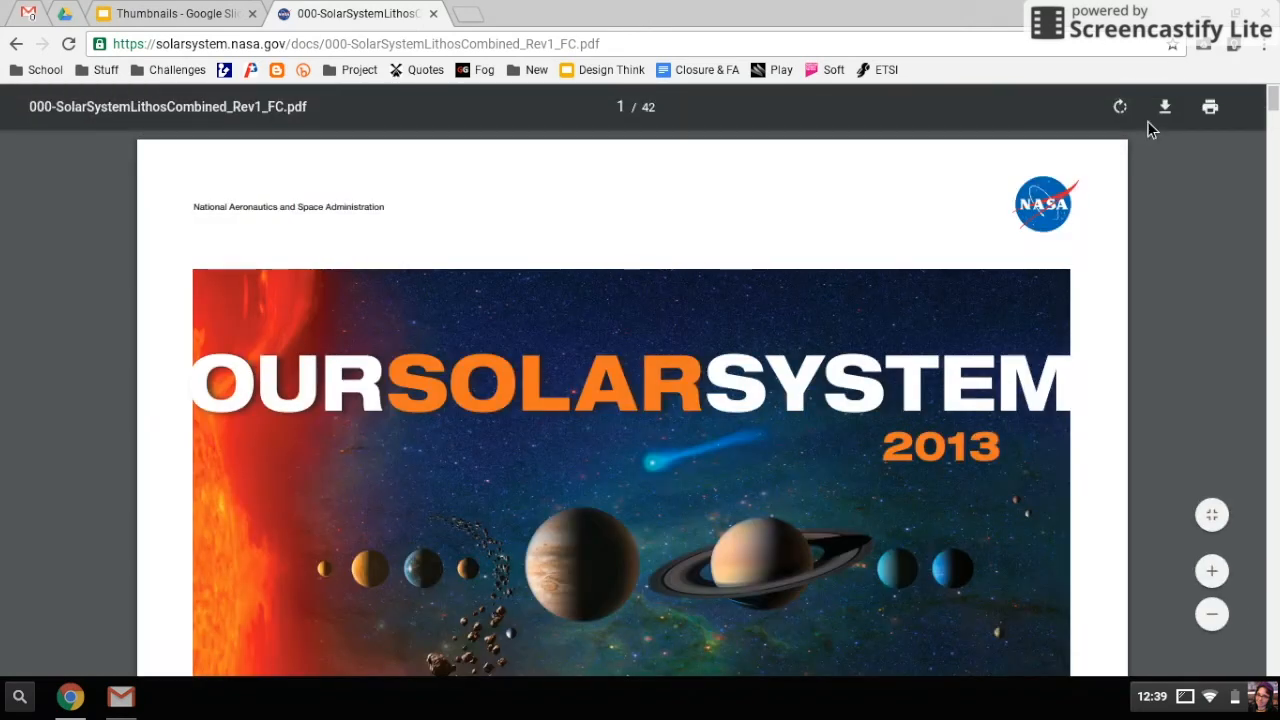
mouse_move(1165, 107)
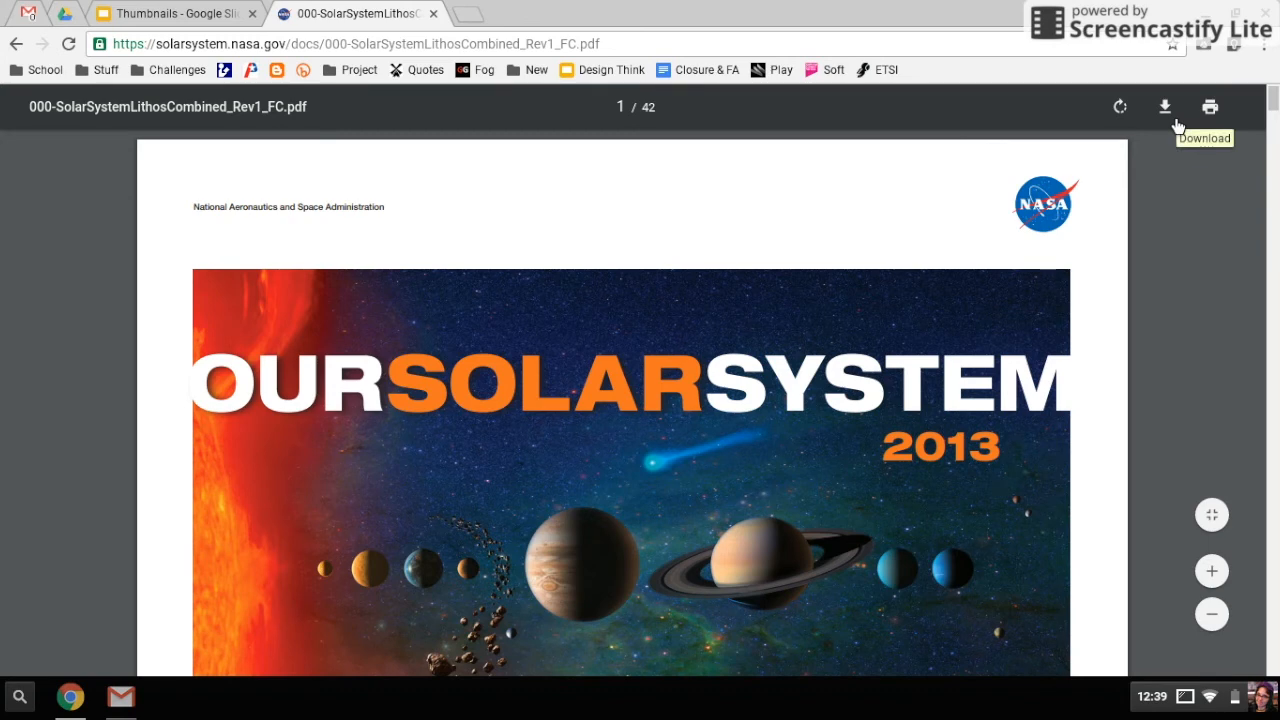
Step: Save the NASA PDF from Chrome's viewer as 'Solar System.pdf' (31.3 MB) in Downloads
click(1164, 106)
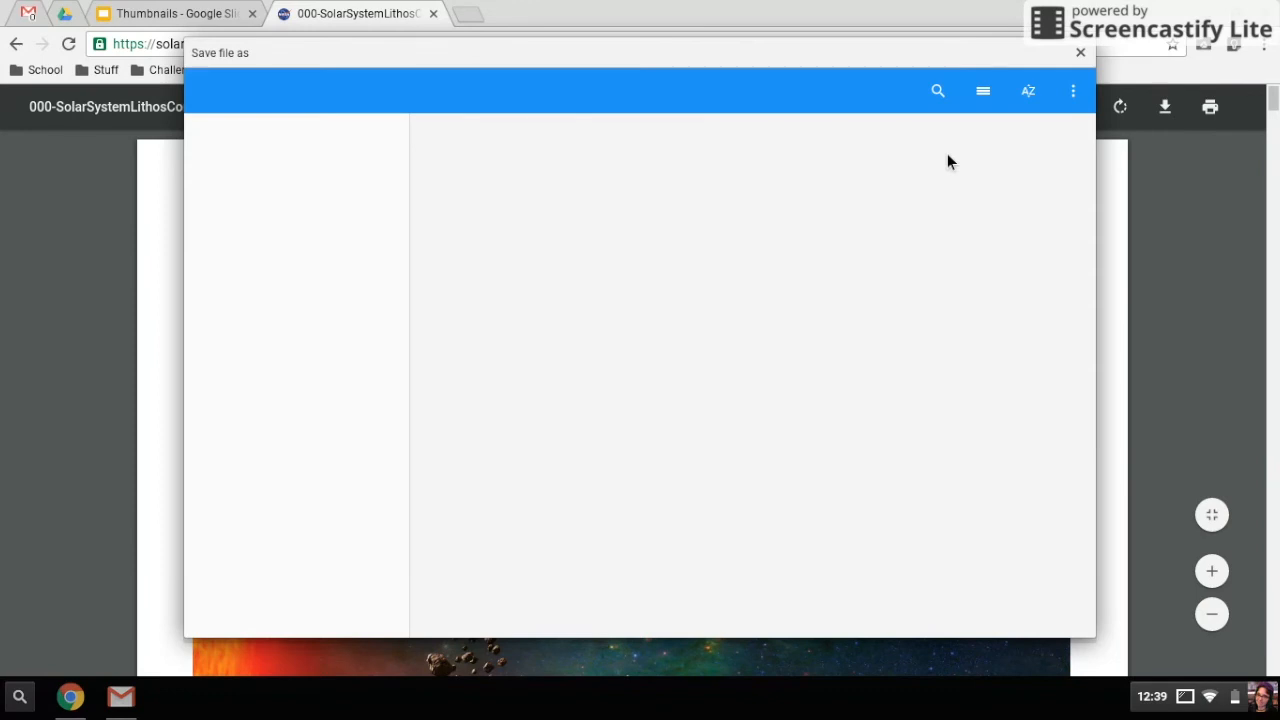
mouse_move(828, 175)
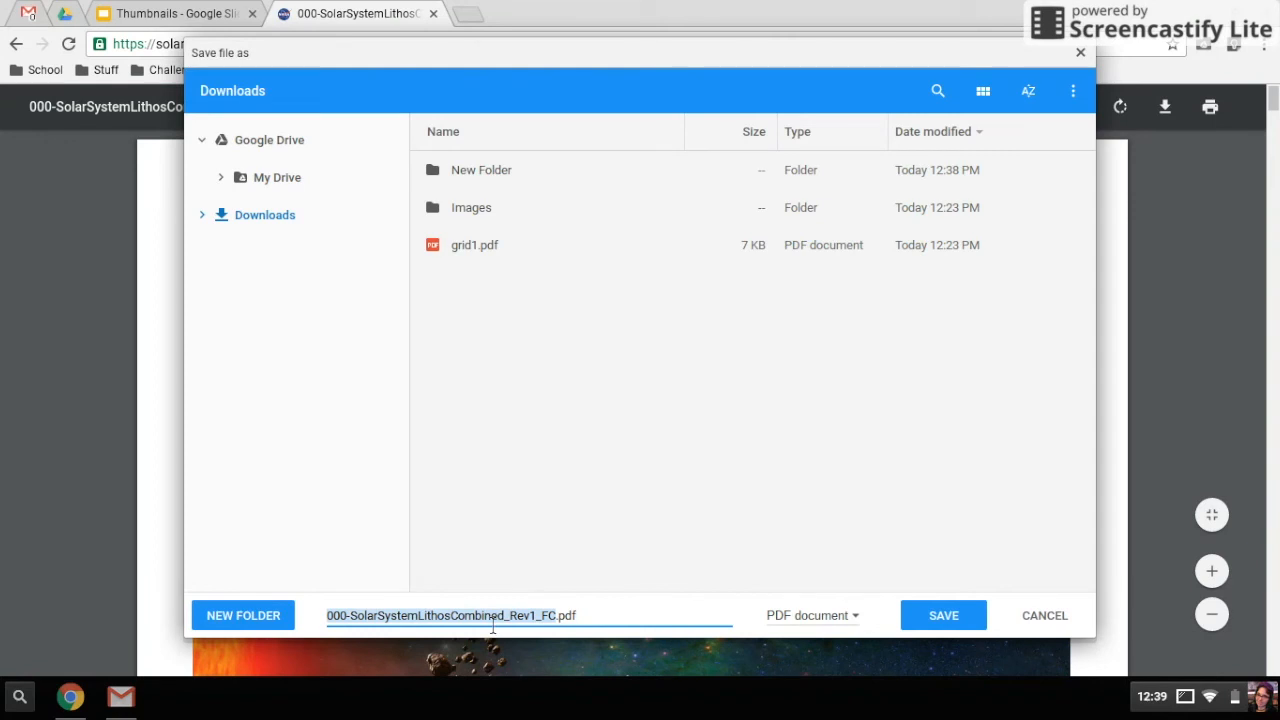
text(Solar System.pdf)
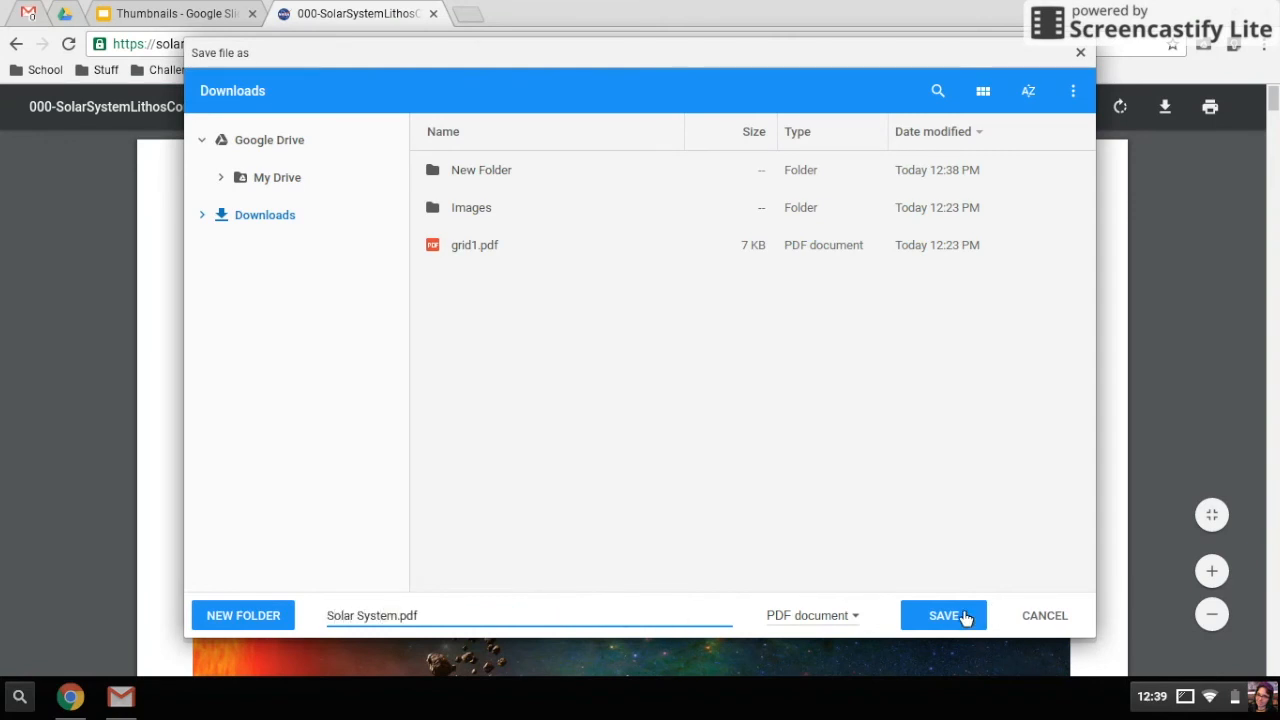
mouse_move(473, 216)
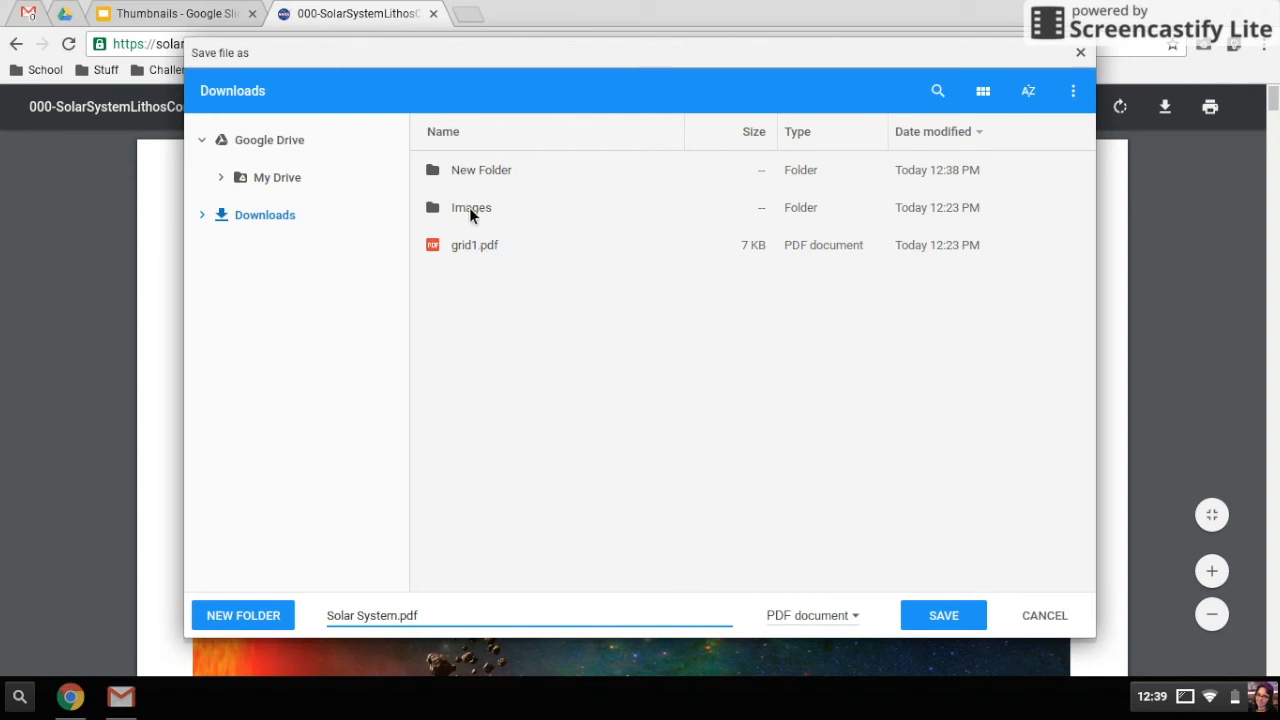
mouse_move(247, 611)
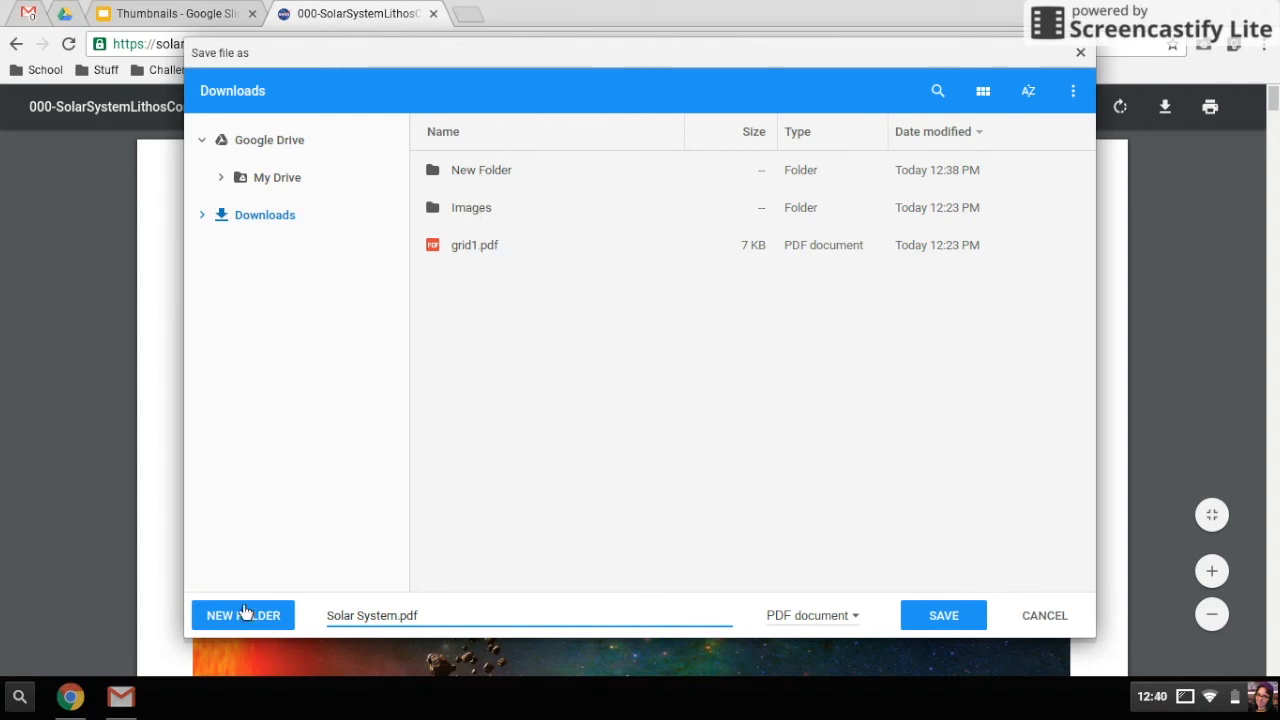
mouse_move(710, 552)
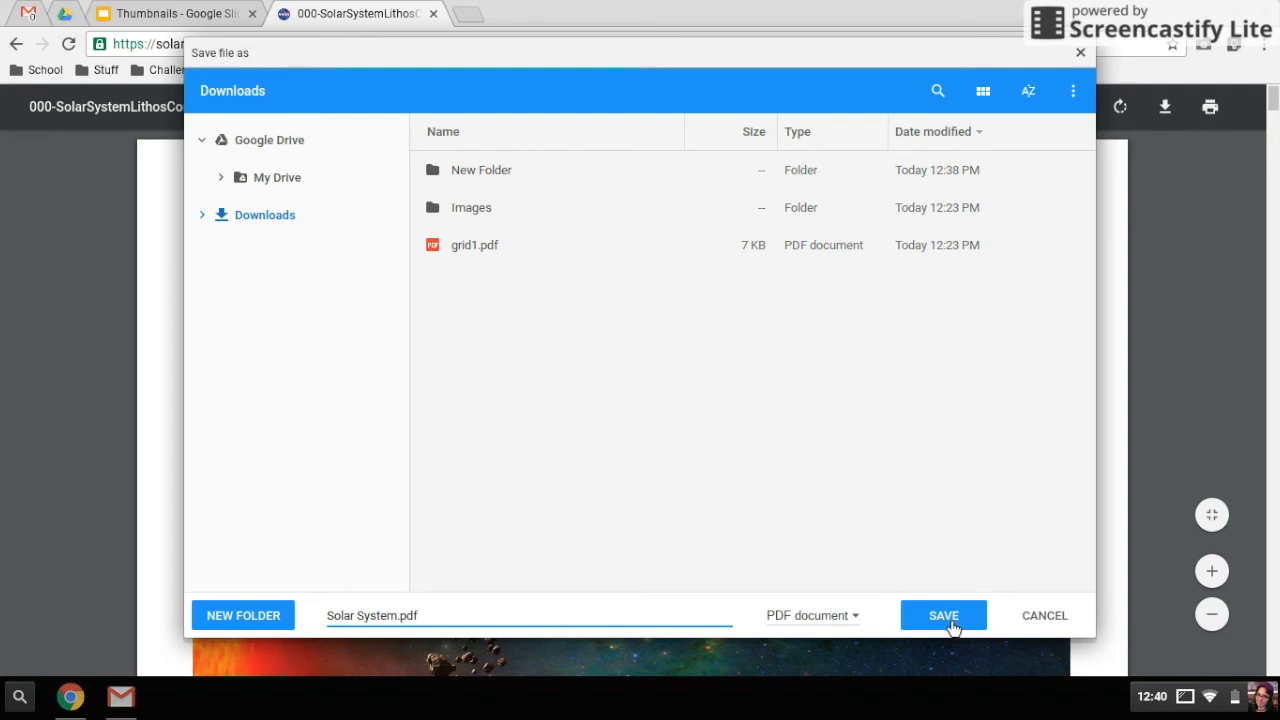
click(943, 615)
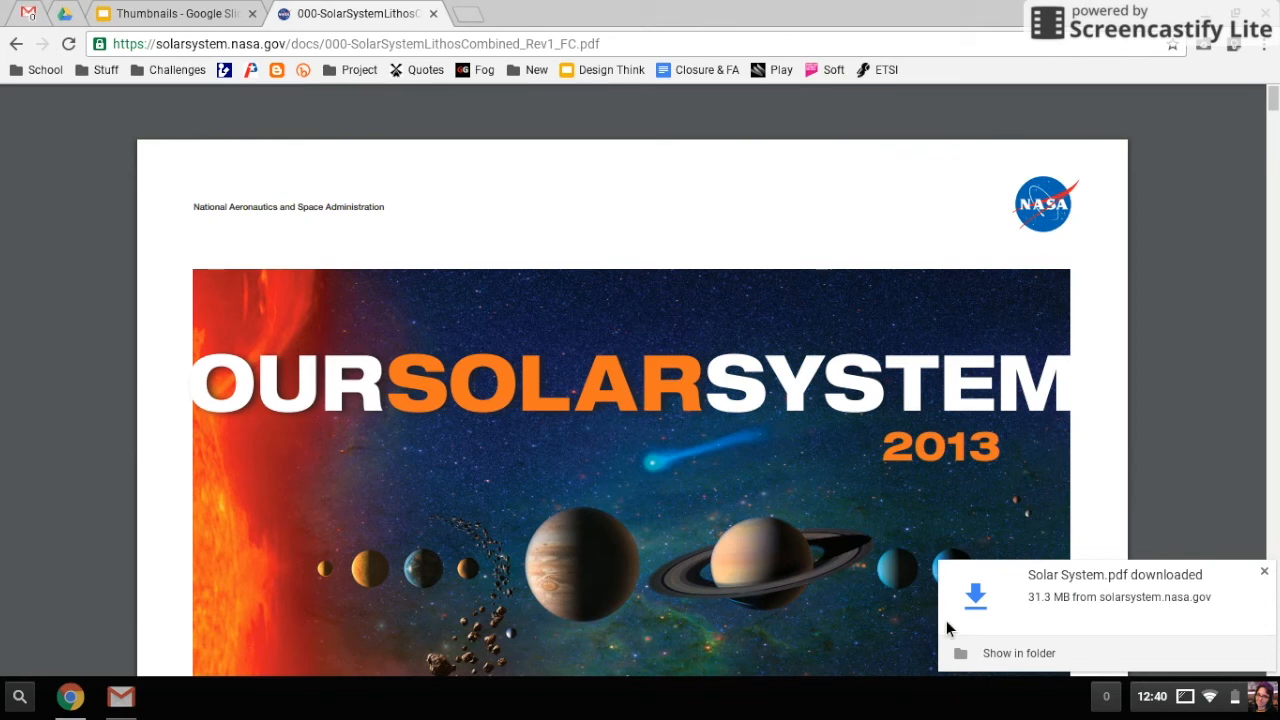
mouse_move(1041, 654)
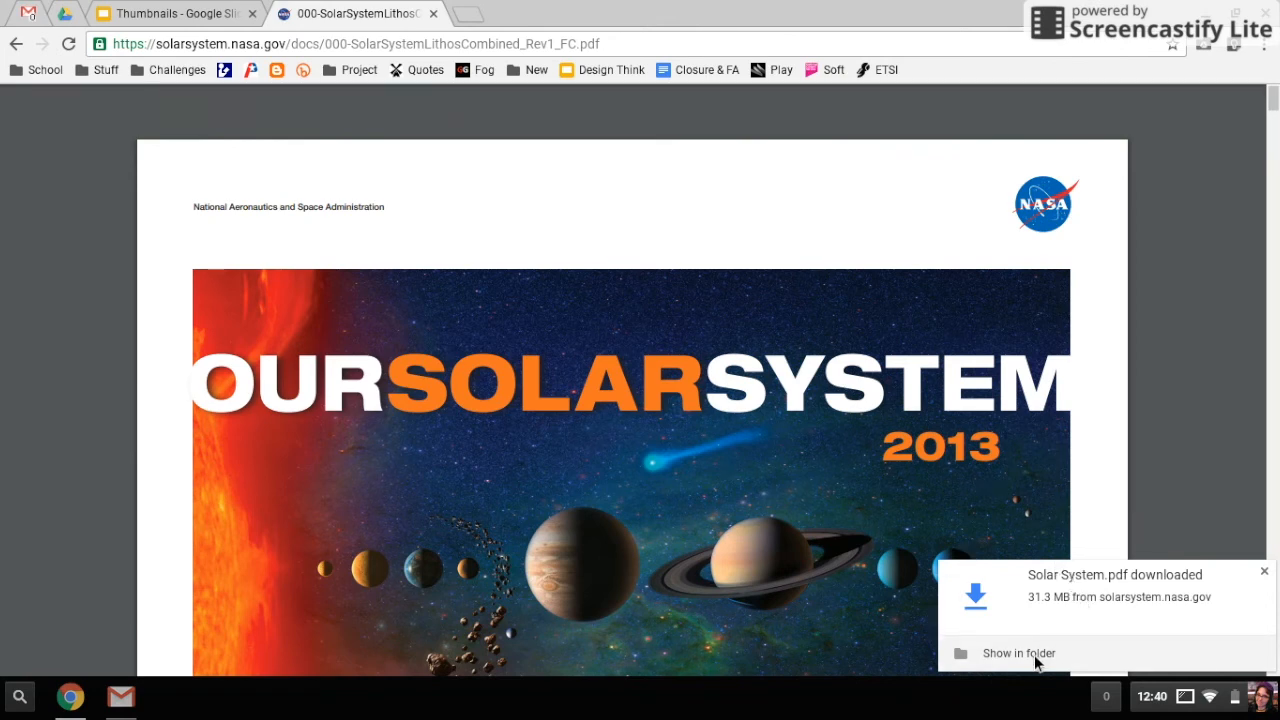
Step: Reveal Solar System.pdf in Downloads, open it in a Chrome tab and scroll its pages
click(1018, 653)
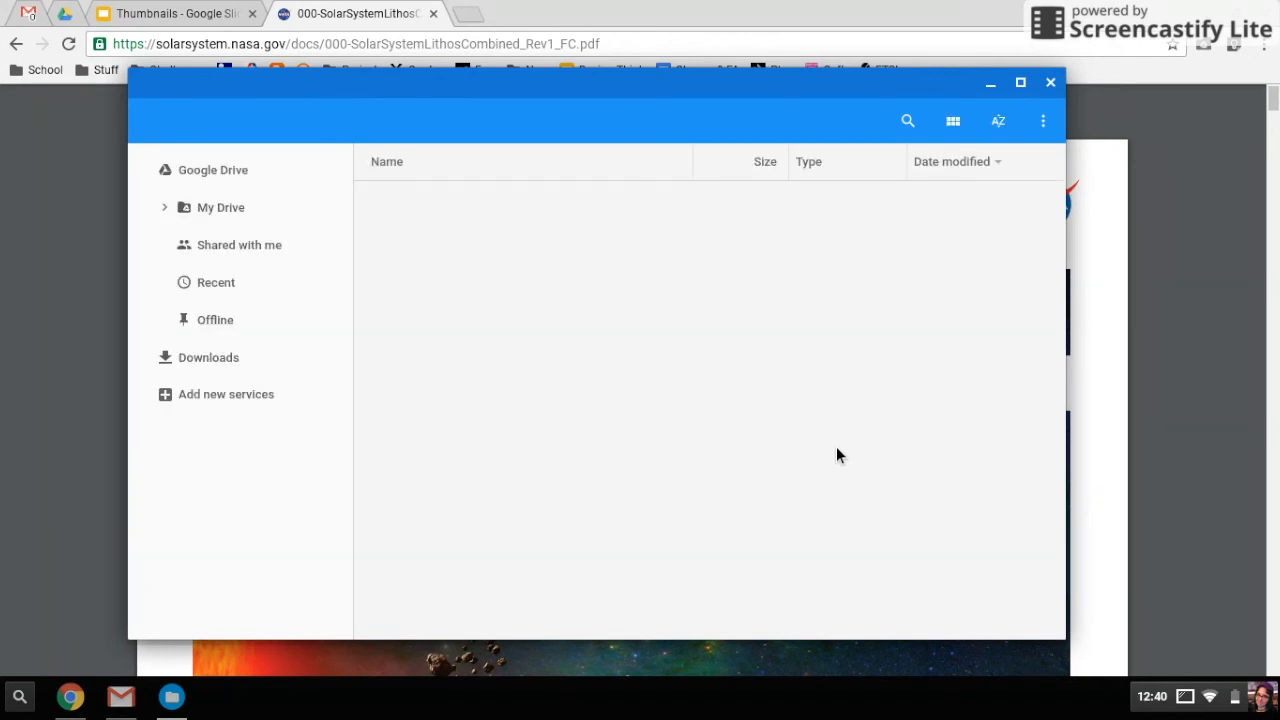
click(208, 357)
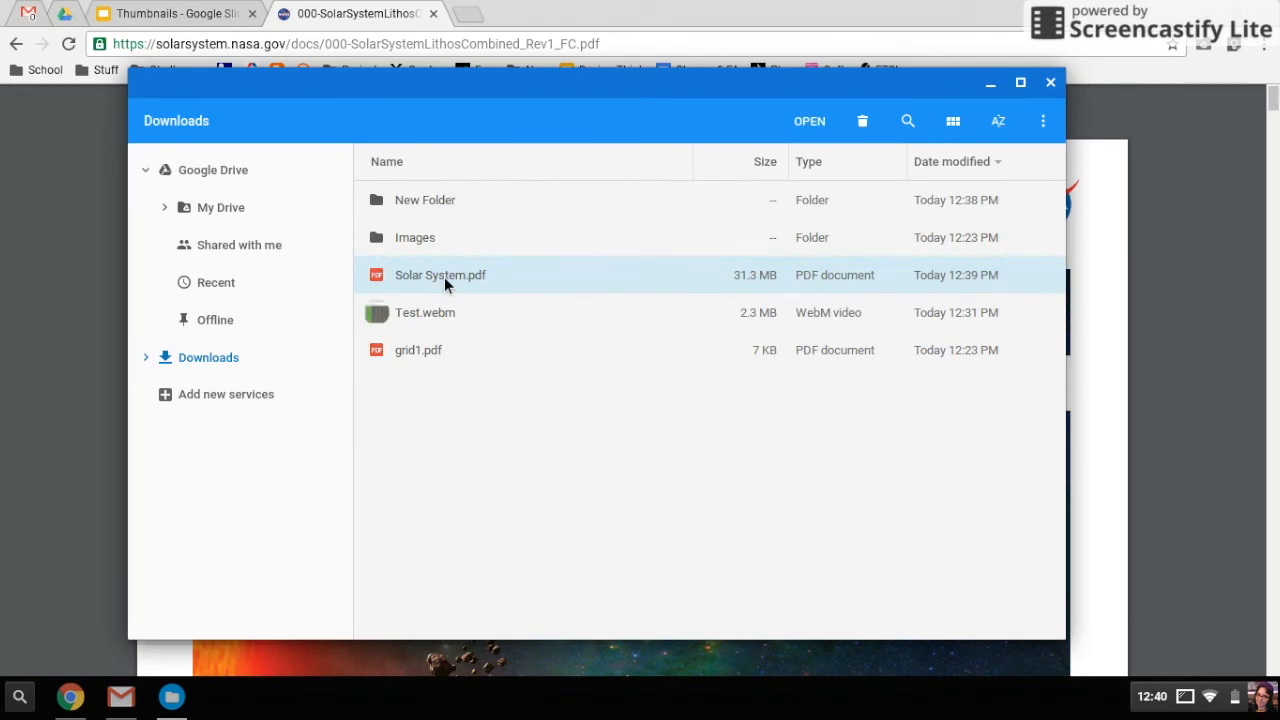
double_click(440, 275)
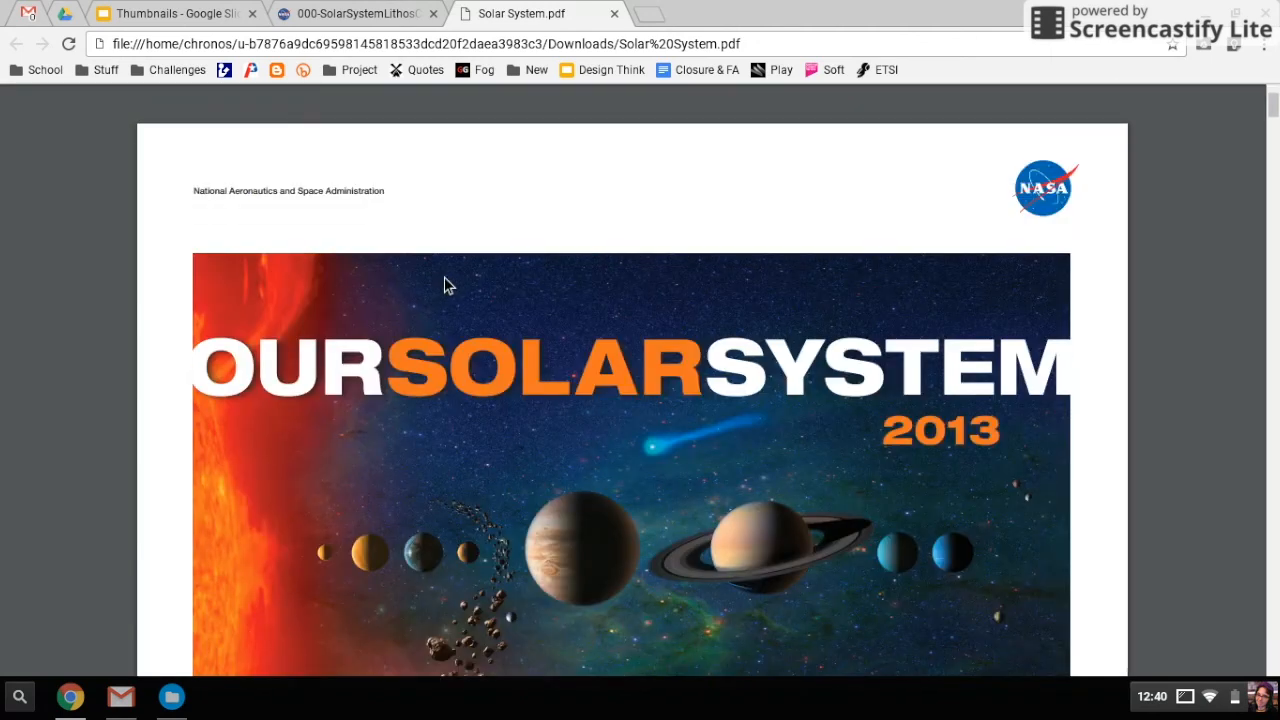
scroll(down, 3)
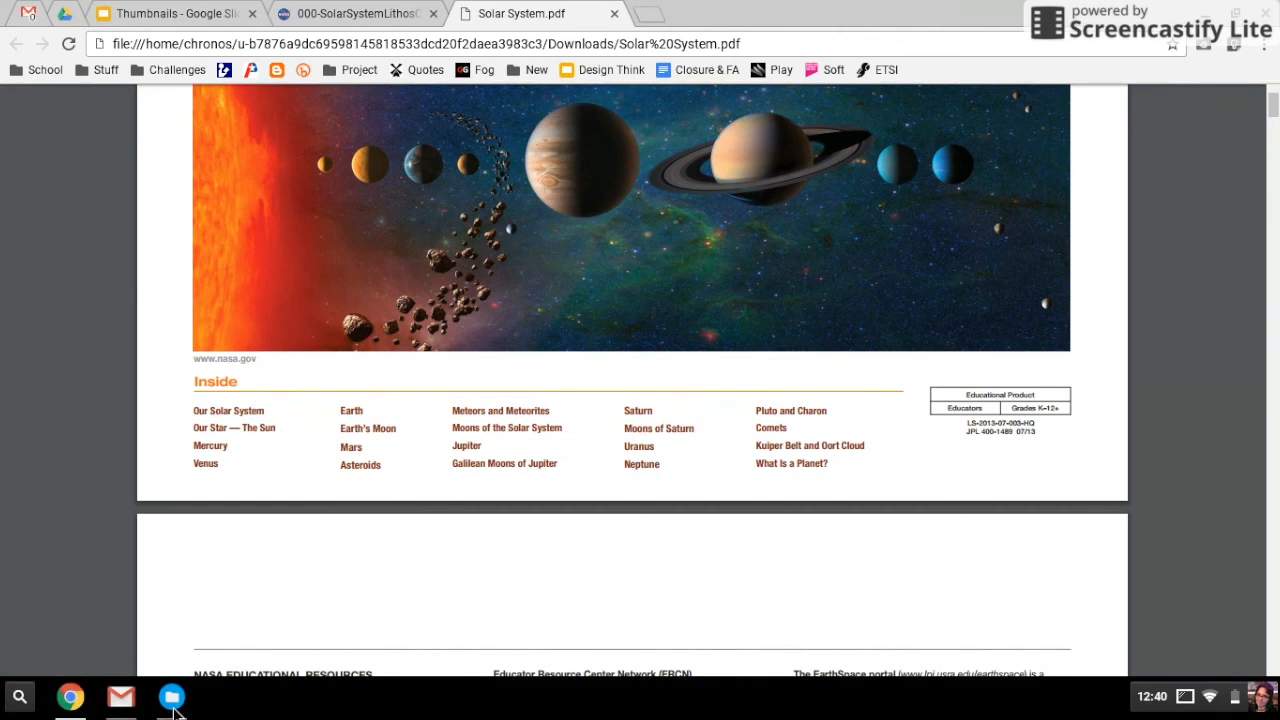
Step: Bring the Files app back up on Downloads from the shelf, with Solar System.pdf selected
click(171, 696)
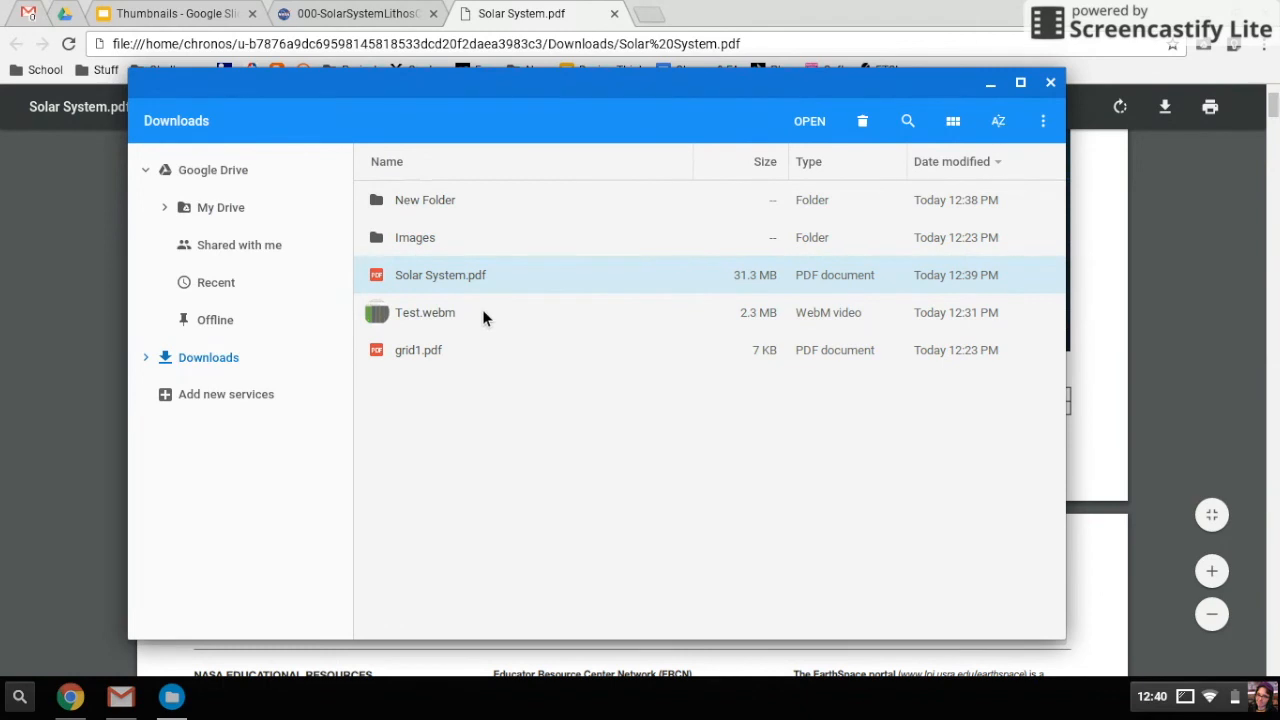
mouse_move(454, 289)
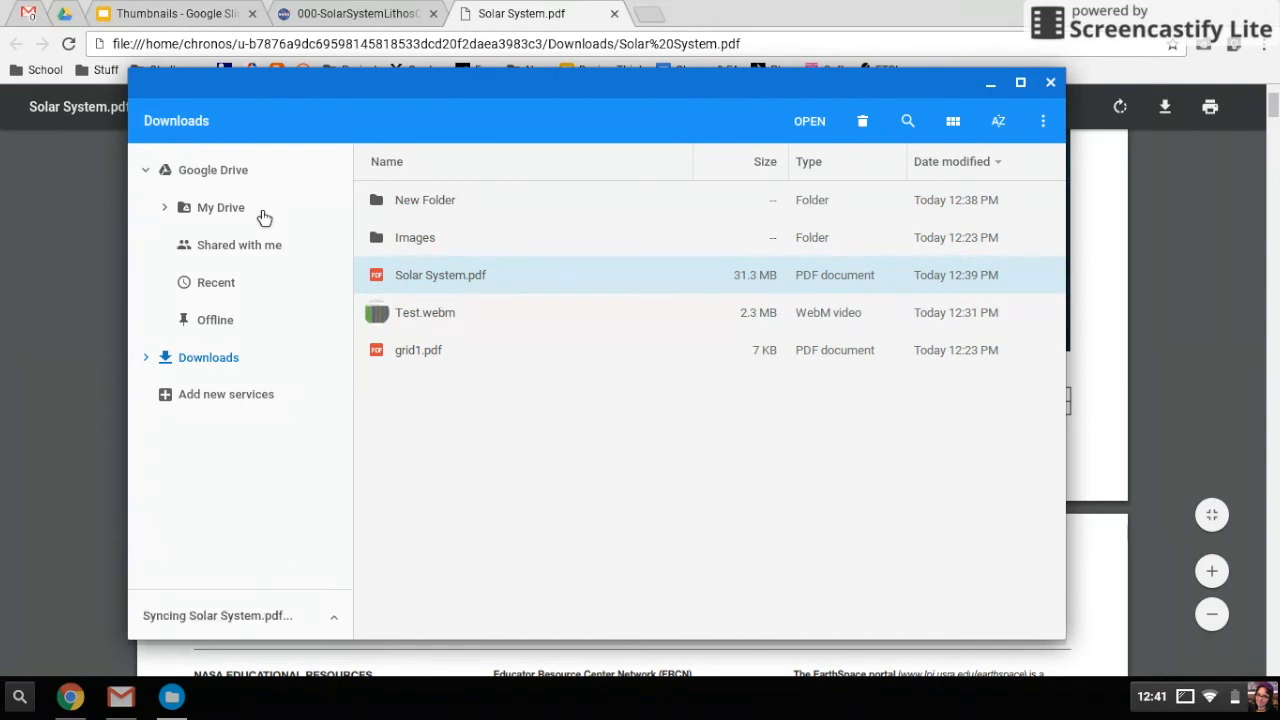
mouse_move(550, 377)
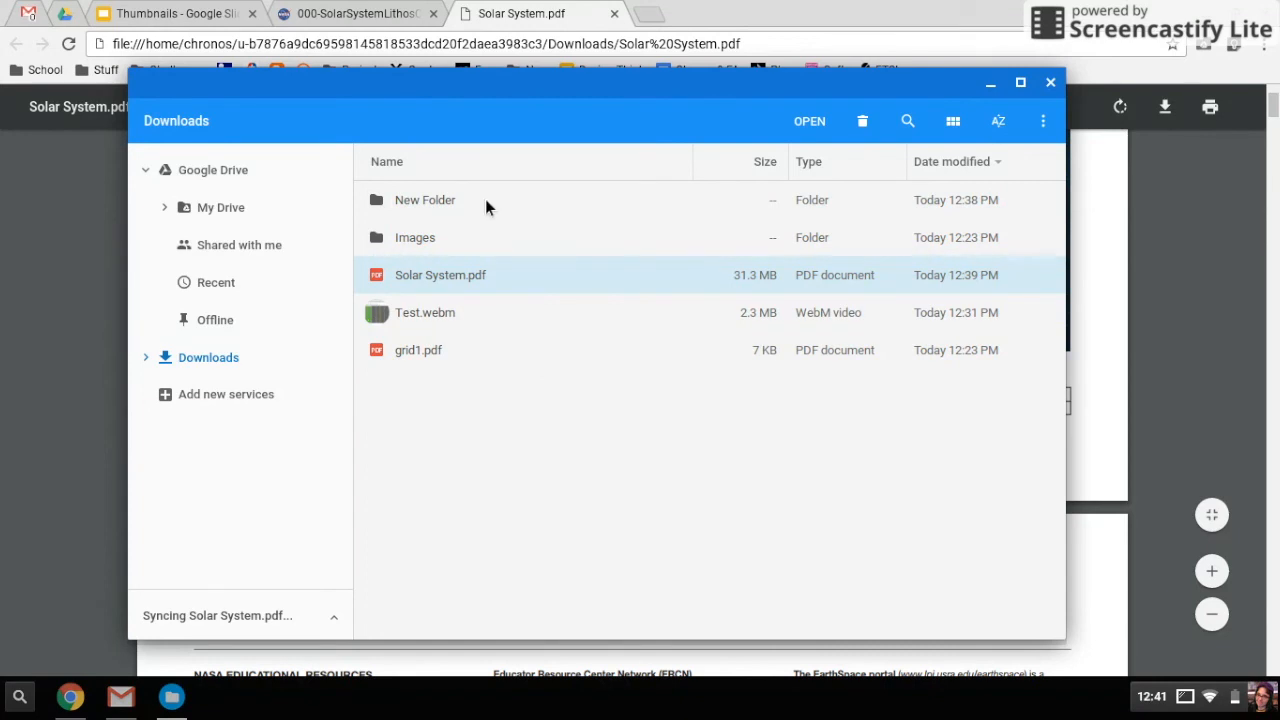
mouse_move(514, 348)
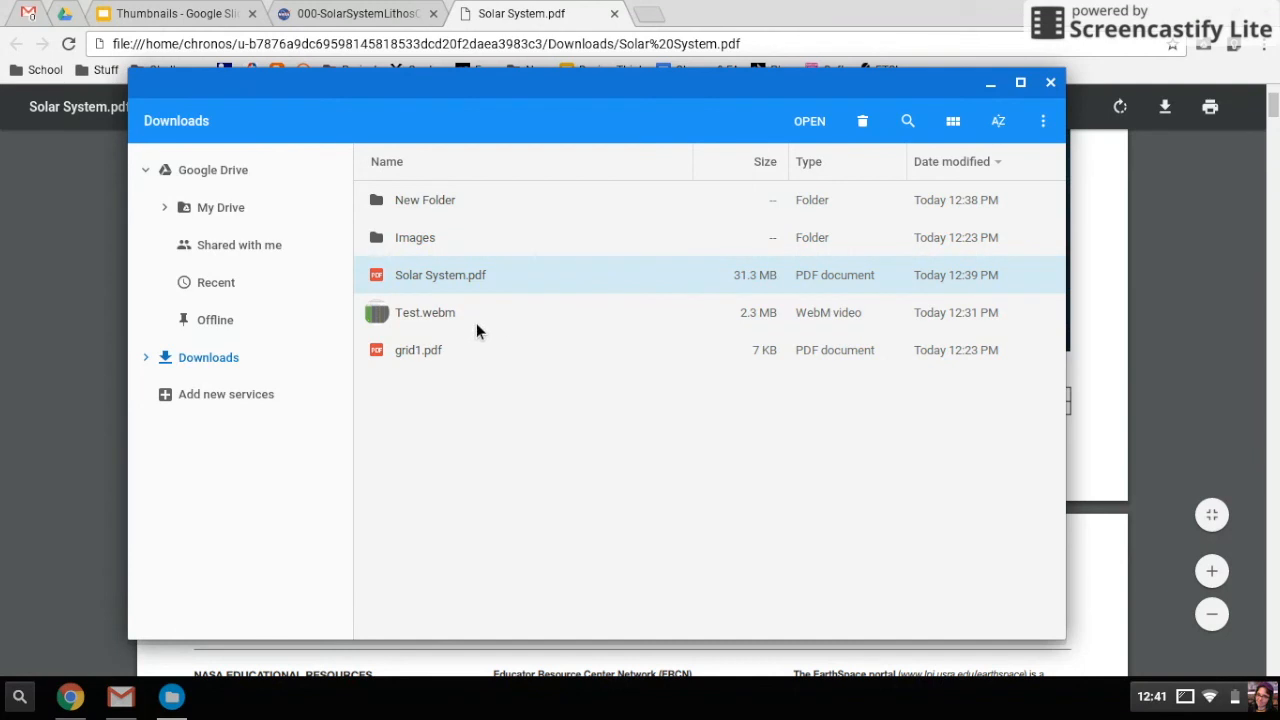
mouse_move(256, 226)
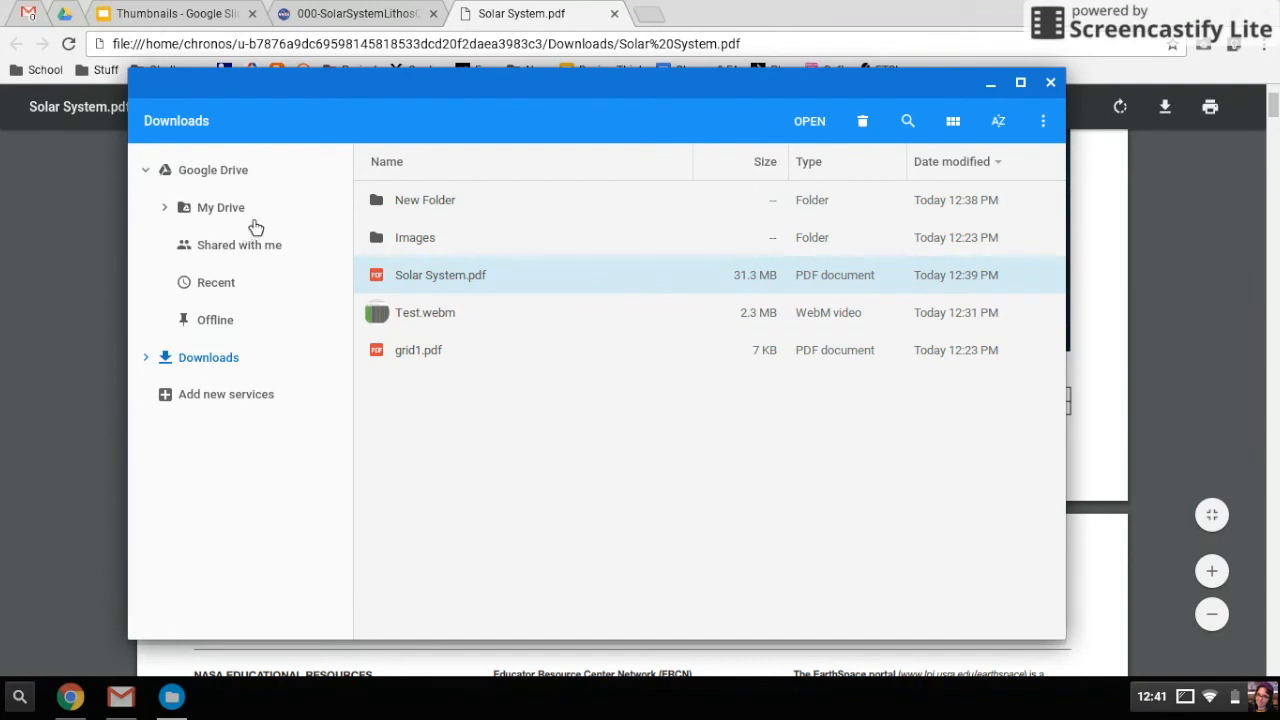
mouse_move(248, 222)
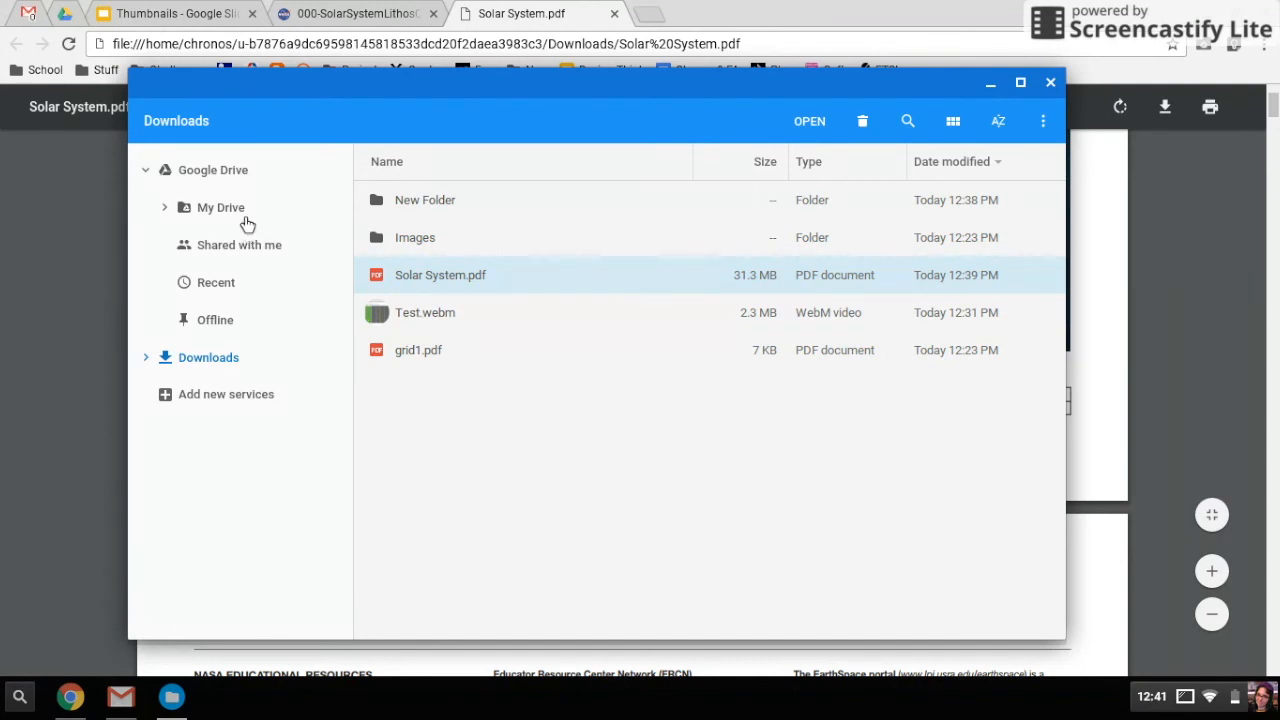
mouse_move(455, 287)
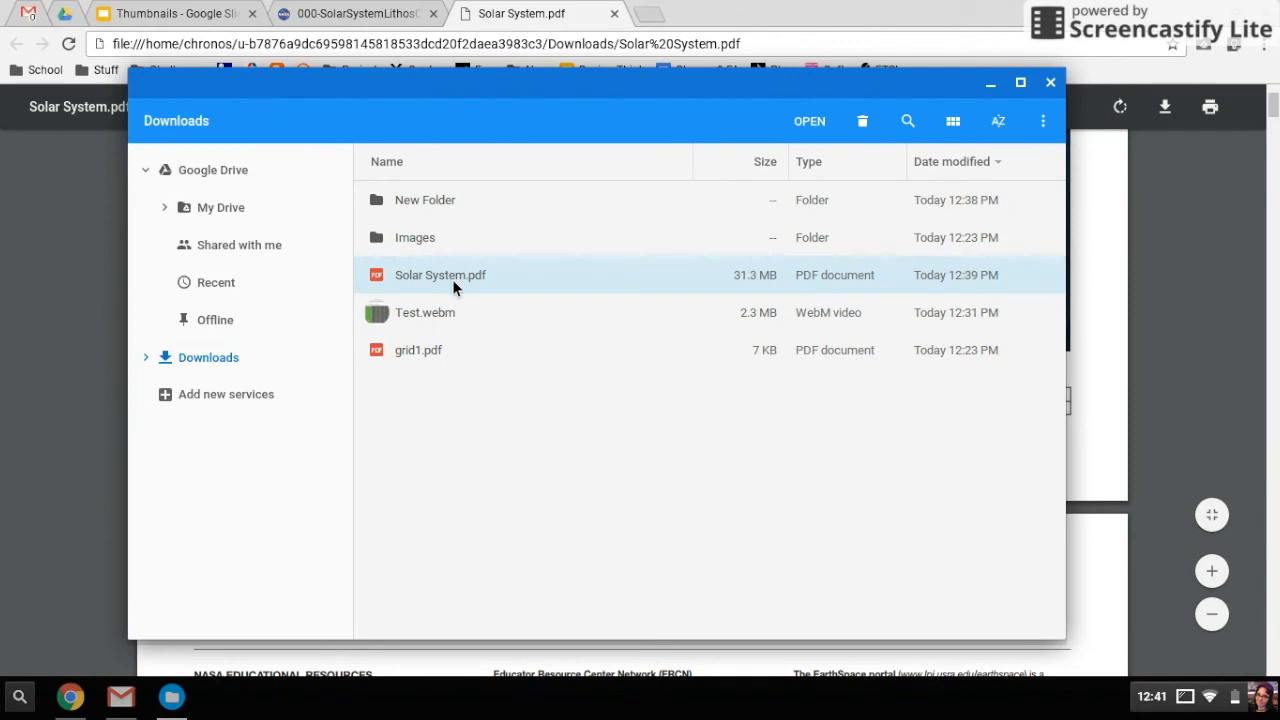